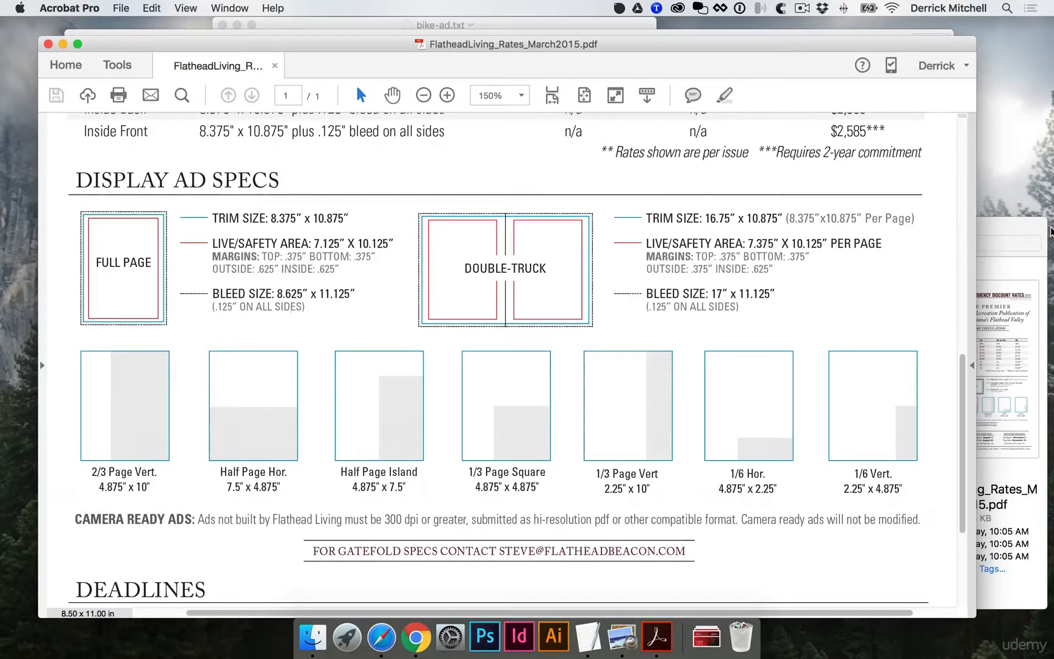
pyautogui.moveTo(662, 331)
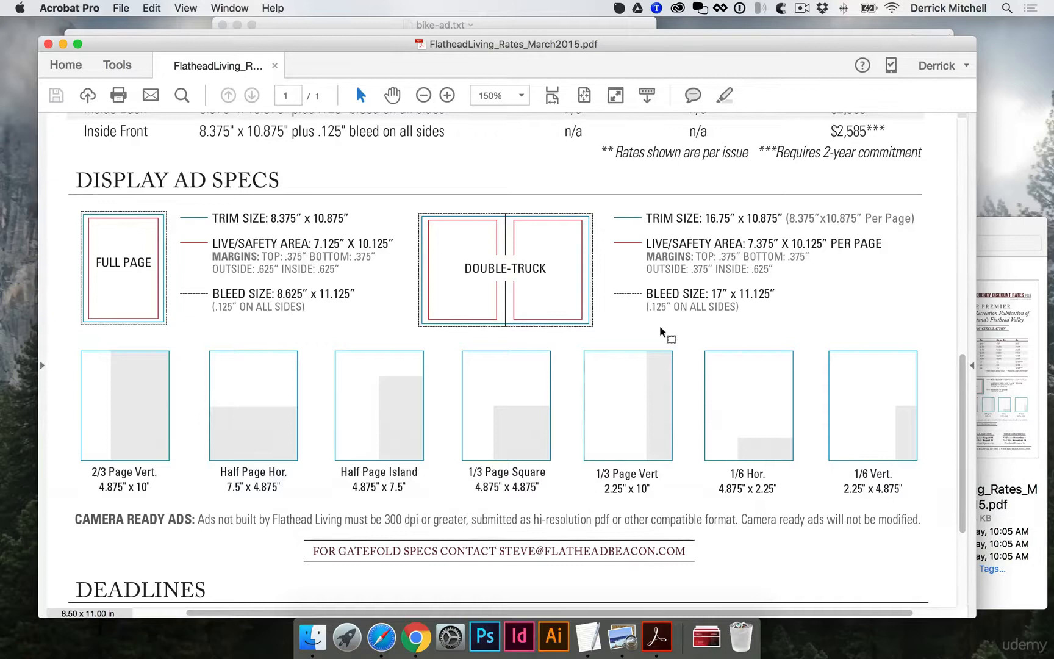
pyautogui.moveTo(568, 504)
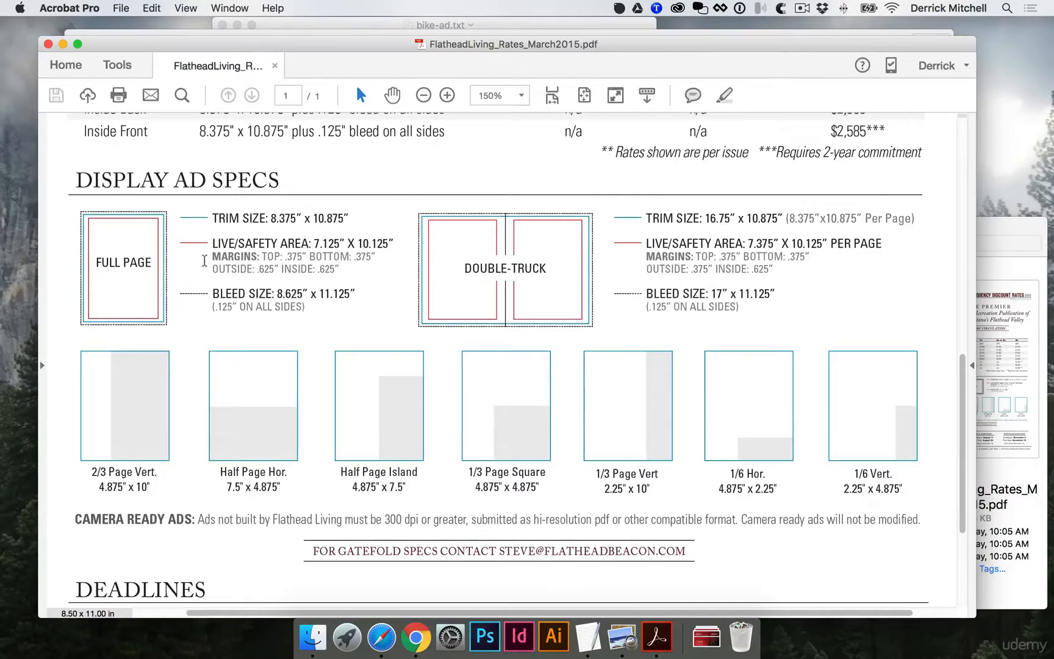
pyautogui.moveTo(179, 331)
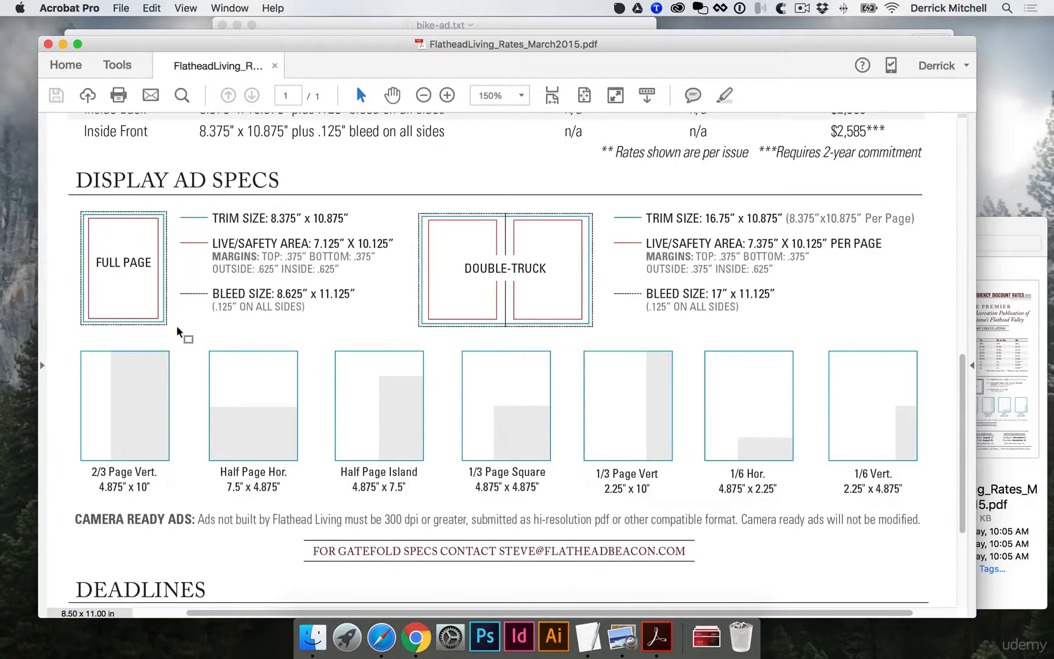
pyautogui.moveTo(224, 225)
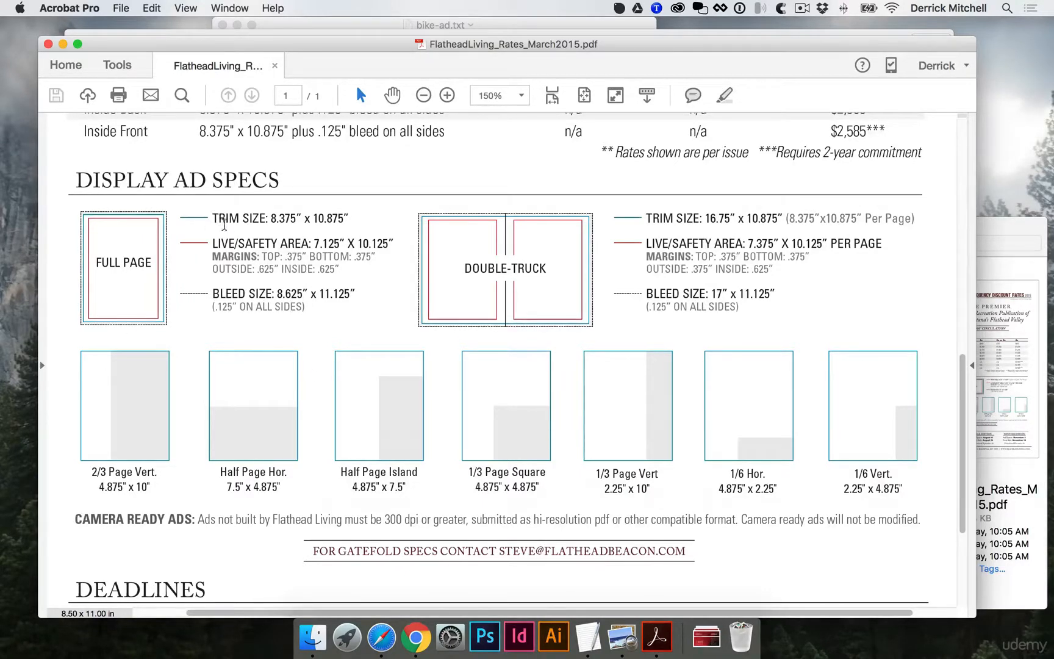
pyautogui.moveTo(276, 235)
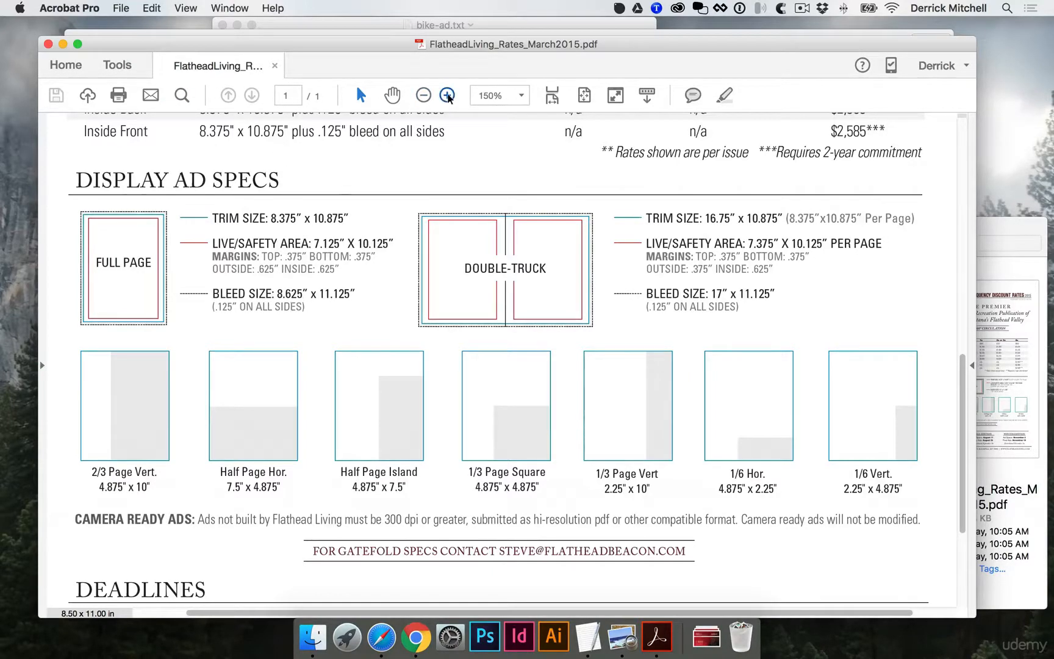
# Step: Zoom the Full Page ad diagram to 300% to examine its trim, live-area and bleed lines
pyautogui.click(447, 95)
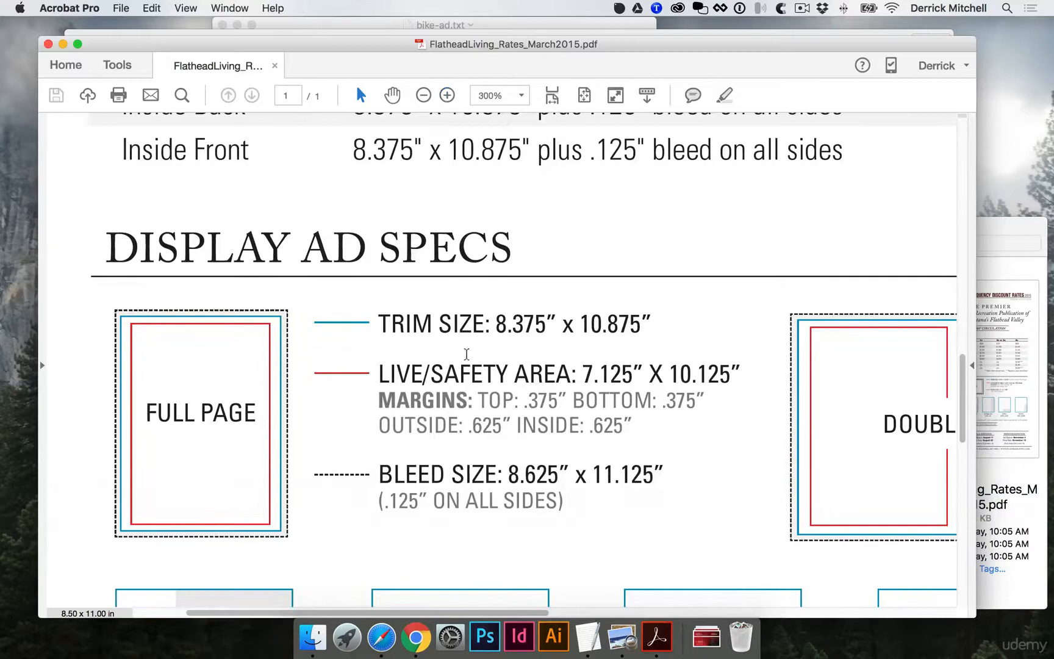
pyautogui.moveTo(374, 473)
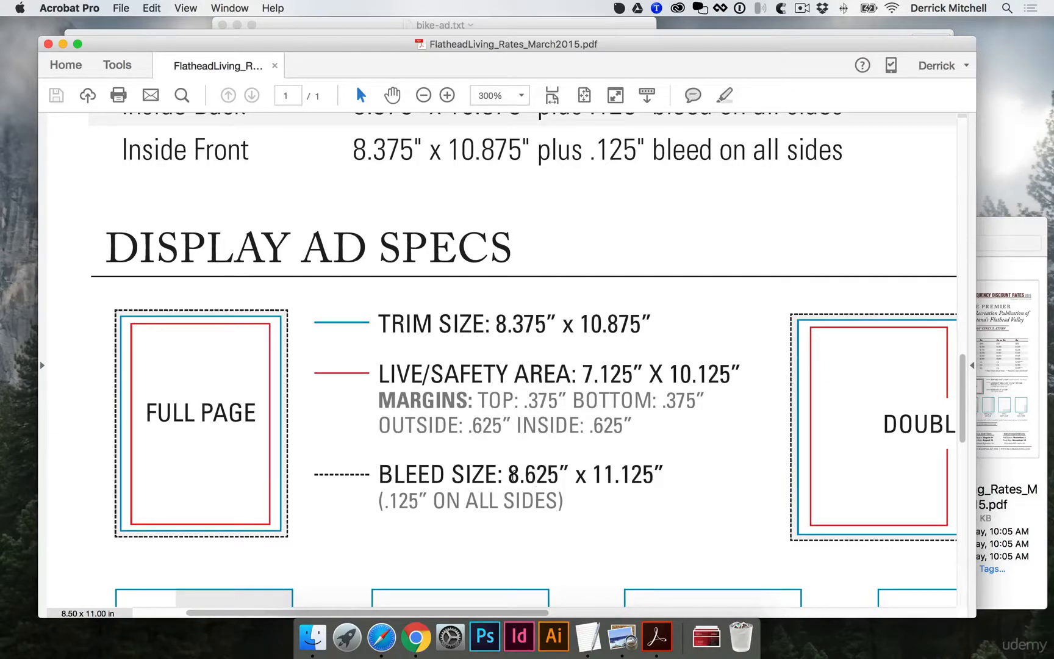
pyautogui.moveTo(285, 367)
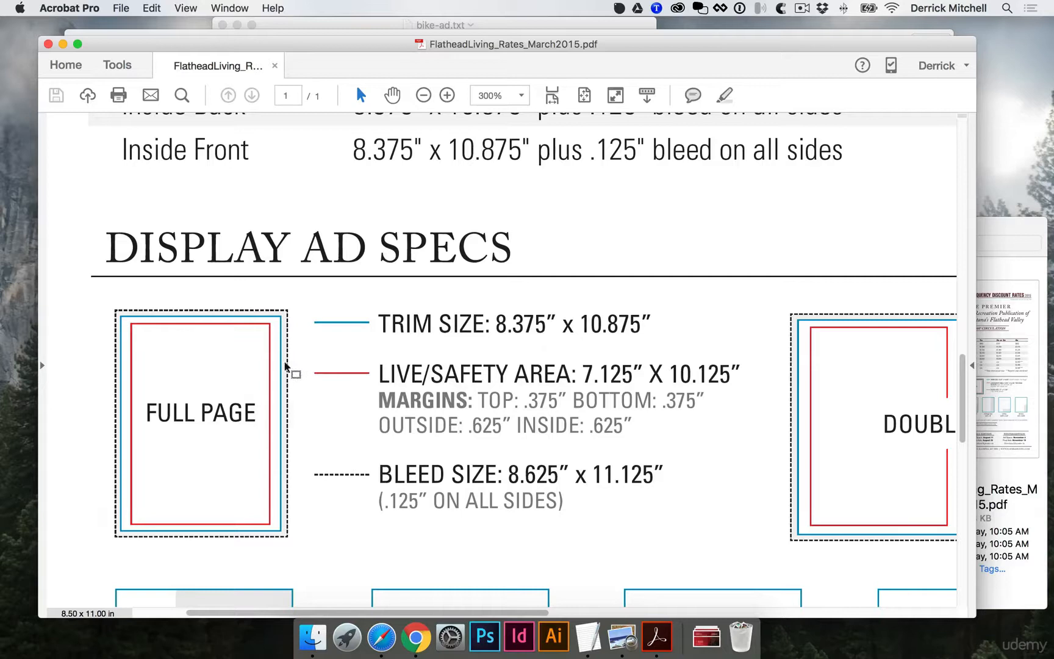
pyautogui.moveTo(231, 538)
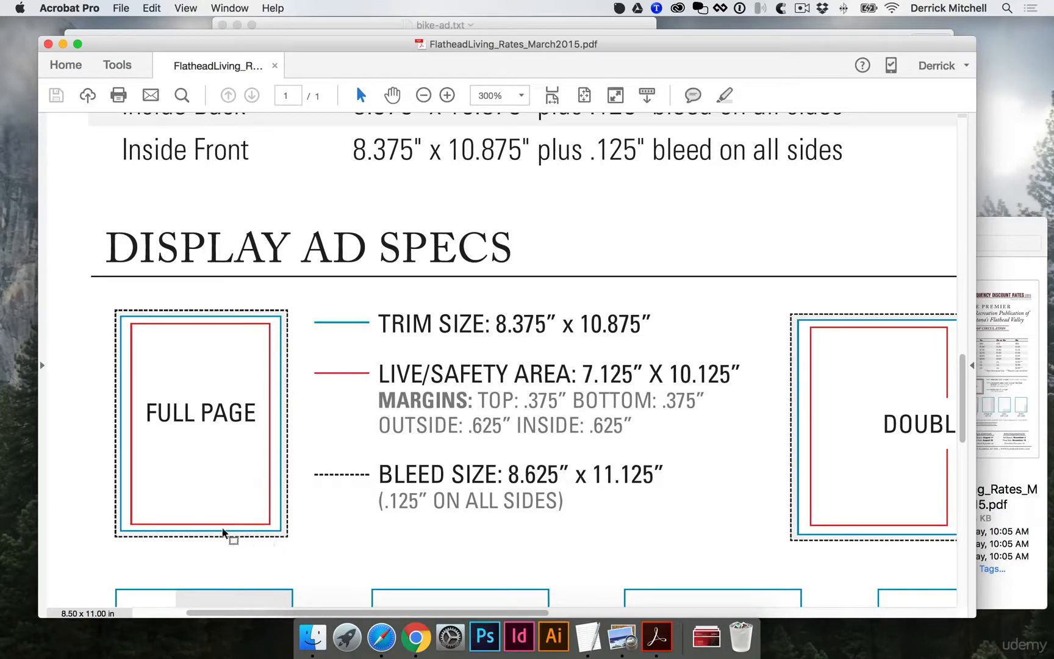
pyautogui.doubleClick(406, 323)
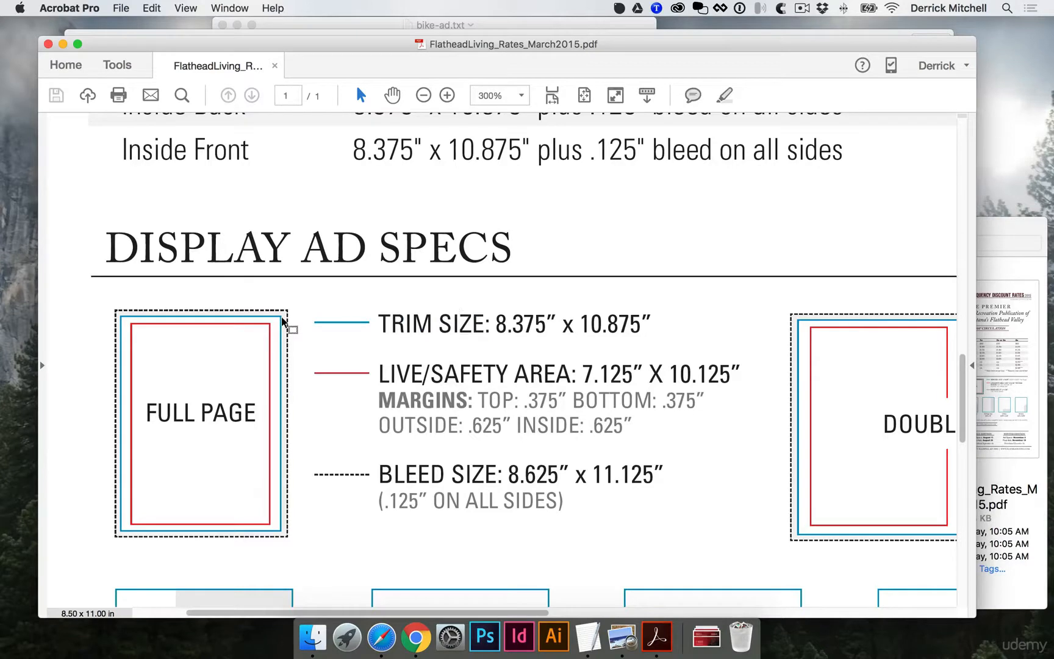
pyautogui.moveTo(276, 353)
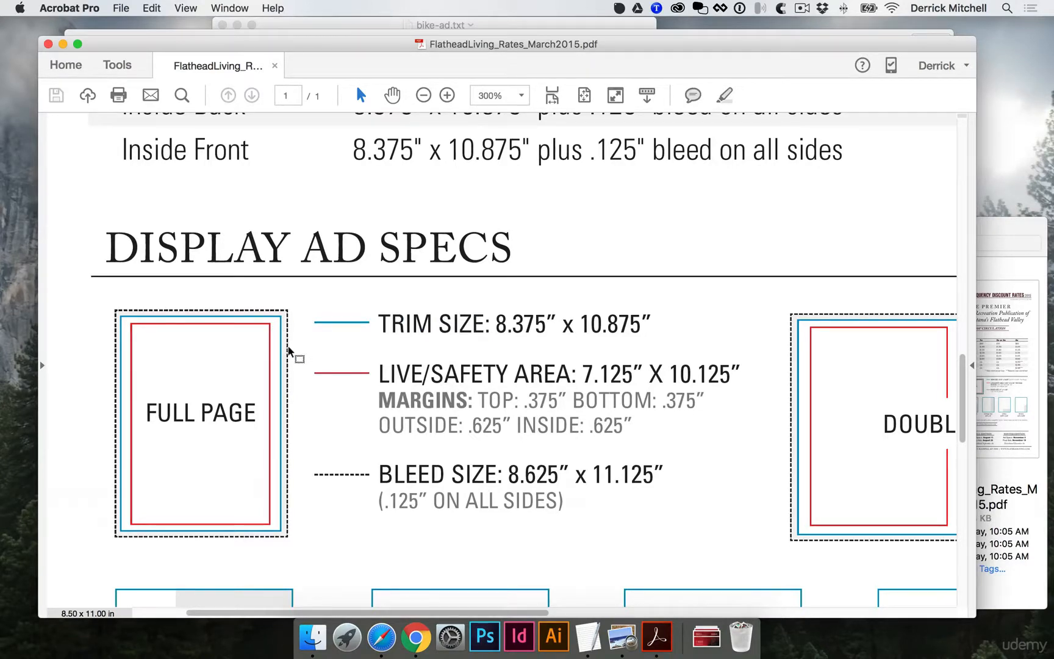
pyautogui.moveTo(303, 512)
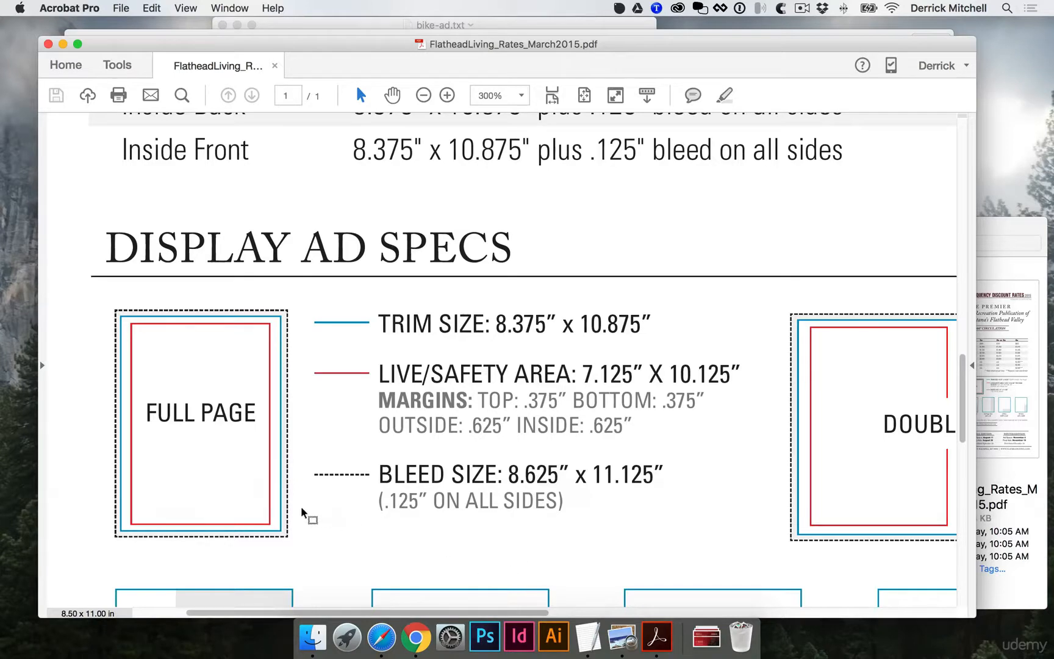
pyautogui.moveTo(286, 341)
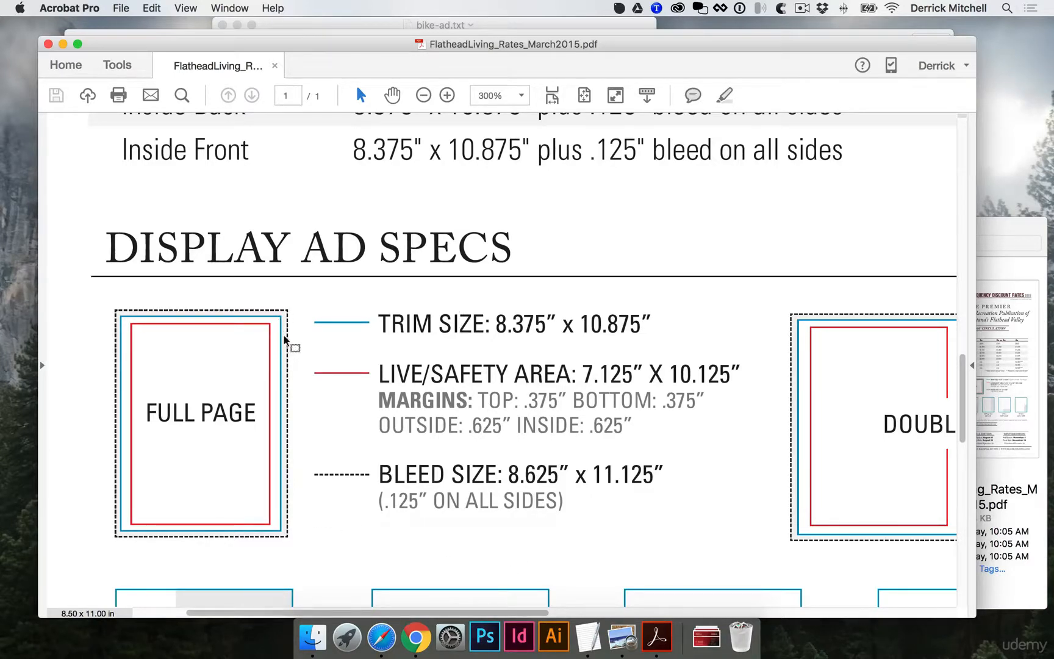
pyautogui.moveTo(299, 346)
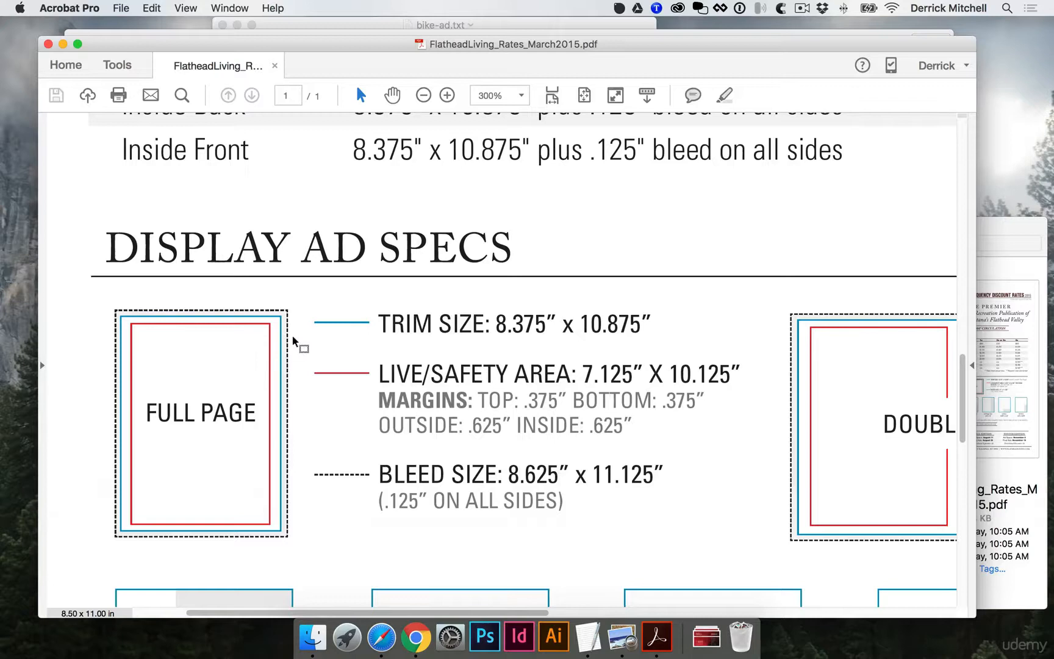
pyautogui.moveTo(283, 310)
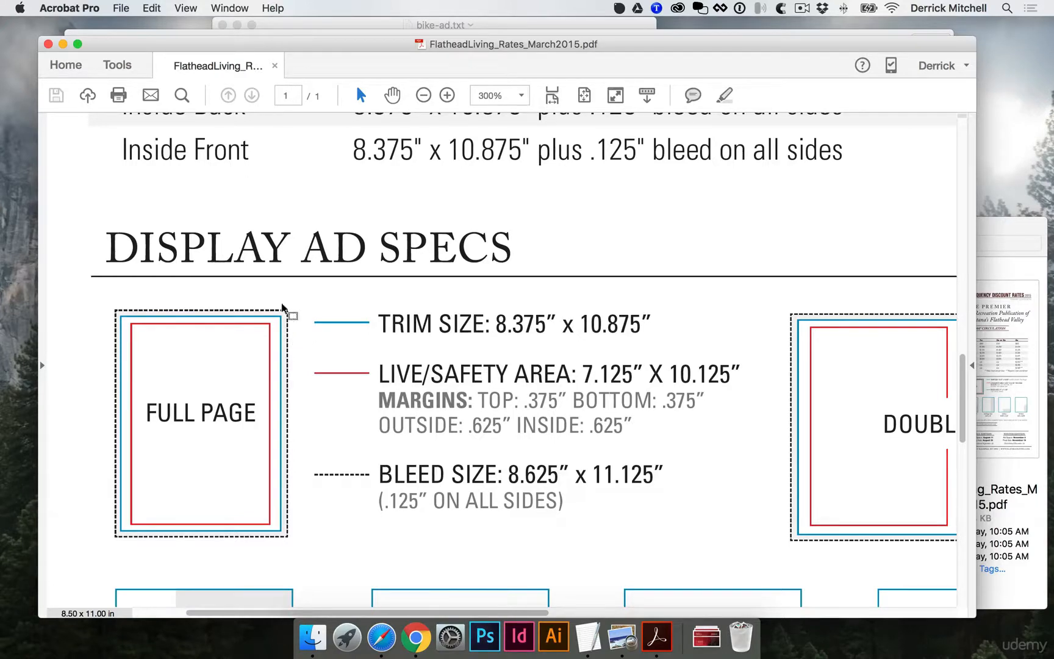
pyautogui.moveTo(278, 340)
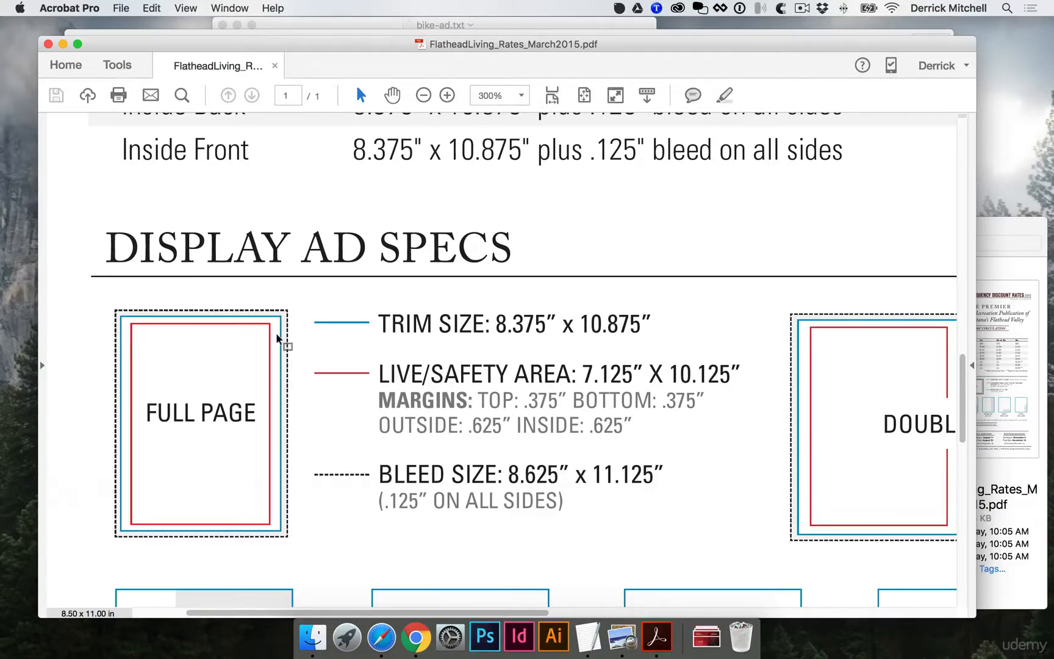
pyautogui.moveTo(285, 340)
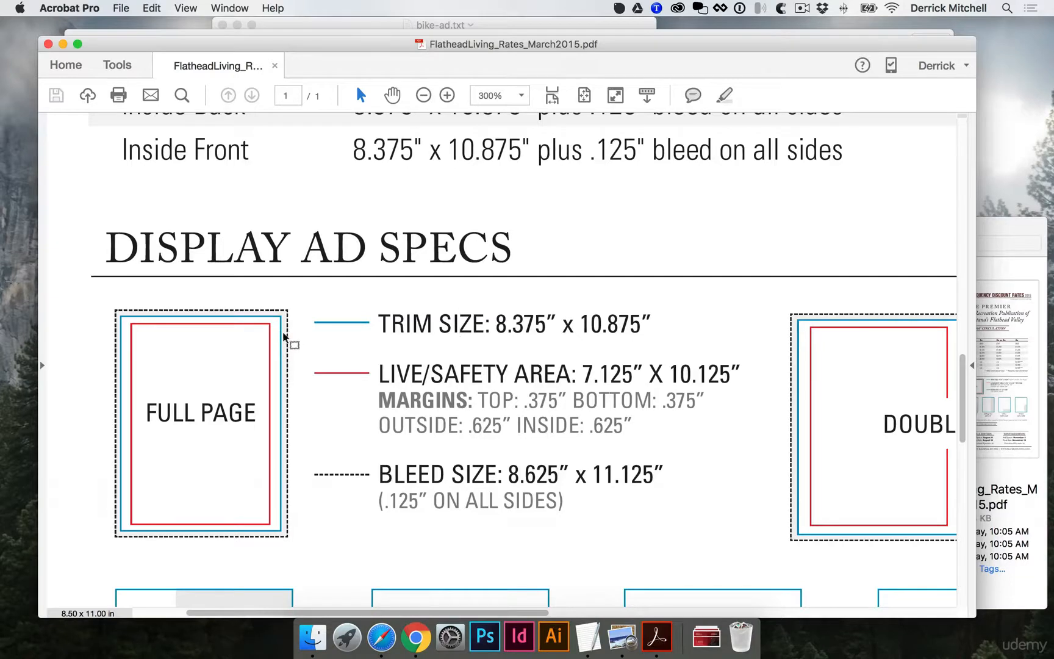
pyautogui.moveTo(323, 356)
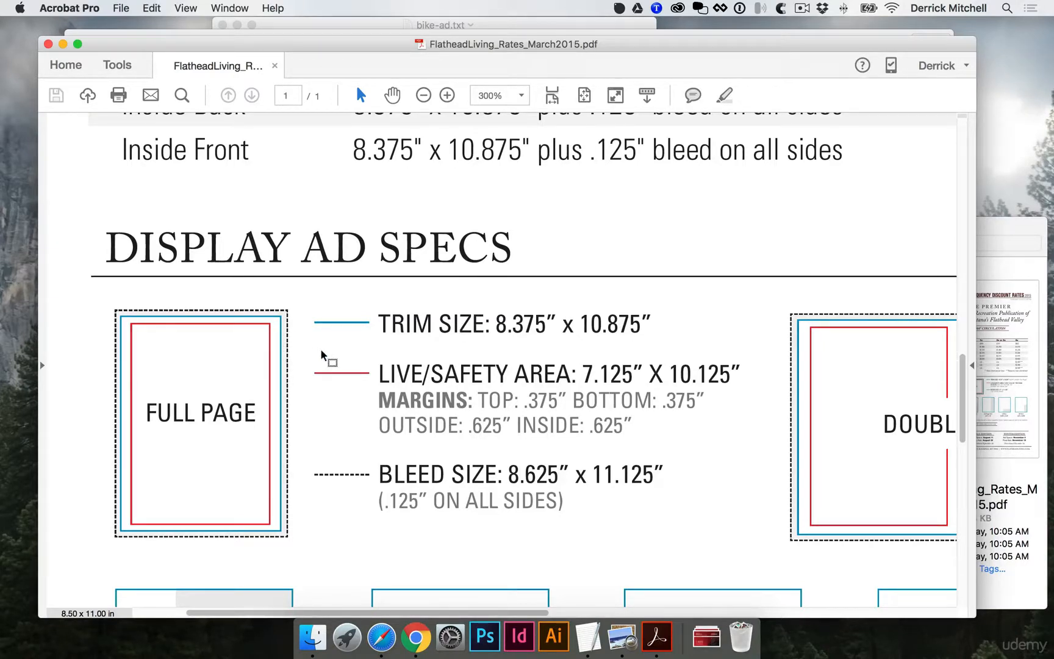
pyautogui.moveTo(289, 471)
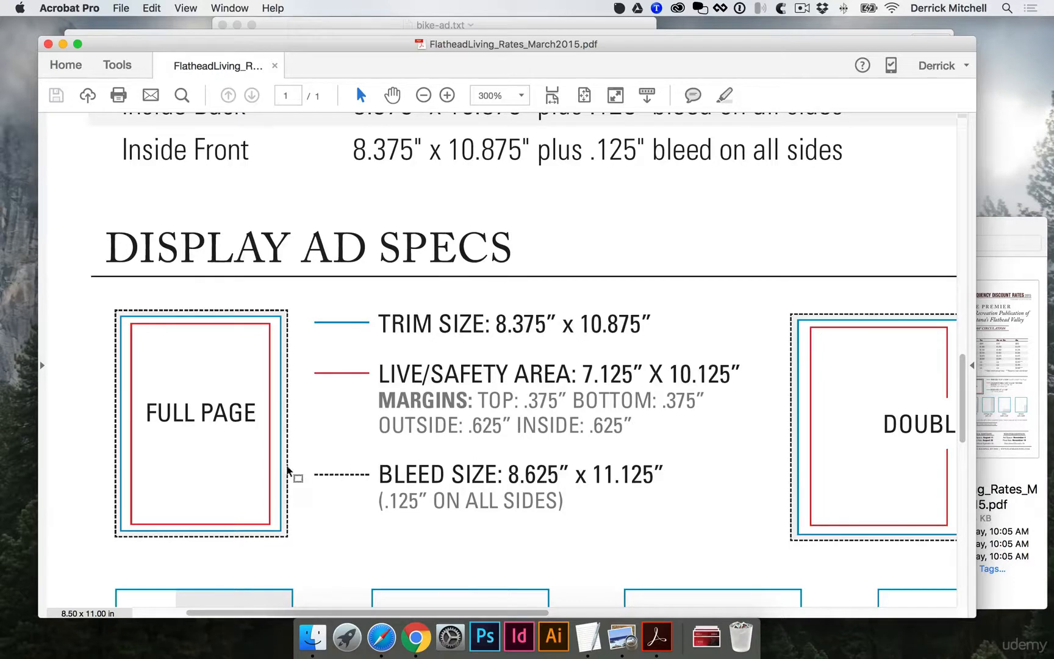
pyautogui.moveTo(326, 479)
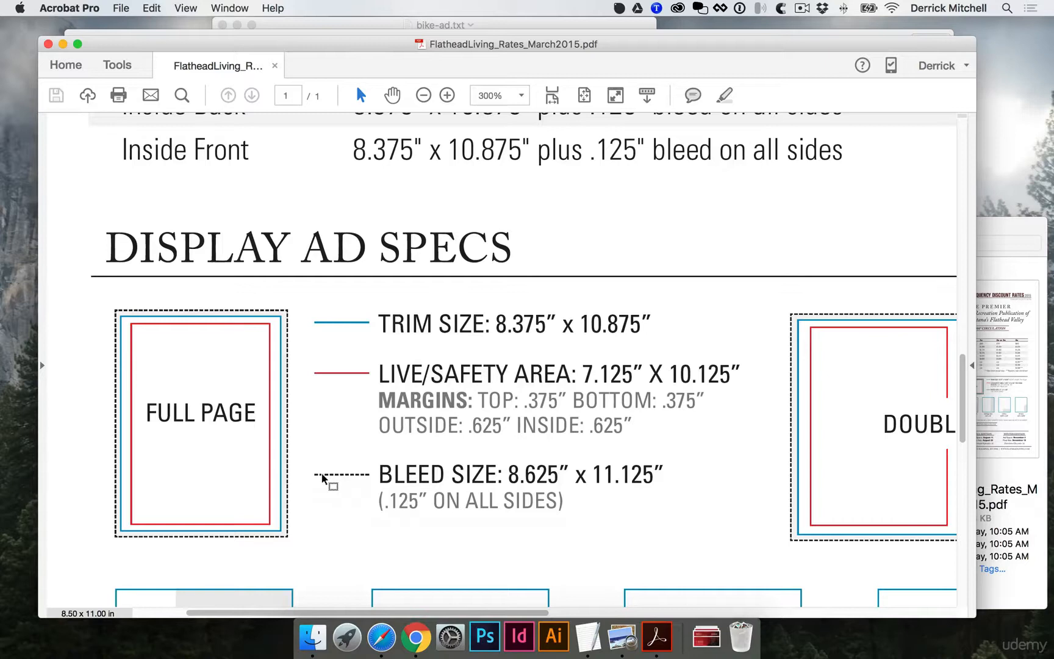
pyautogui.moveTo(329, 418)
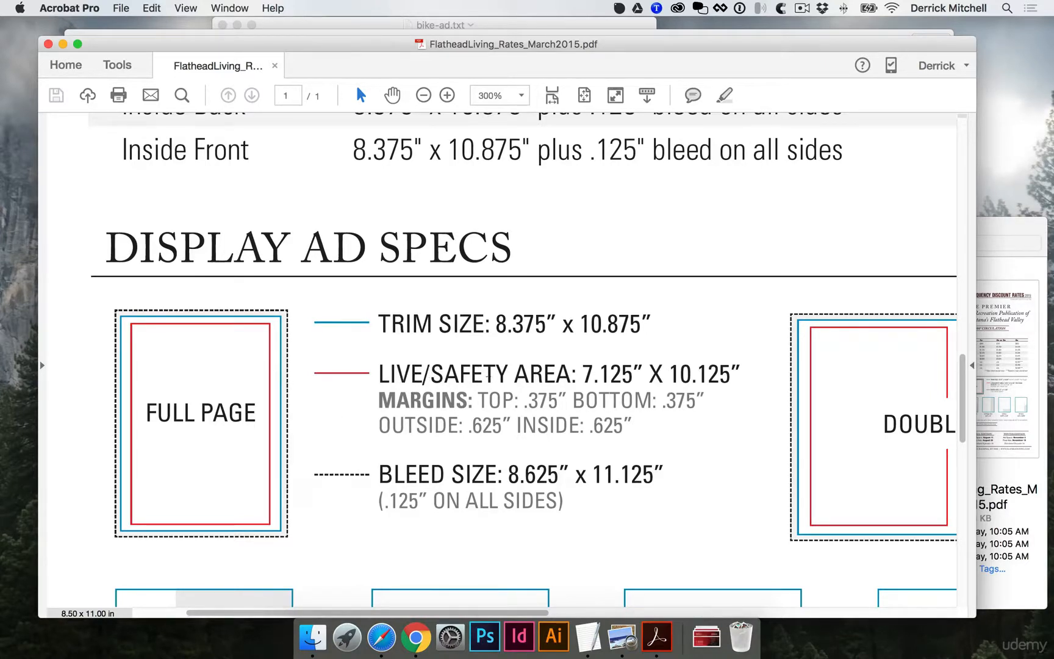
pyautogui.moveTo(262, 326)
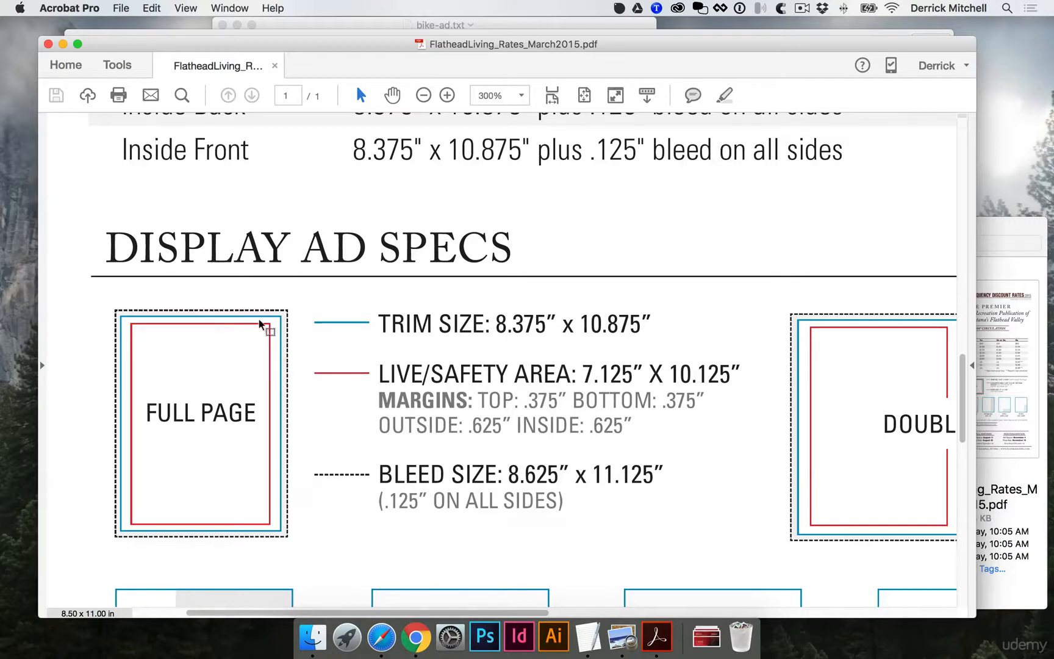
pyautogui.moveTo(264, 459)
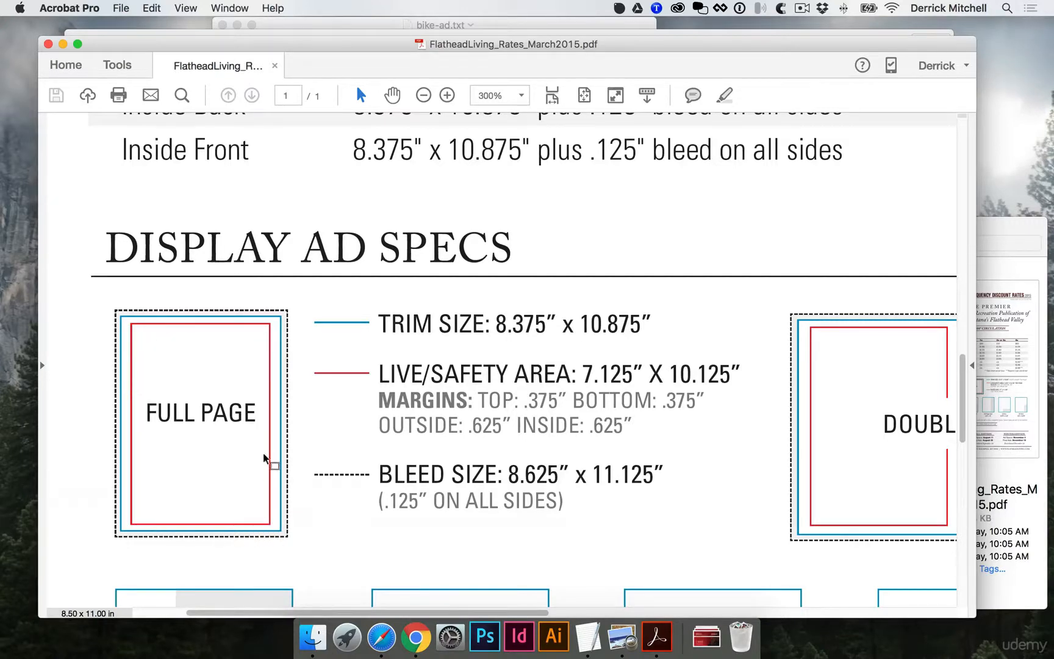
pyautogui.moveTo(266, 330)
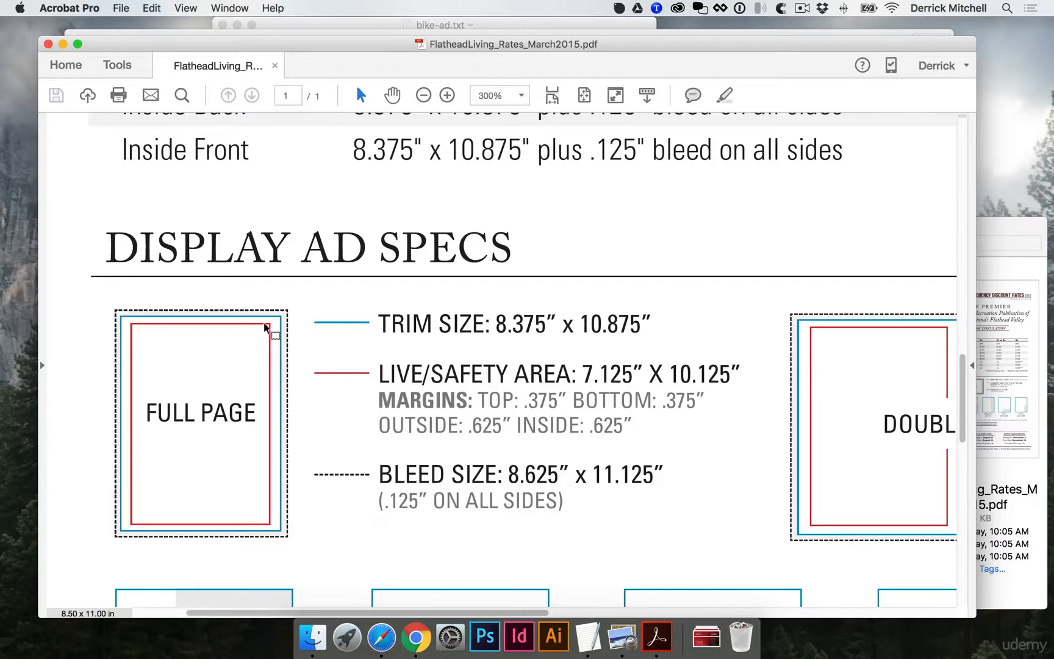
pyautogui.moveTo(159, 356)
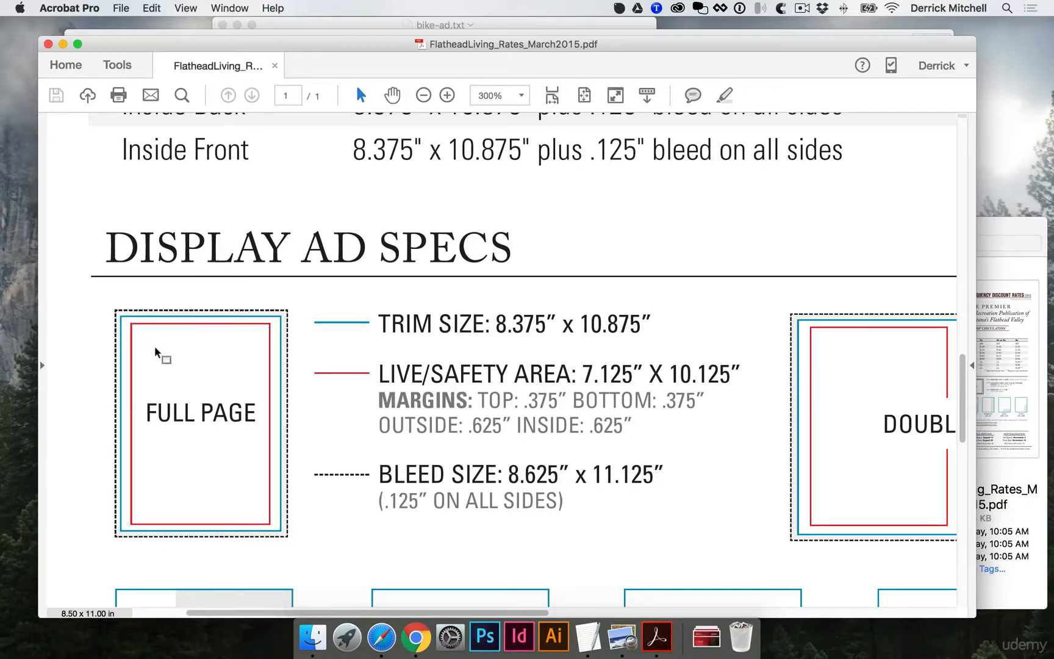
pyautogui.moveTo(117, 303)
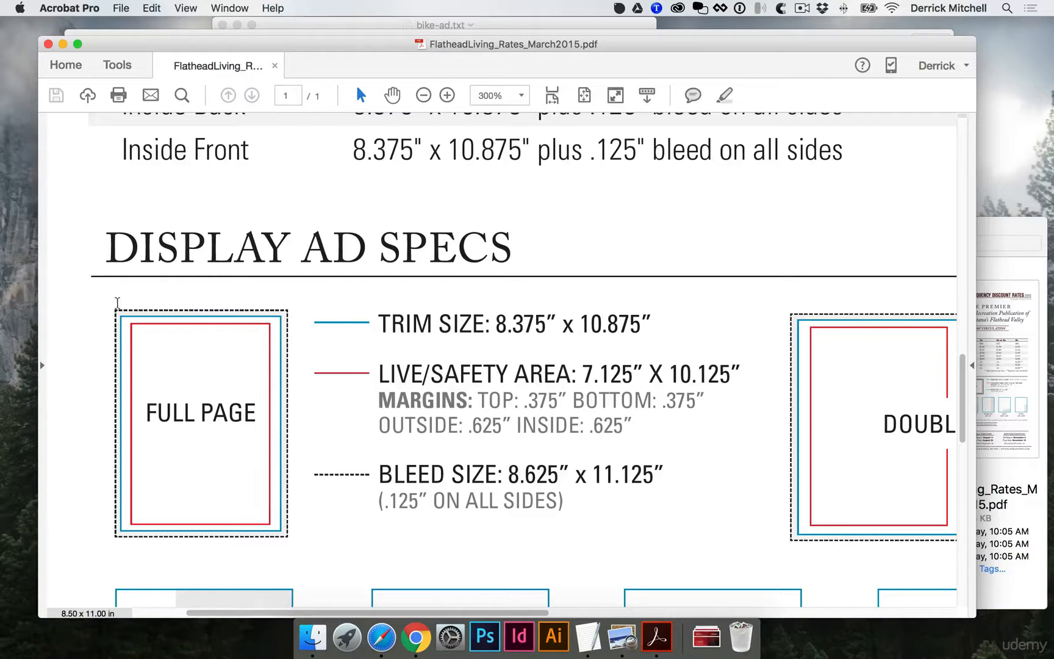
pyautogui.moveTo(125, 366)
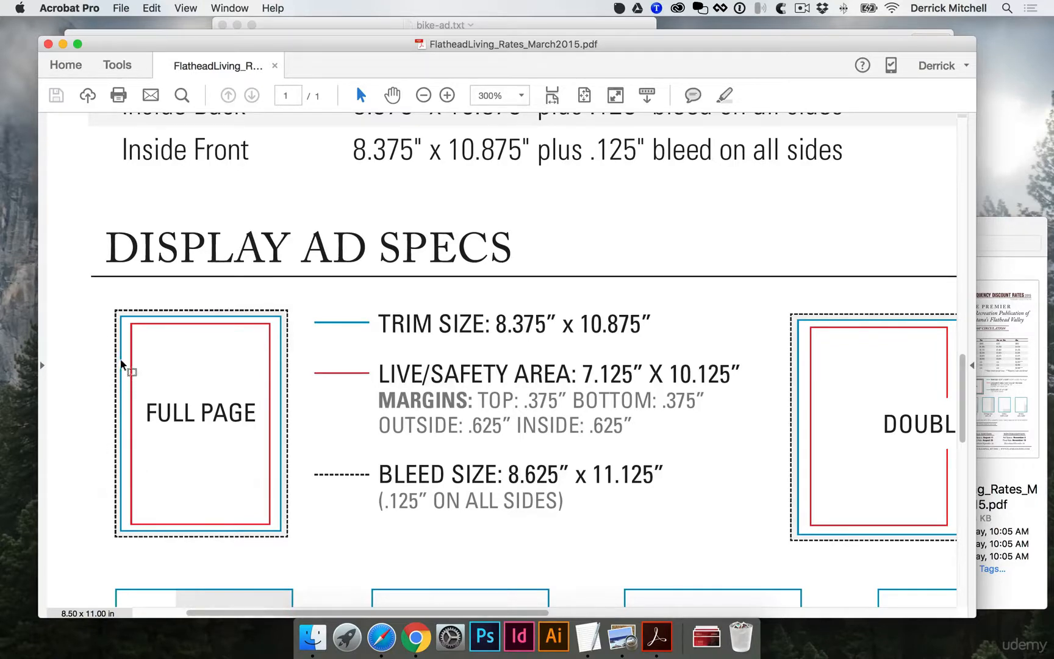
pyautogui.moveTo(118, 326)
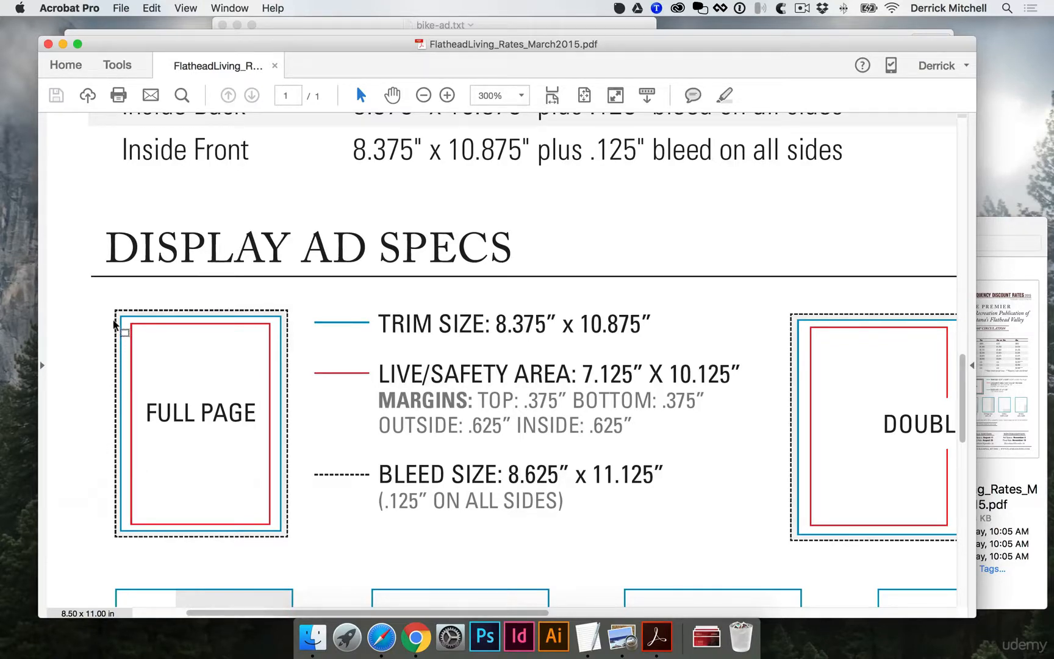
pyautogui.moveTo(126, 349)
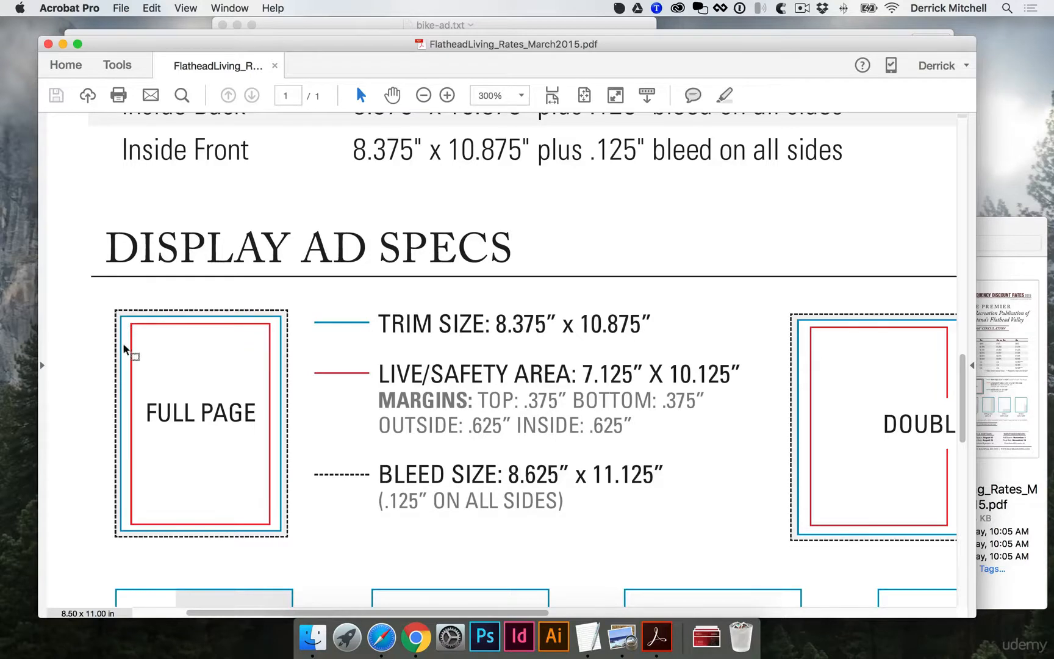
pyautogui.moveTo(138, 347)
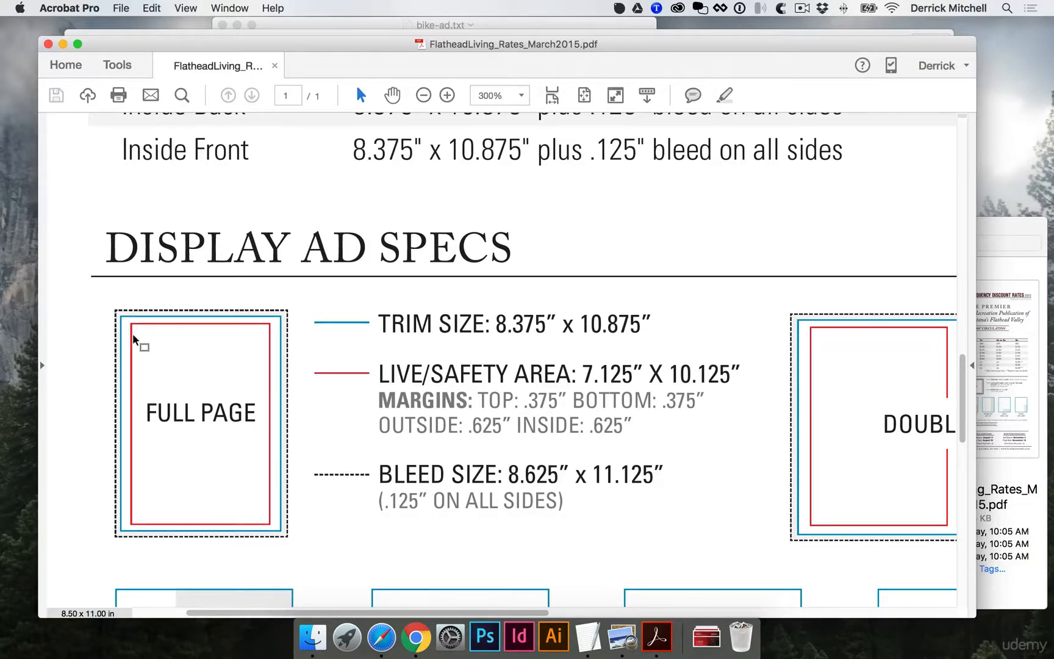
pyautogui.moveTo(134, 353)
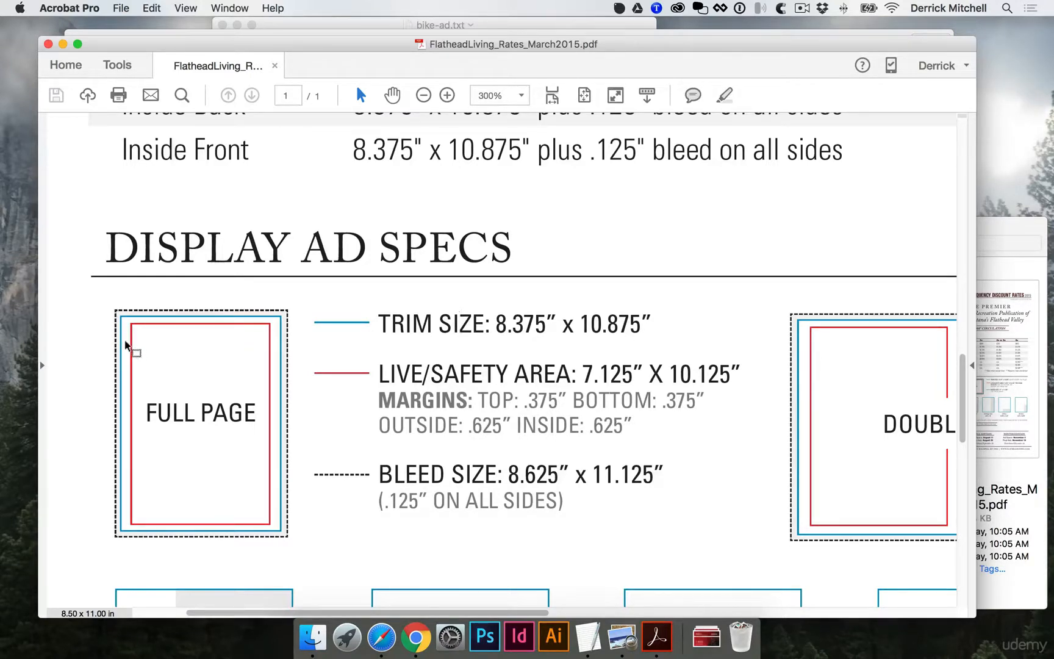
pyautogui.moveTo(159, 456)
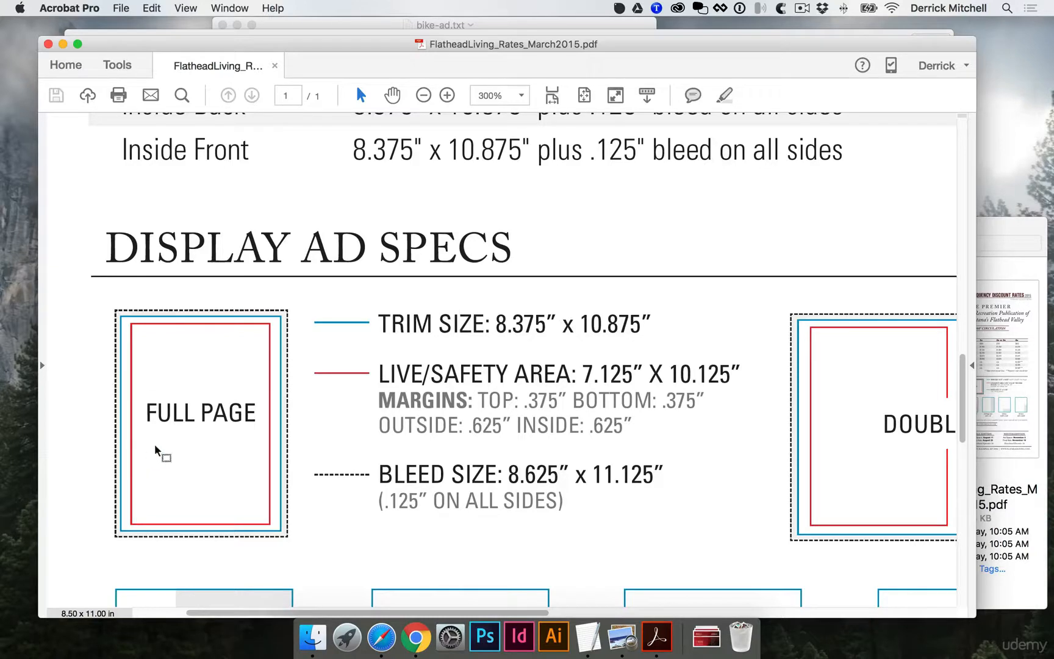
pyautogui.moveTo(285, 309)
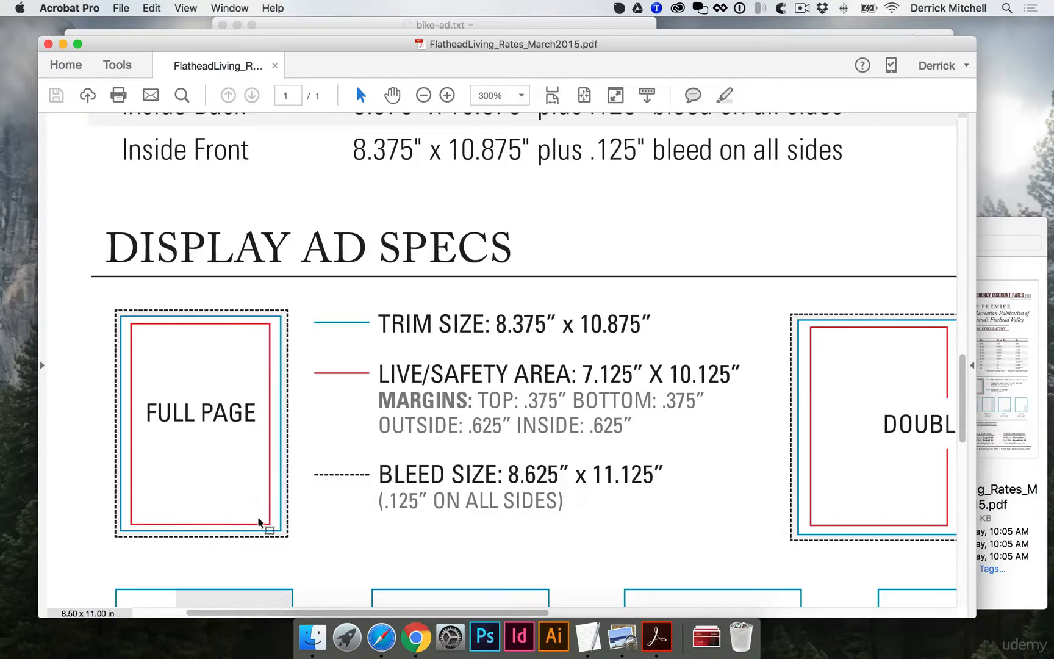
pyautogui.moveTo(390, 505)
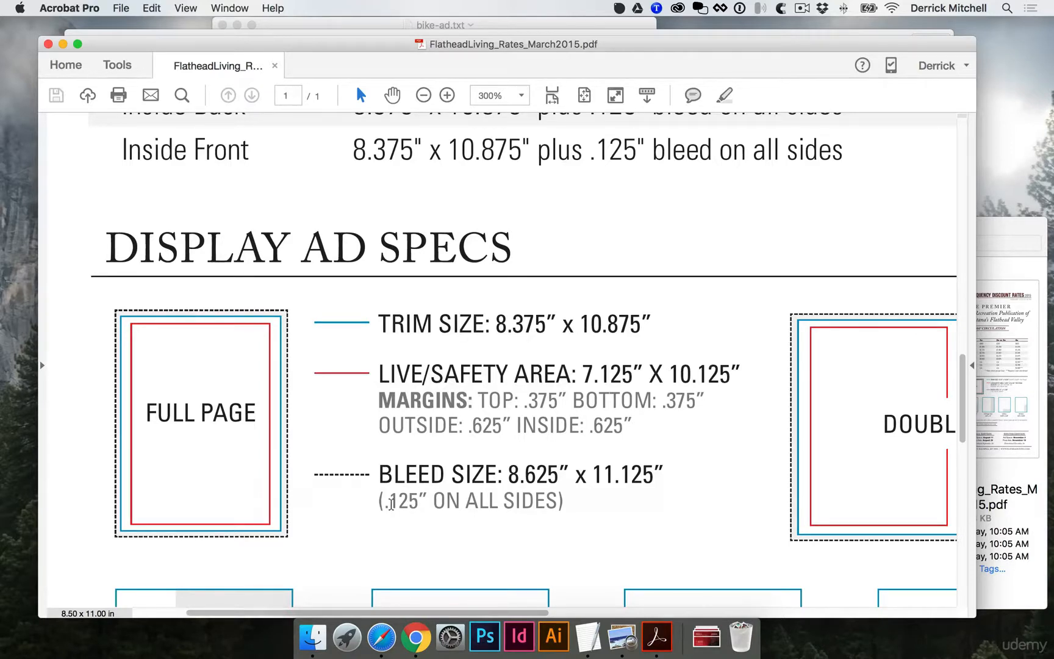
pyautogui.moveTo(145, 340)
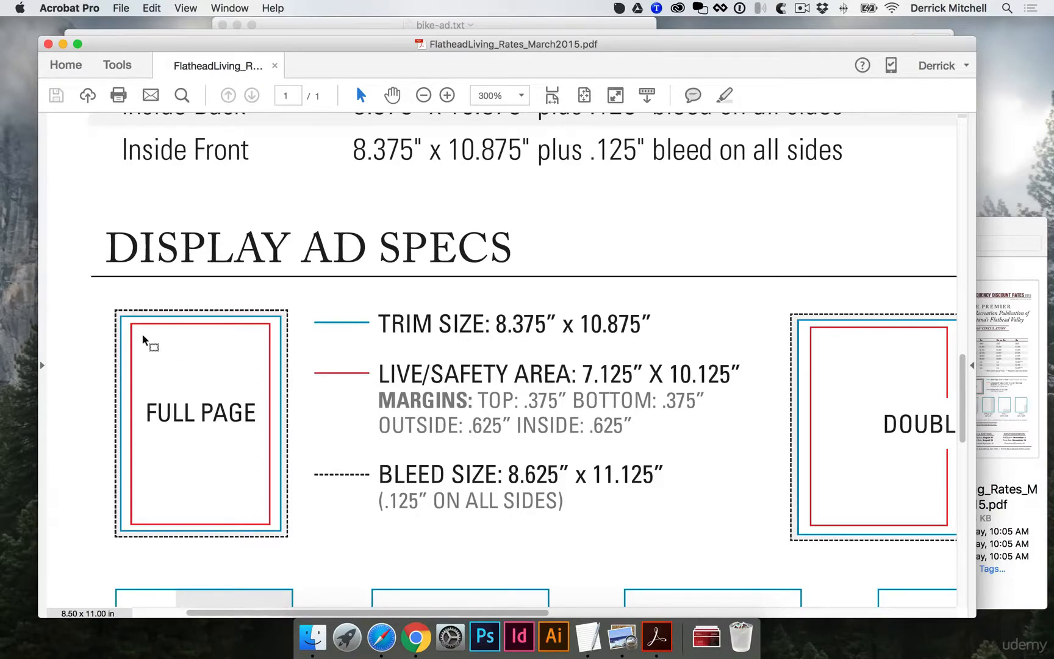
pyautogui.moveTo(138, 331)
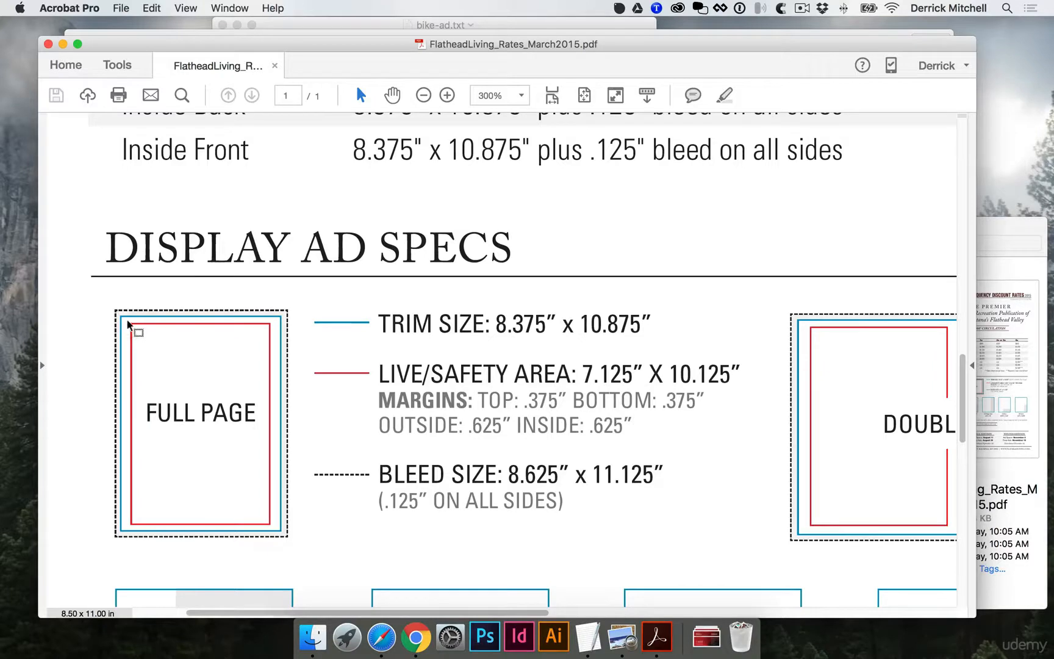
pyautogui.moveTo(161, 327)
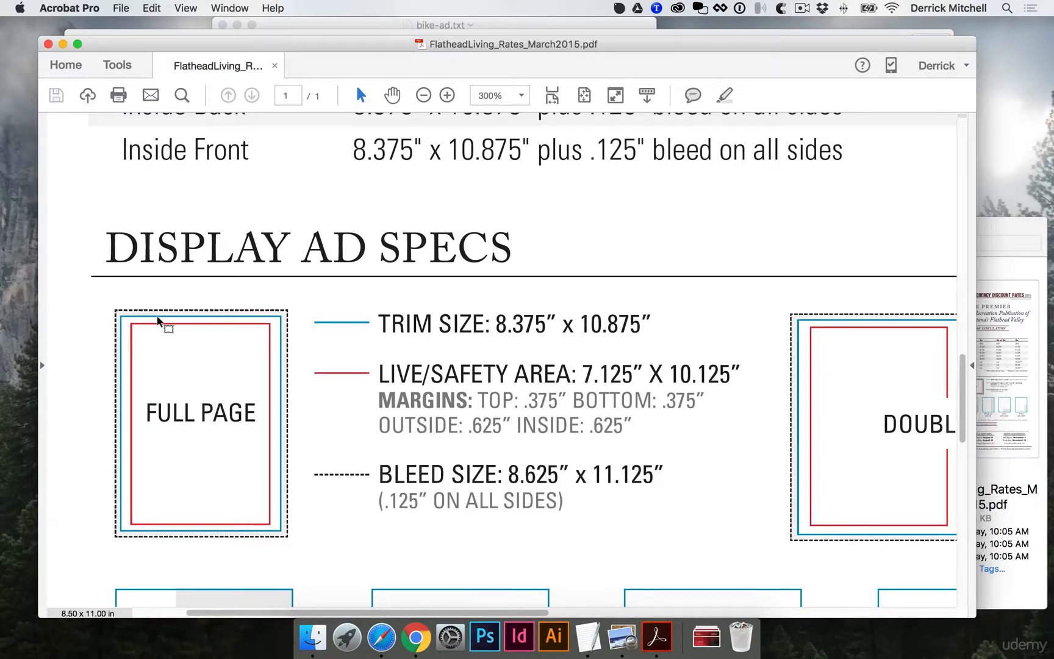
pyautogui.moveTo(156, 514)
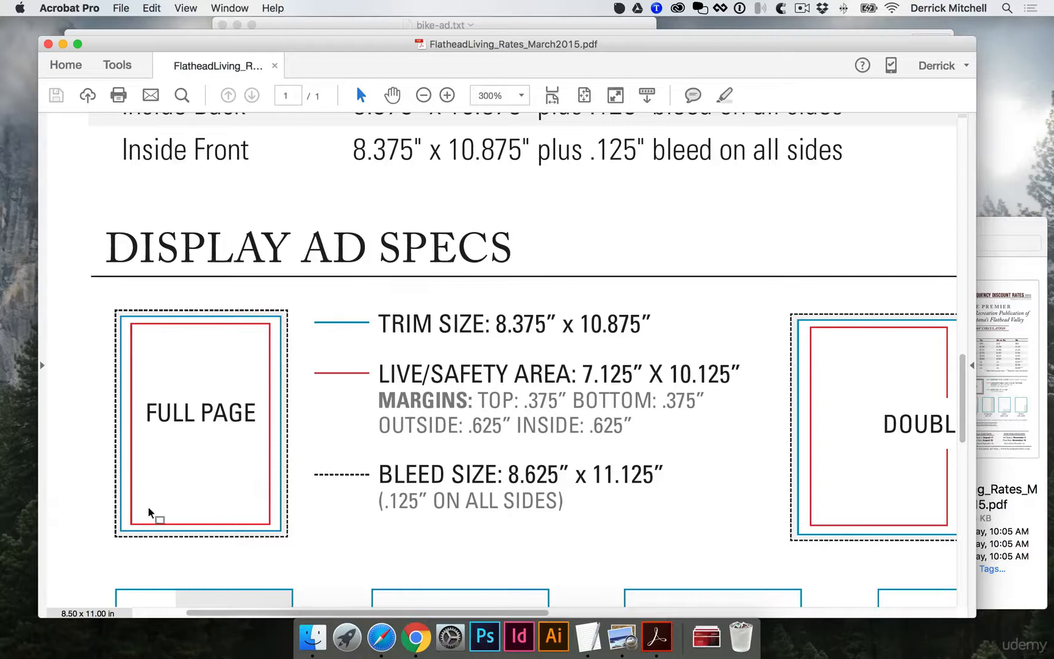
pyautogui.moveTo(143, 524)
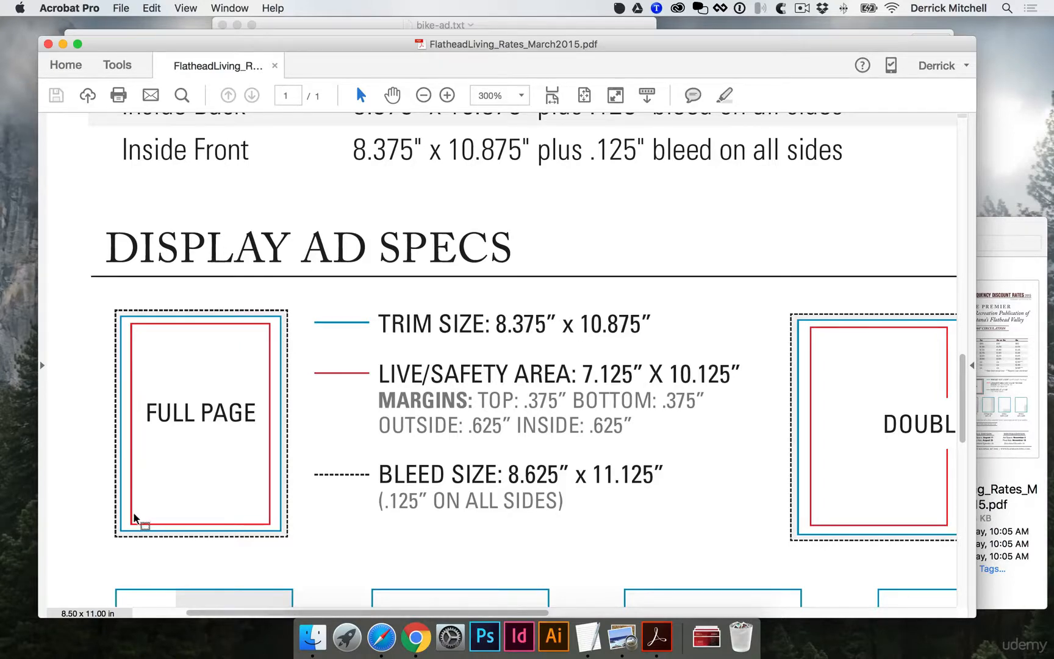
pyautogui.moveTo(289, 437)
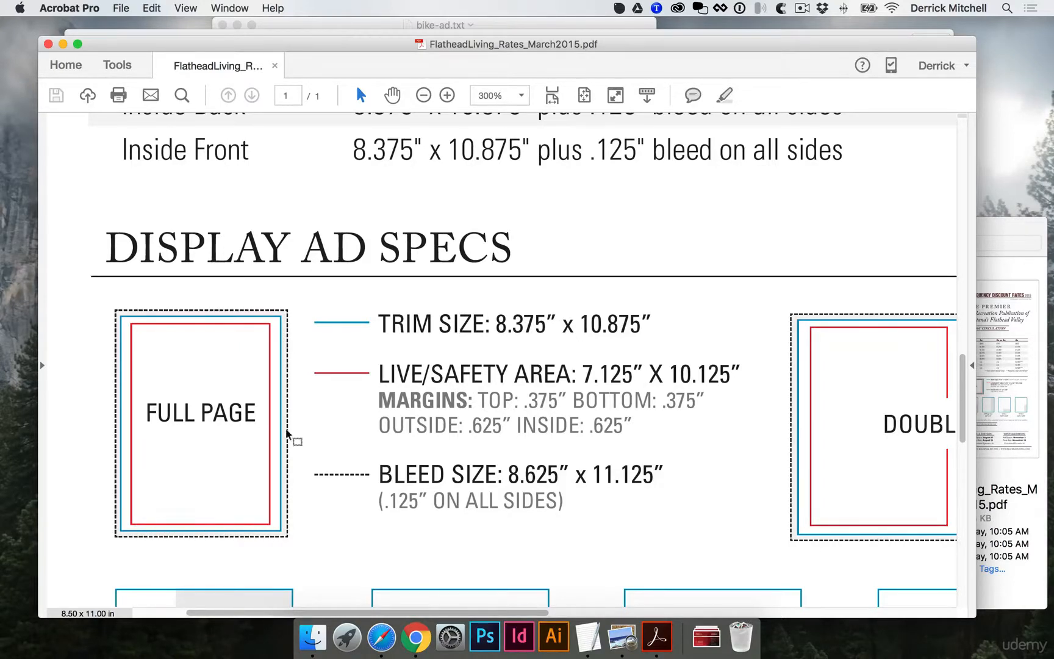
pyautogui.moveTo(490, 462)
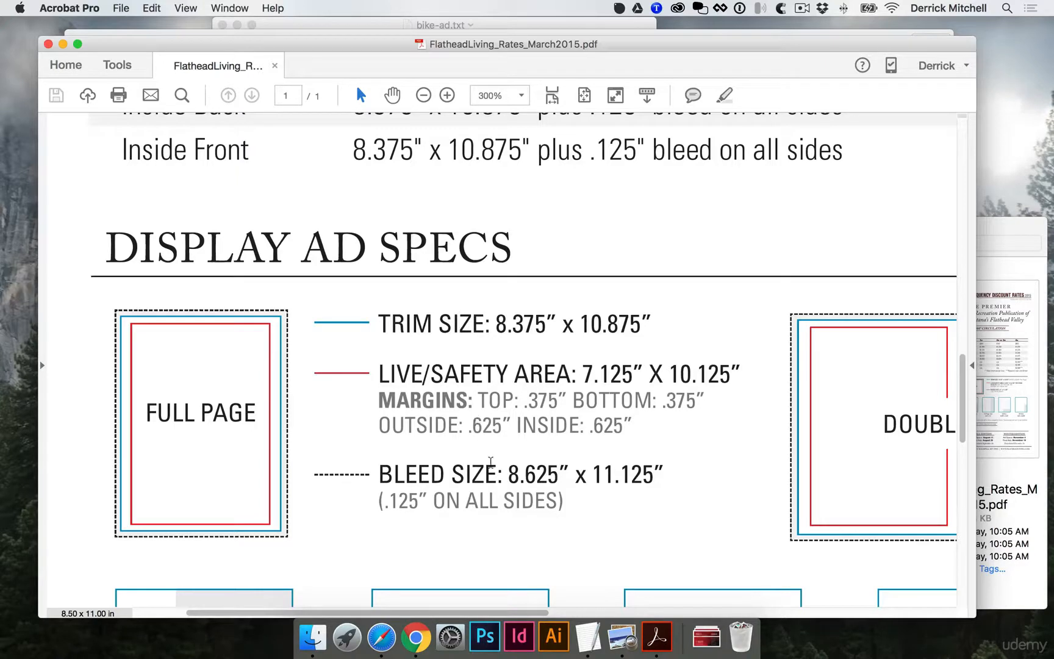
# Step: Select the 8.625 bleed width figure in the rate sheet and bring Photoshop forward
pyautogui.doubleClick(521, 474)
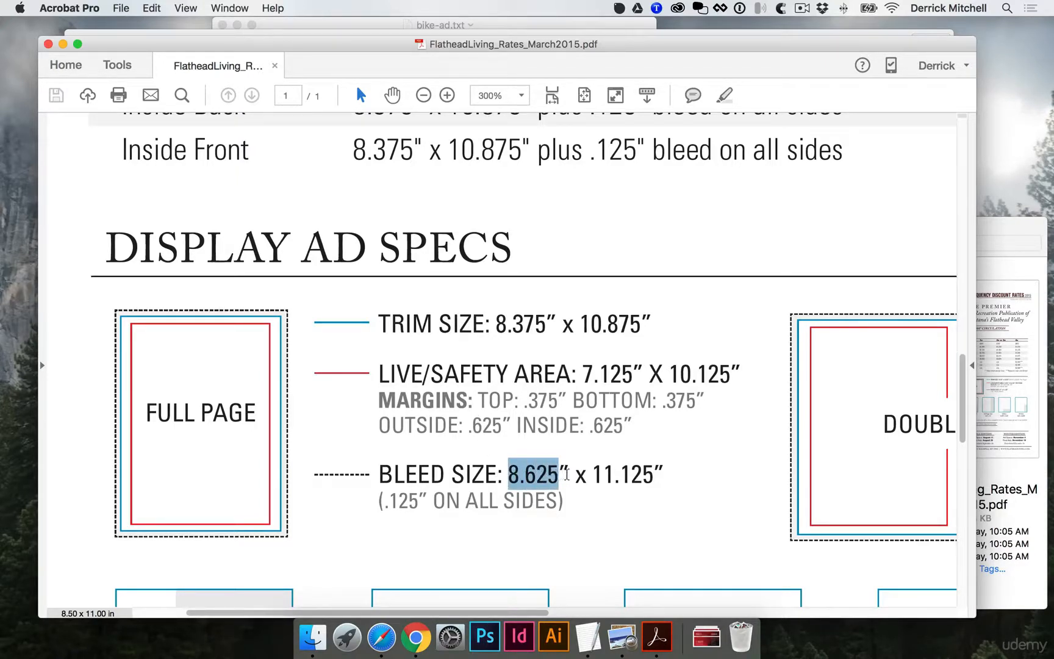
pyautogui.moveTo(585, 467)
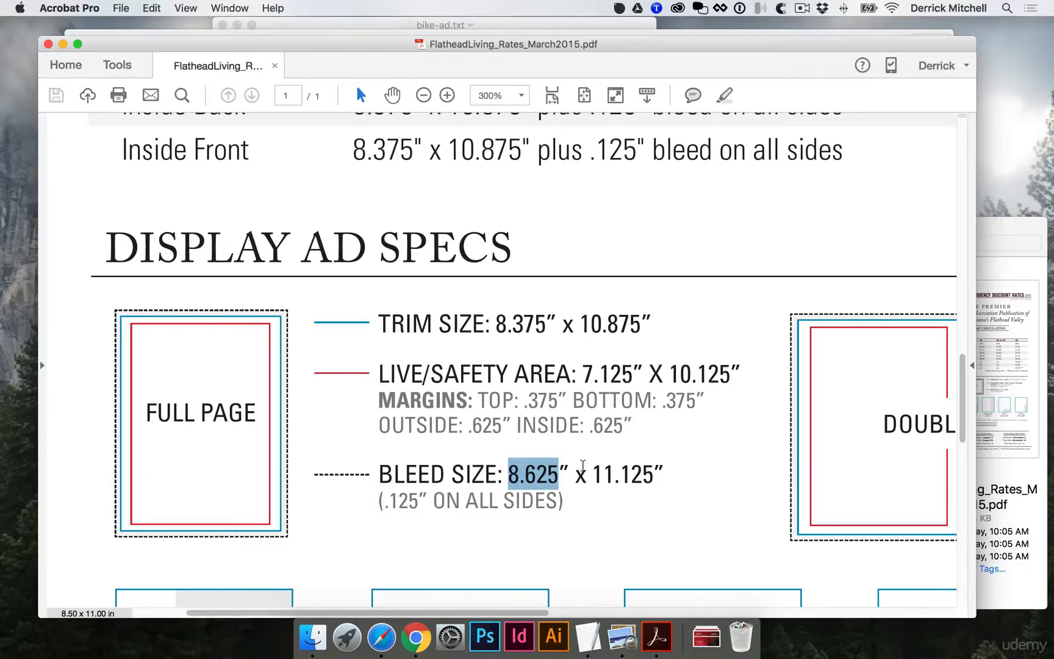
pyautogui.click(483, 635)
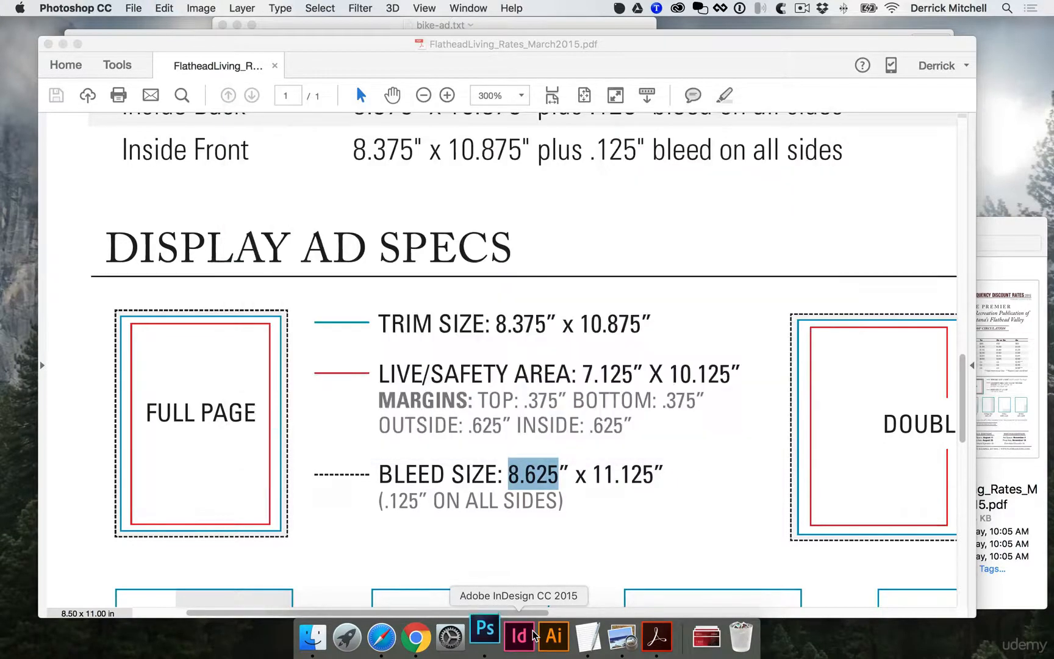
# Step: Set up an 8.625 × 11.125 inch, 300 ppi CMYK white document, rechecking the bleed spec
pyautogui.click(483, 635)
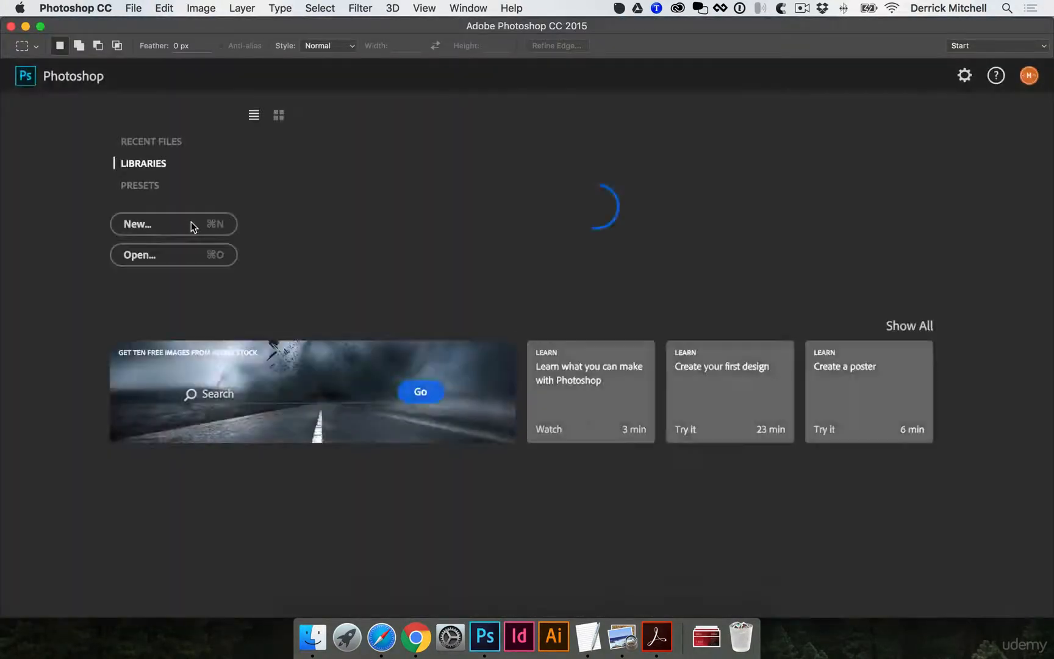
pyautogui.click(173, 224)
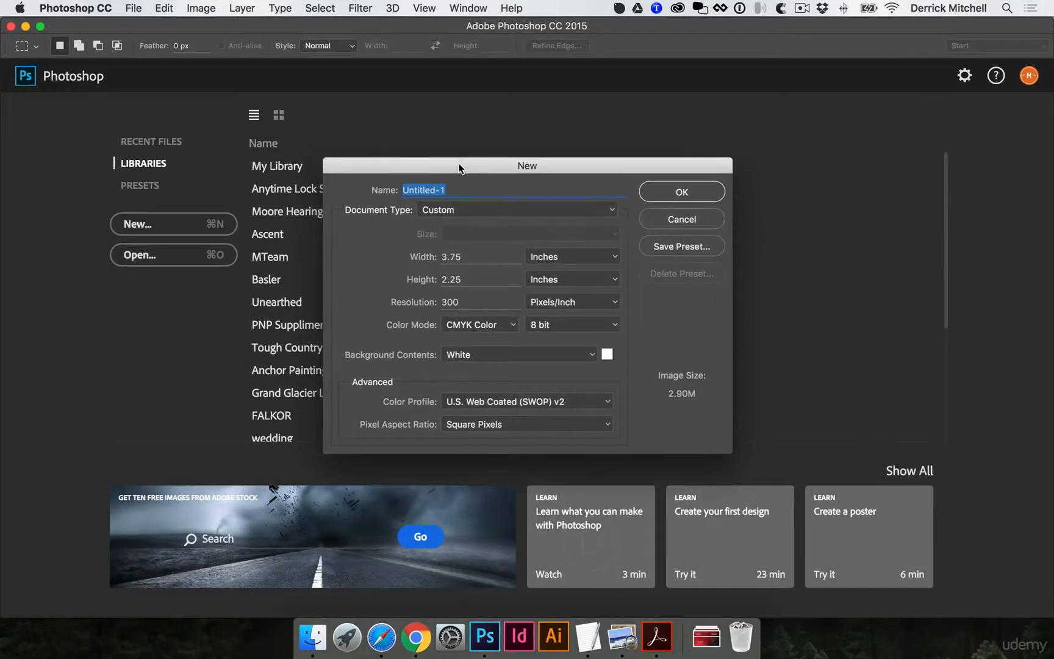
pyautogui.moveTo(553, 262)
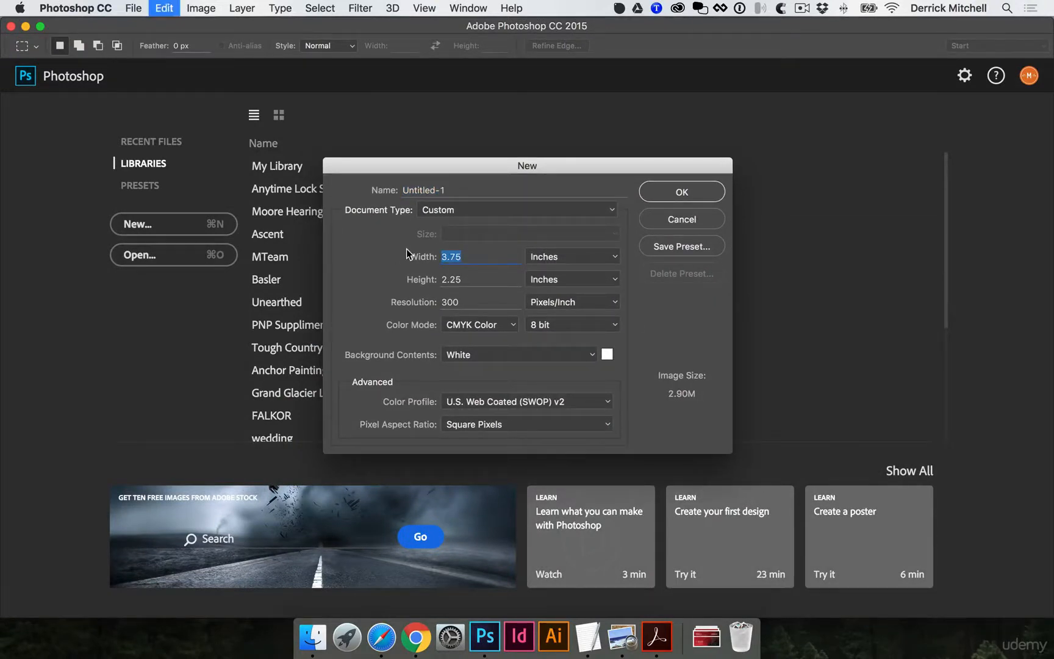
pyautogui.write('8.625')
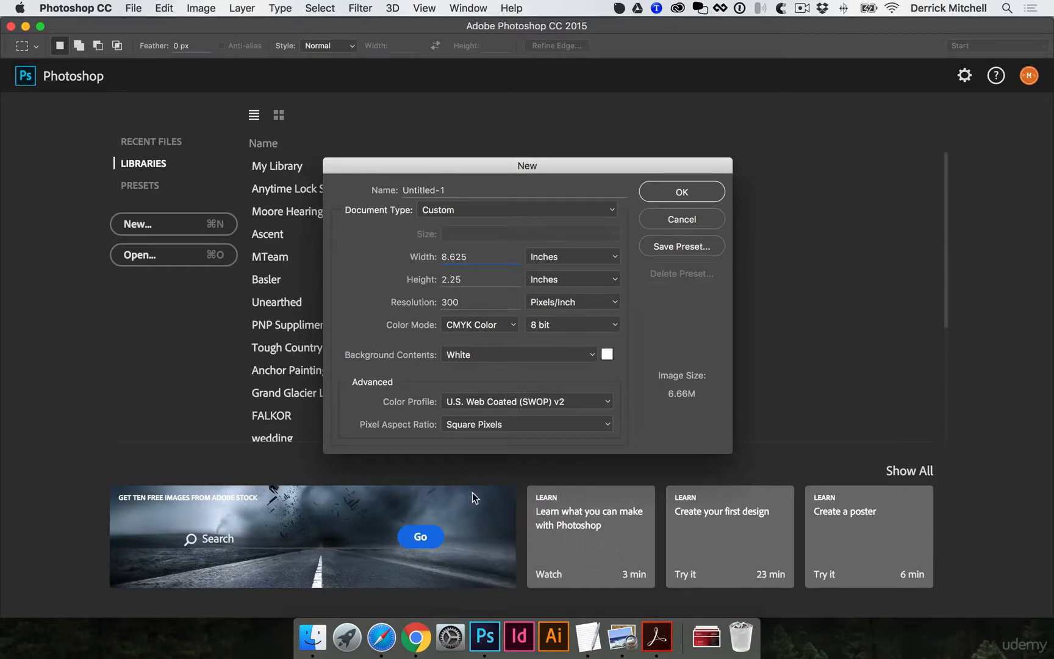
pyautogui.click(656, 635)
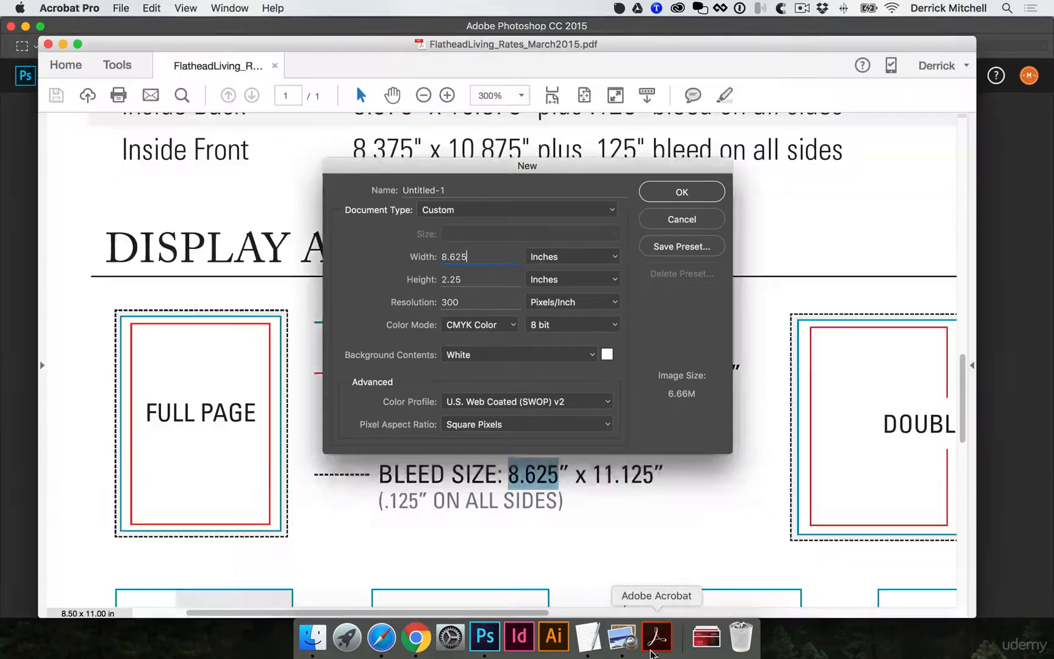
pyautogui.click(483, 636)
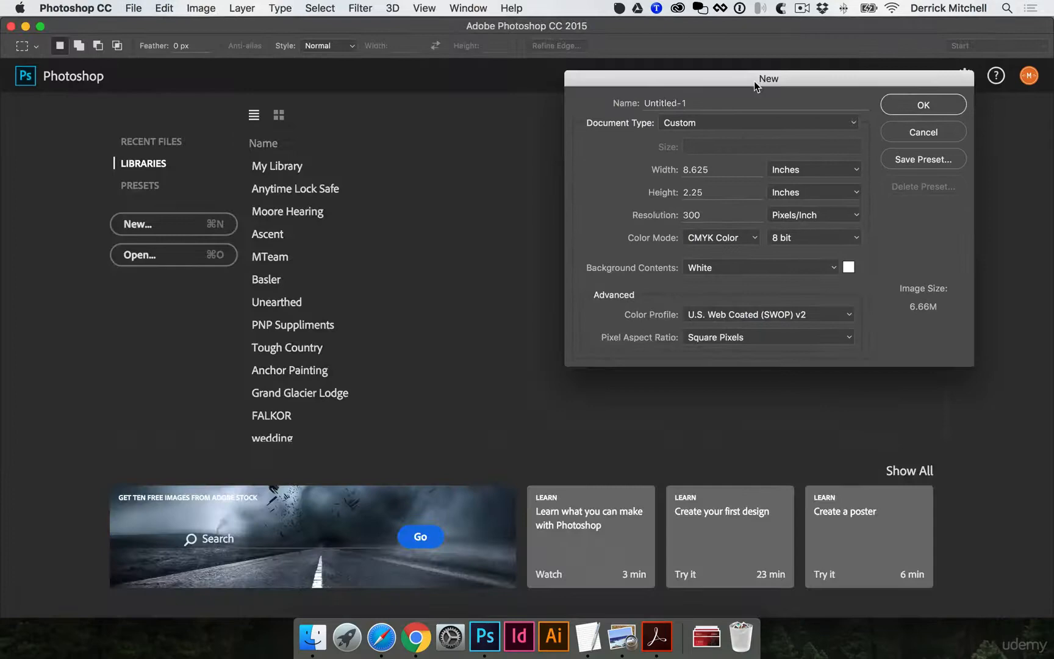
pyautogui.click(656, 635)
pyautogui.write('11.125')
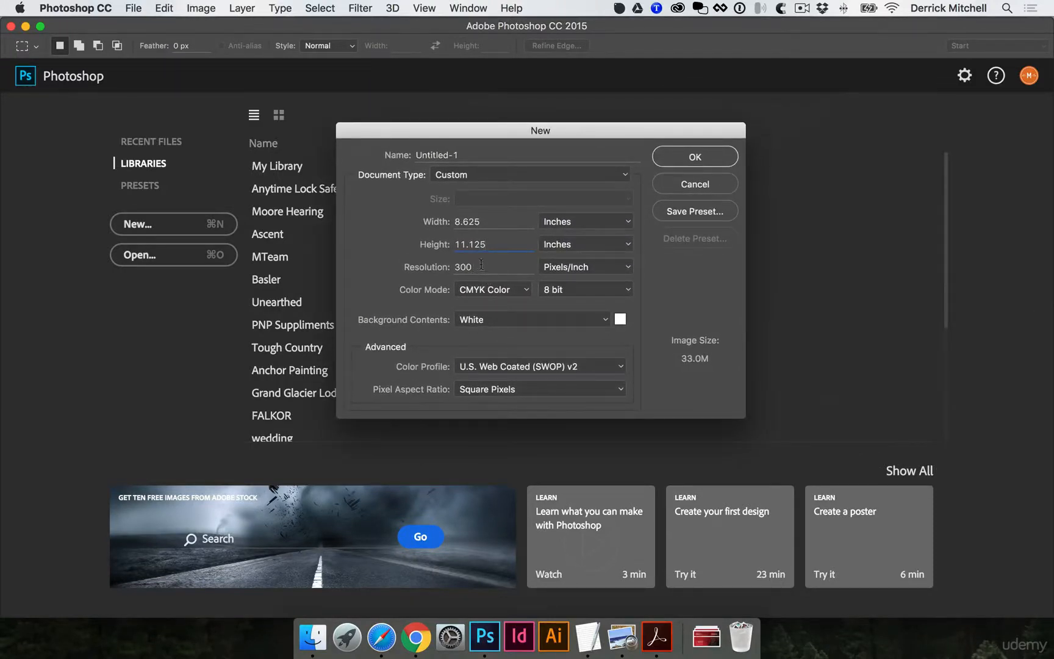
pyautogui.moveTo(488, 297)
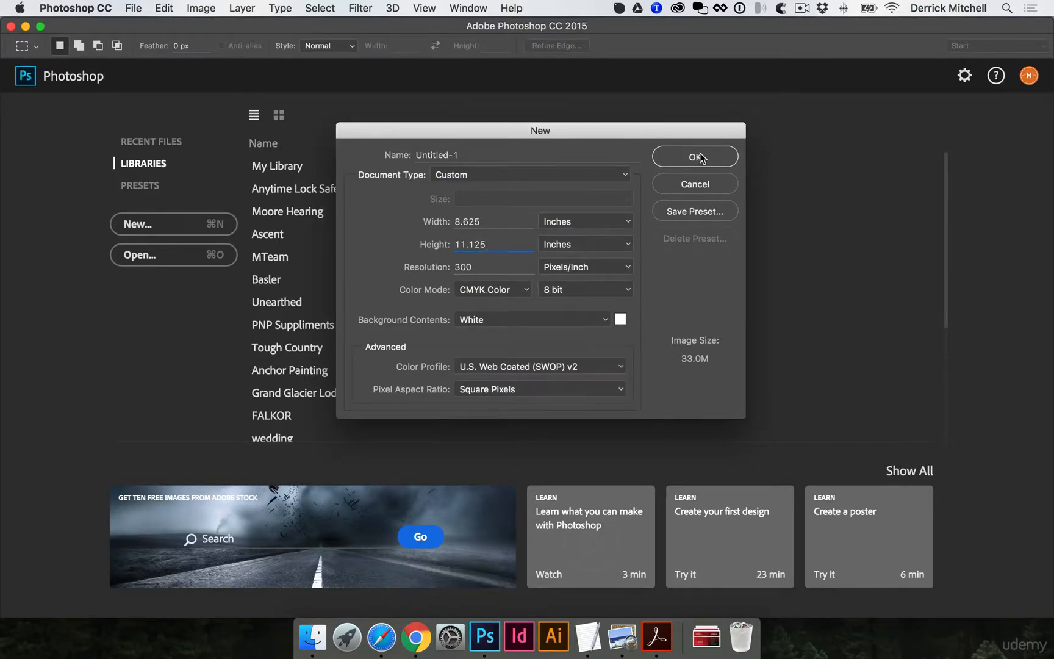
# Step: Create the document and save it to the Desktop as mtn-bike-full-page-ad.psd
pyautogui.click(694, 156)
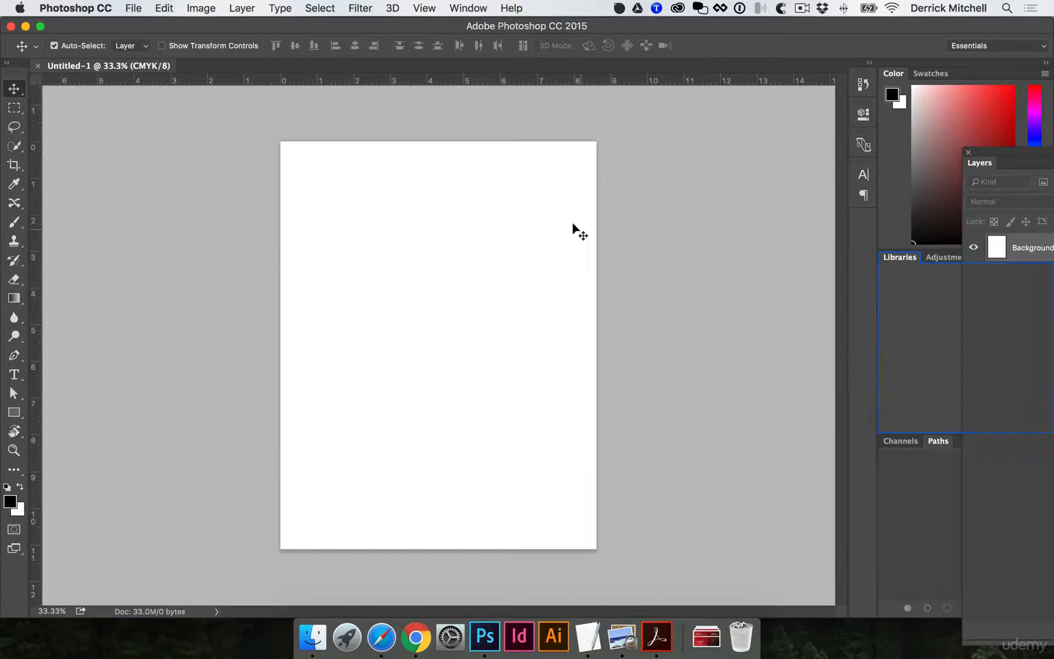
pyautogui.click(899, 256)
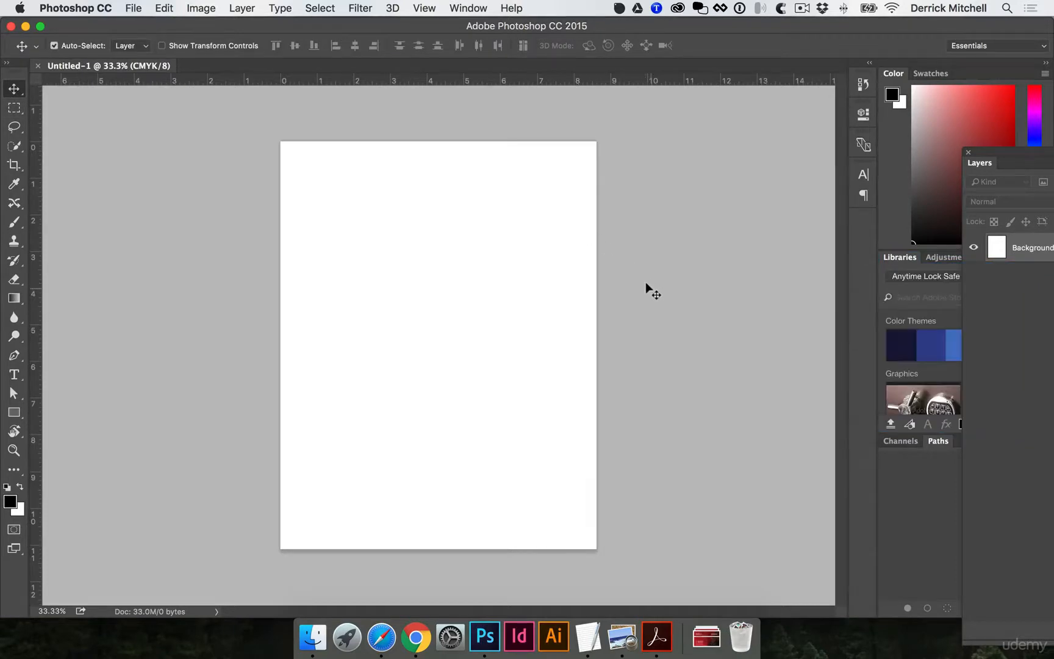
pyautogui.click(133, 8)
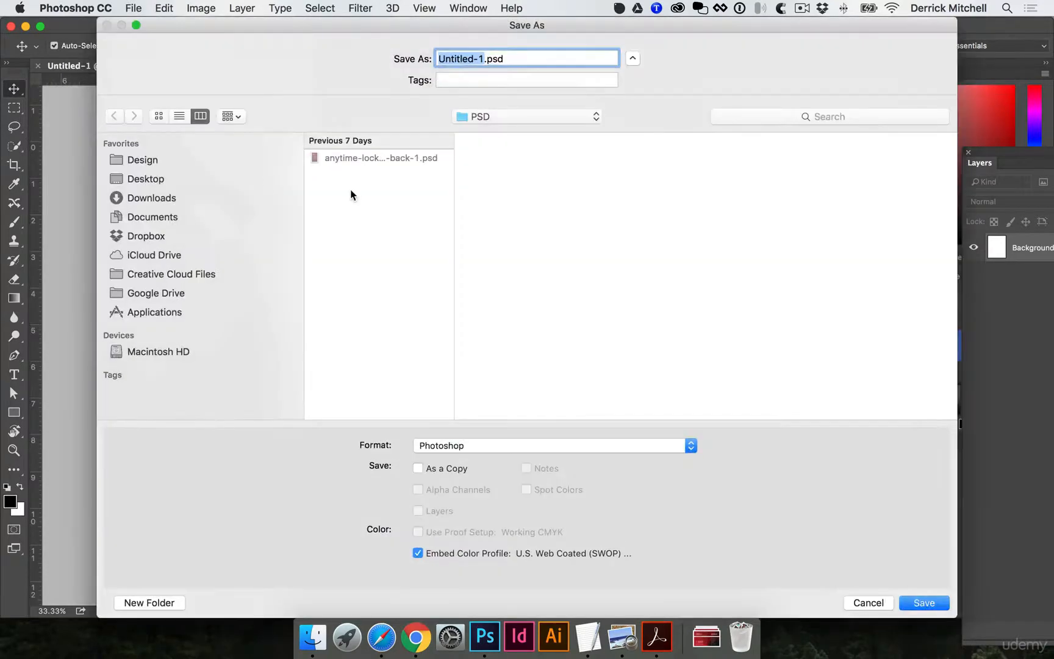
pyautogui.click(145, 179)
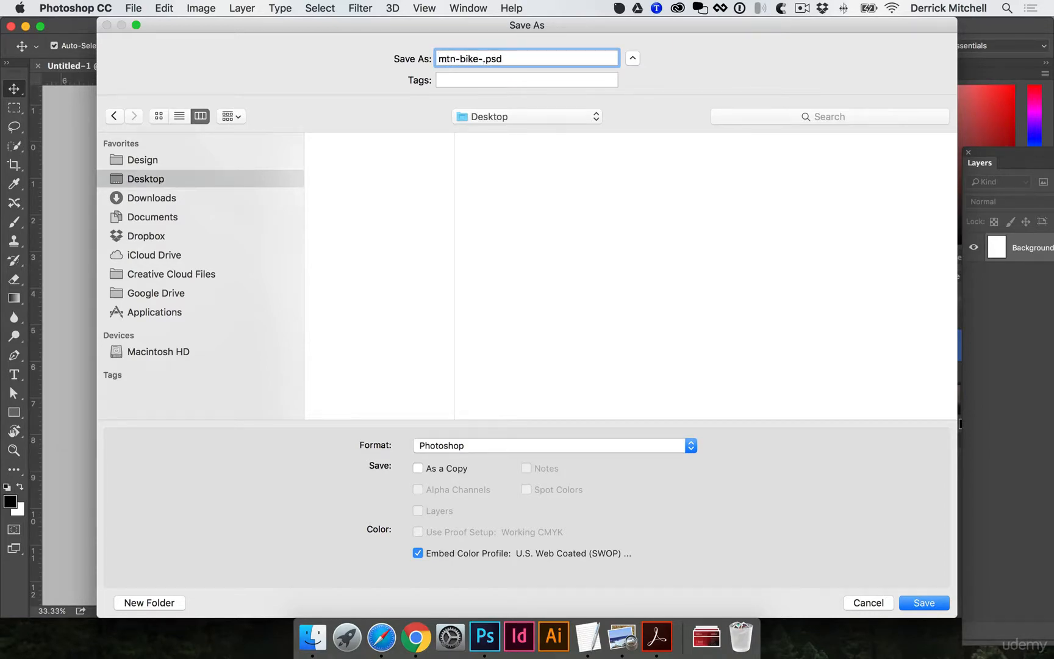
pyautogui.write('full-page')
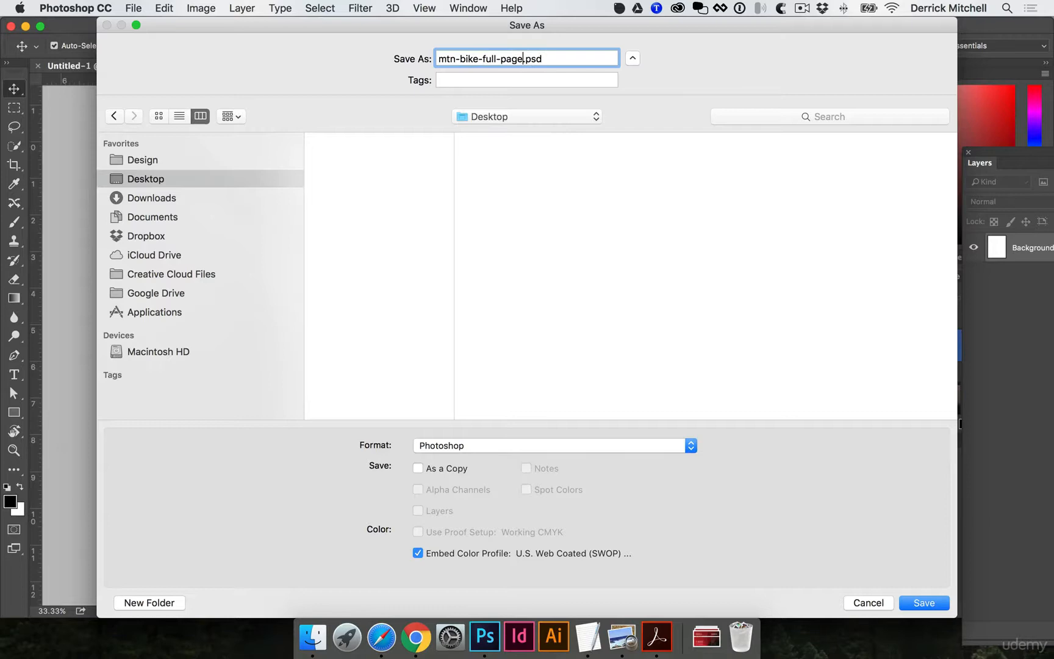
pyautogui.write('-ad')
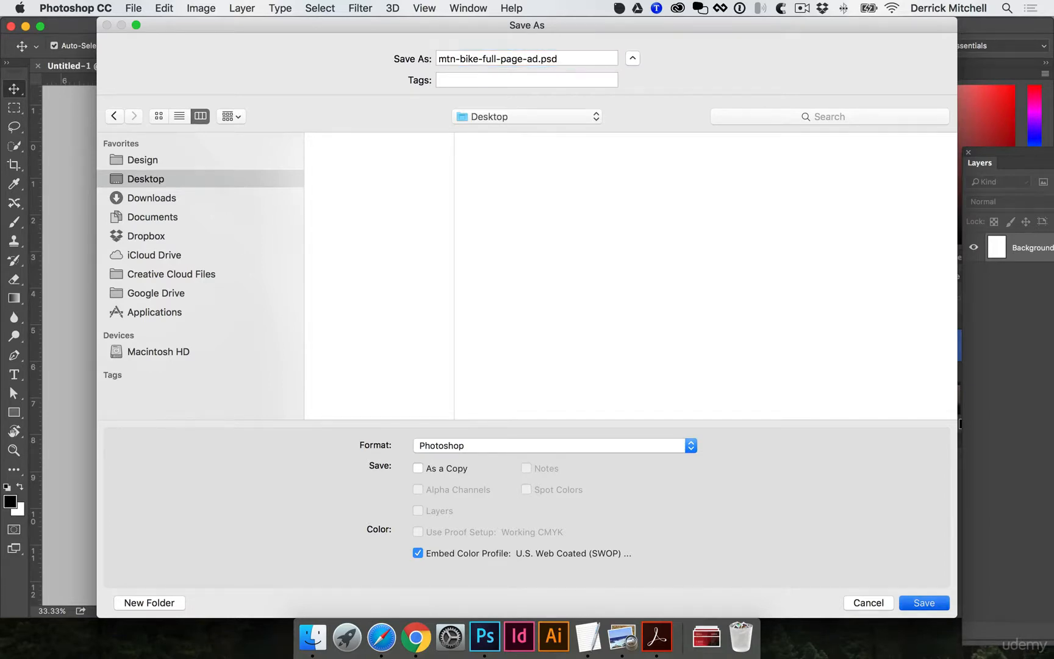
pyautogui.click(923, 602)
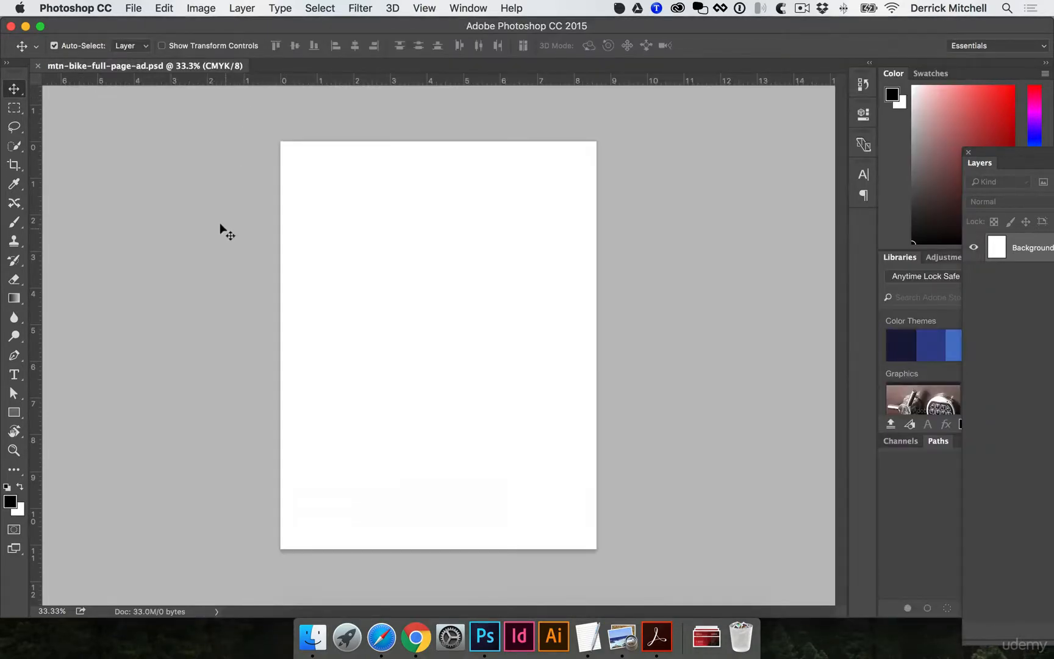
pyautogui.moveTo(501, 615)
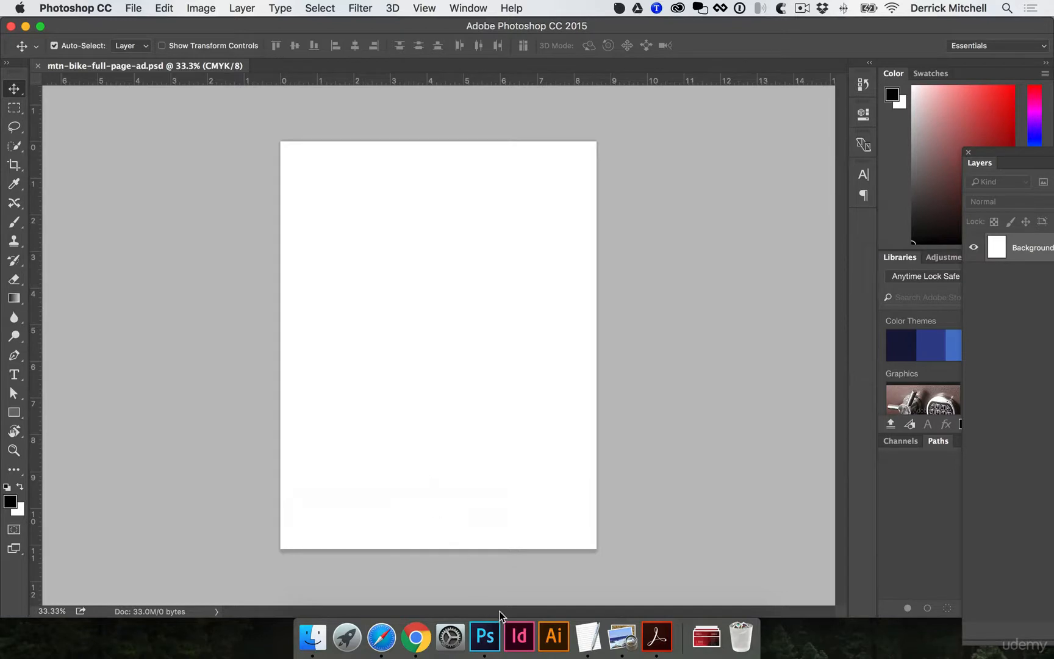
# Step: Read the 7.125 × 10.125 inch live/safety area figures in the specs, then return to Photoshop
pyautogui.click(656, 635)
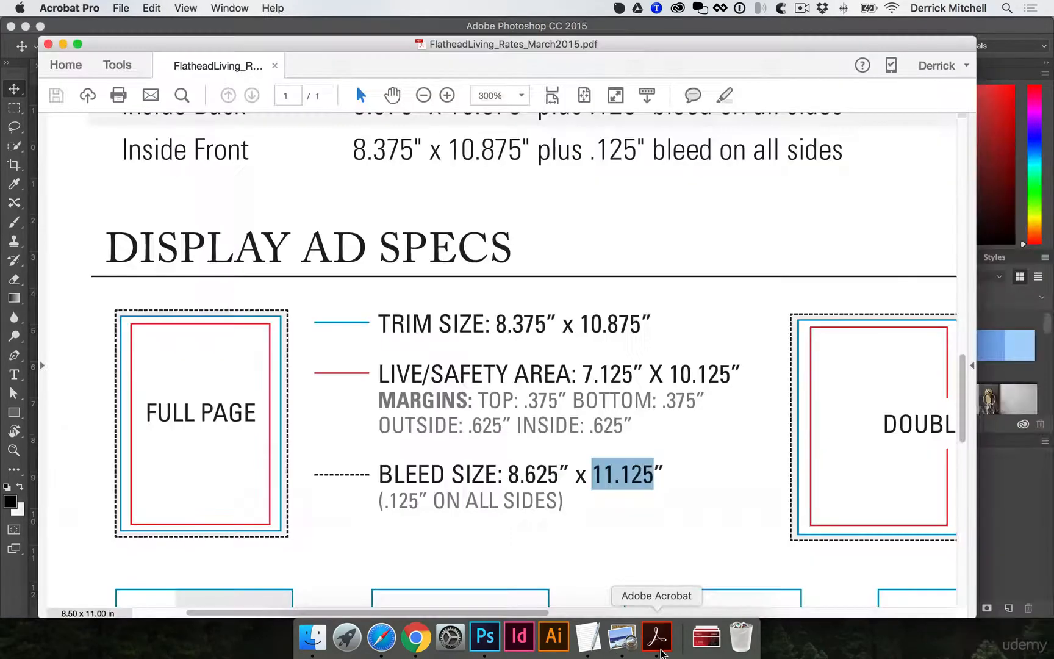
pyautogui.click(469, 374)
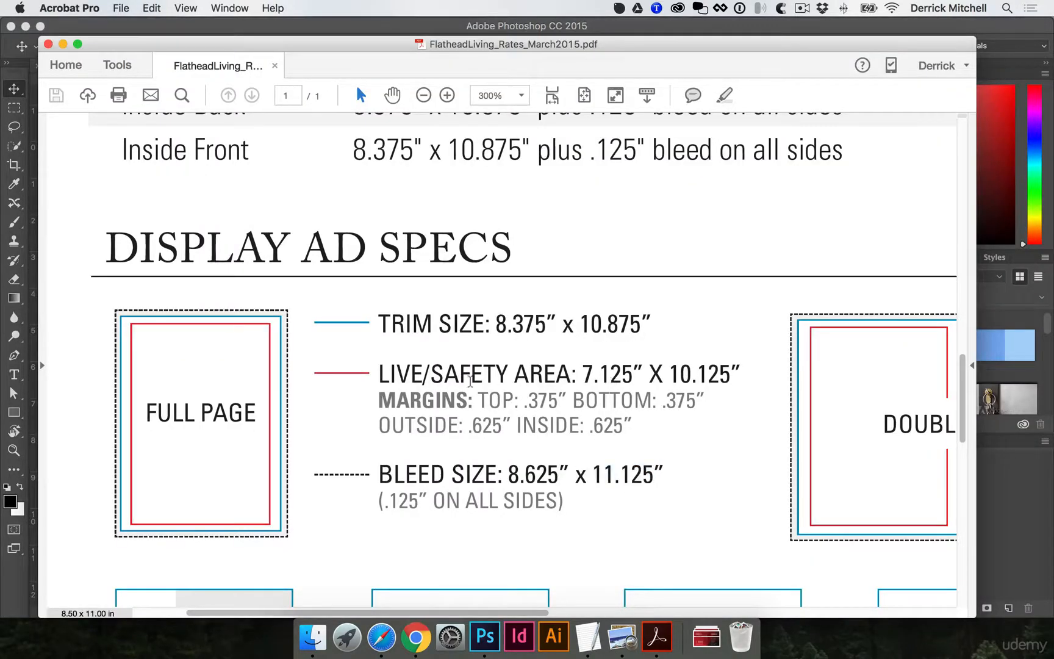
pyautogui.moveTo(498, 394)
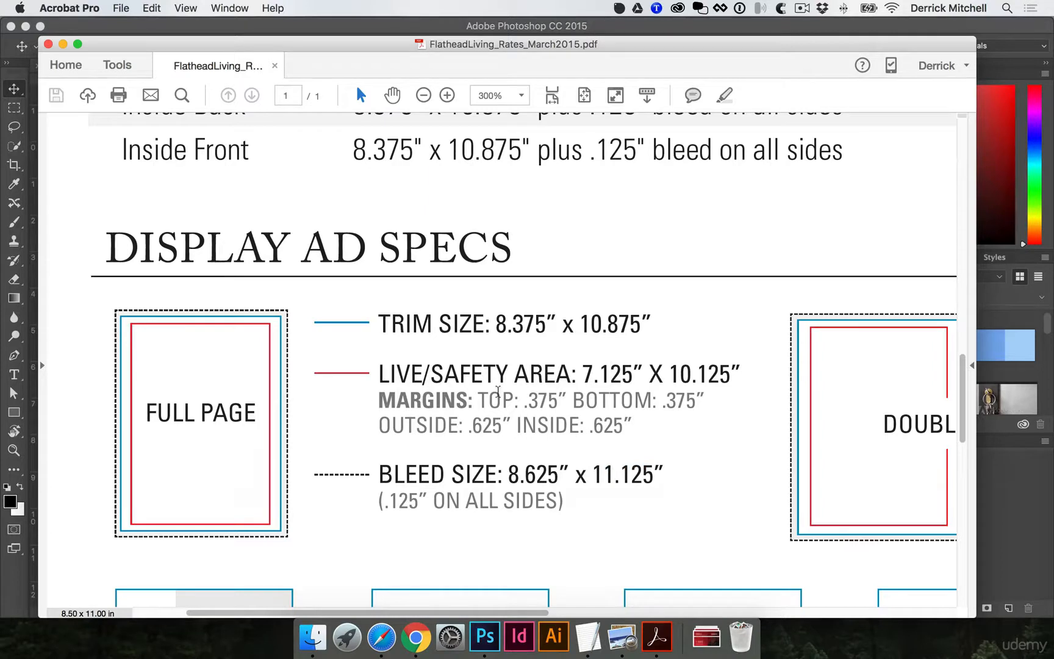
pyautogui.moveTo(313, 397)
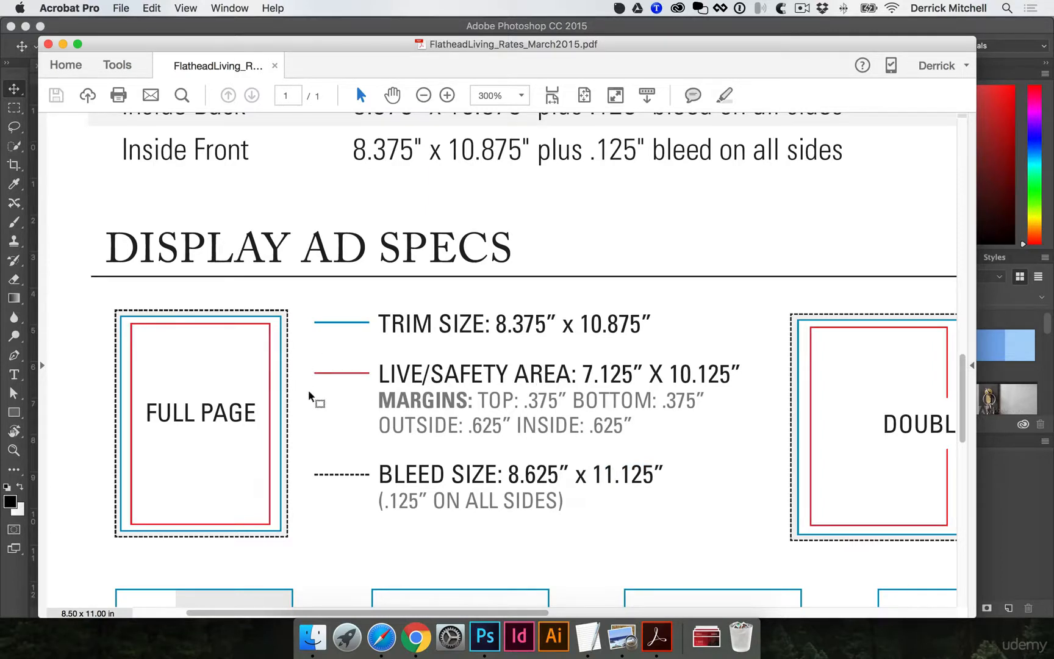
pyautogui.moveTo(582, 374)
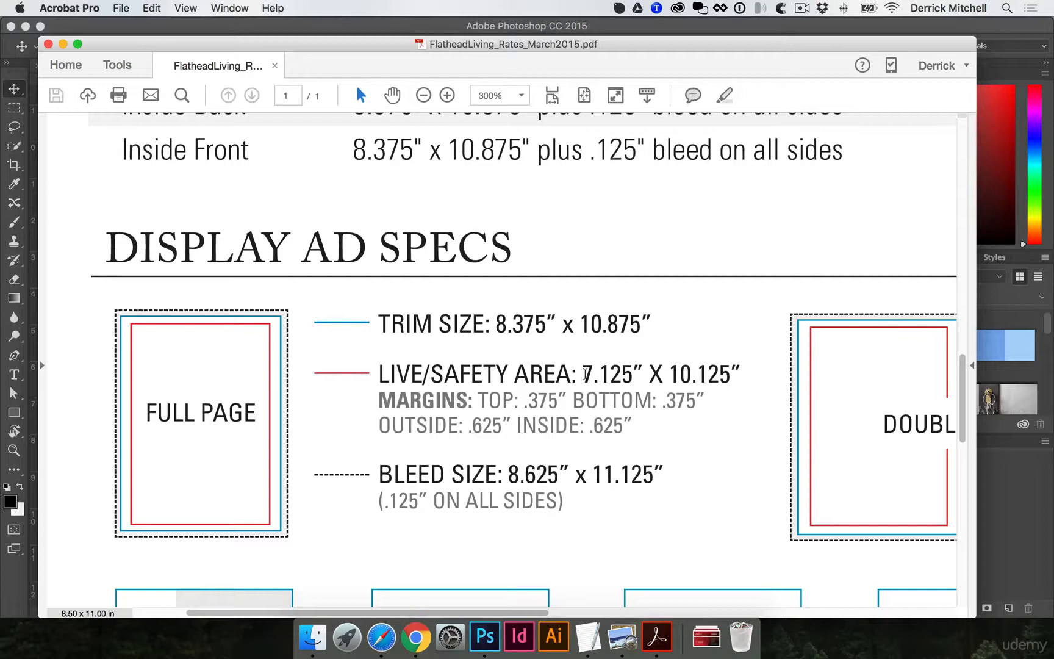
pyautogui.doubleClick(607, 373)
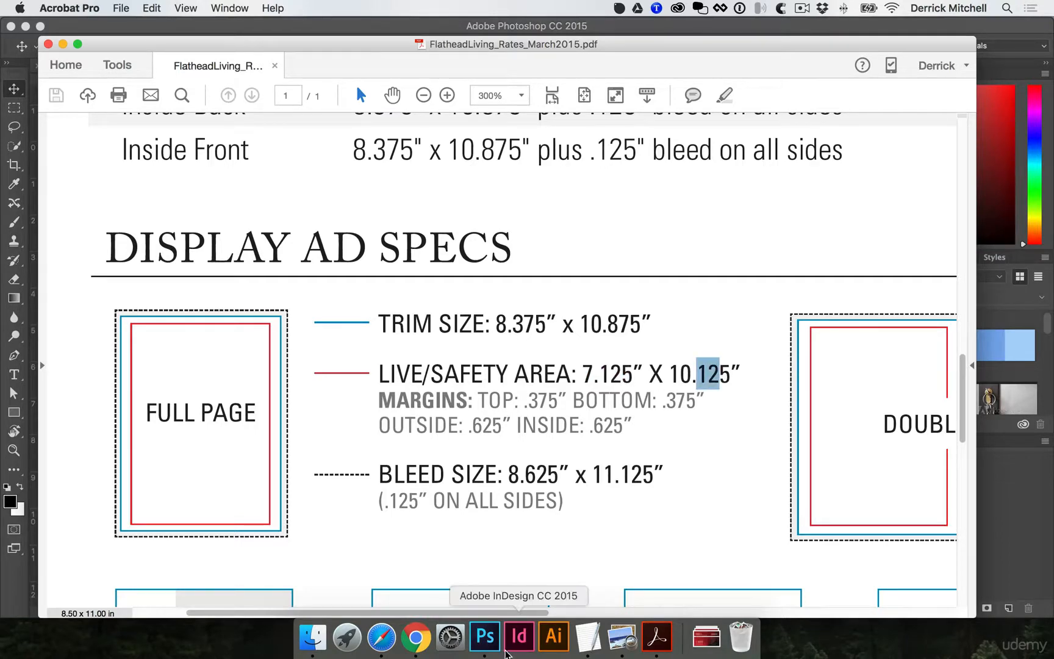
pyautogui.click(484, 635)
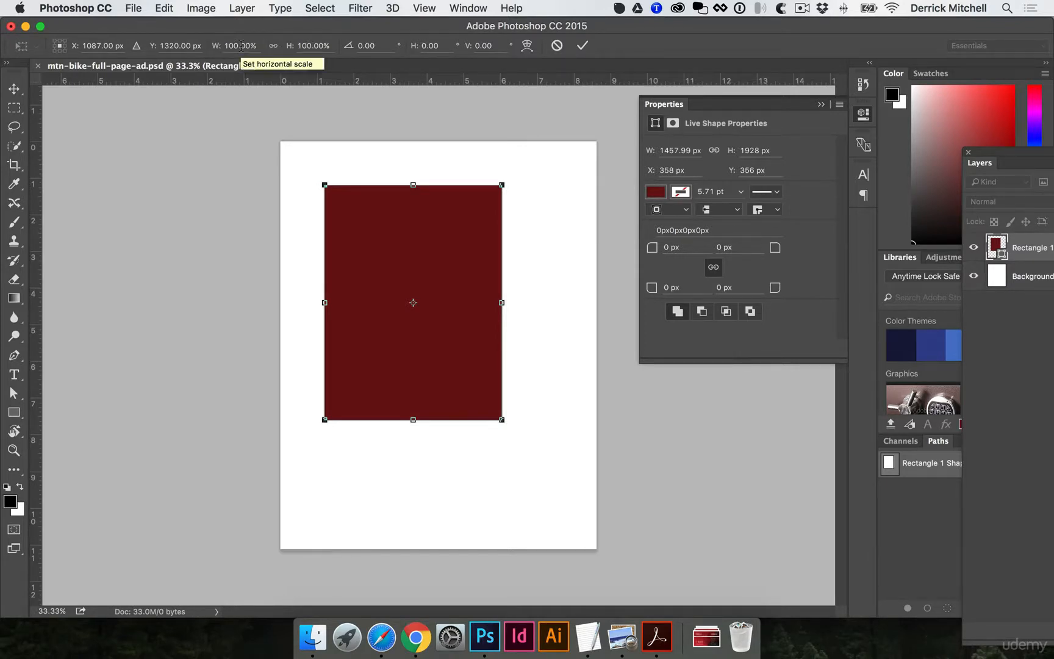
# Step: Resize the dark red rectangle to W 7.125 in and H 10.125 in
pyautogui.tripleClick(239, 45)
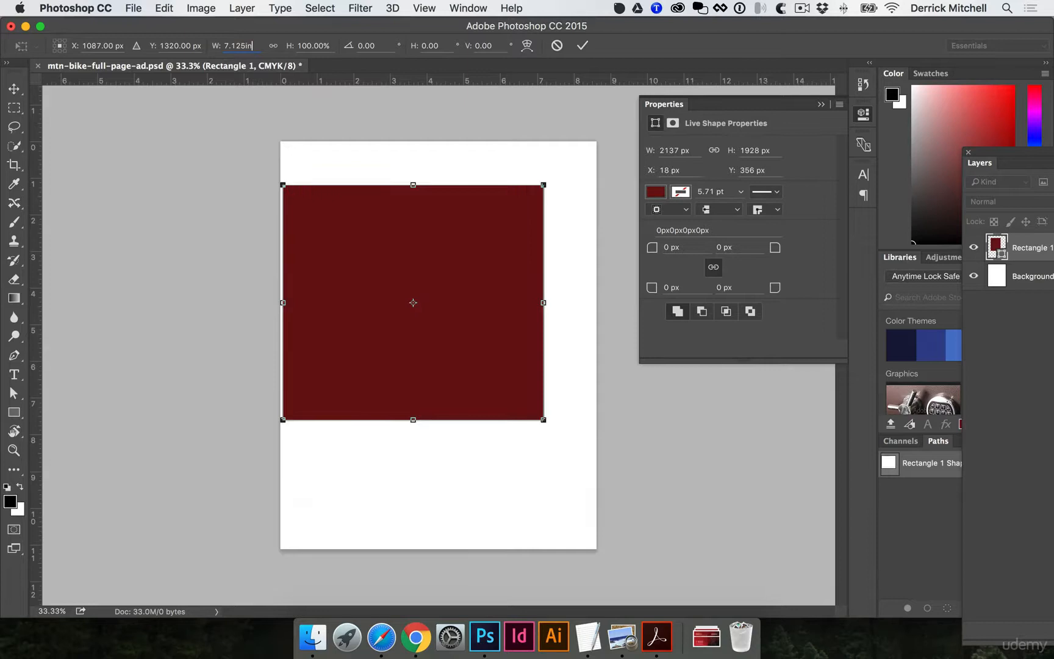
pyautogui.moveTo(430, 355)
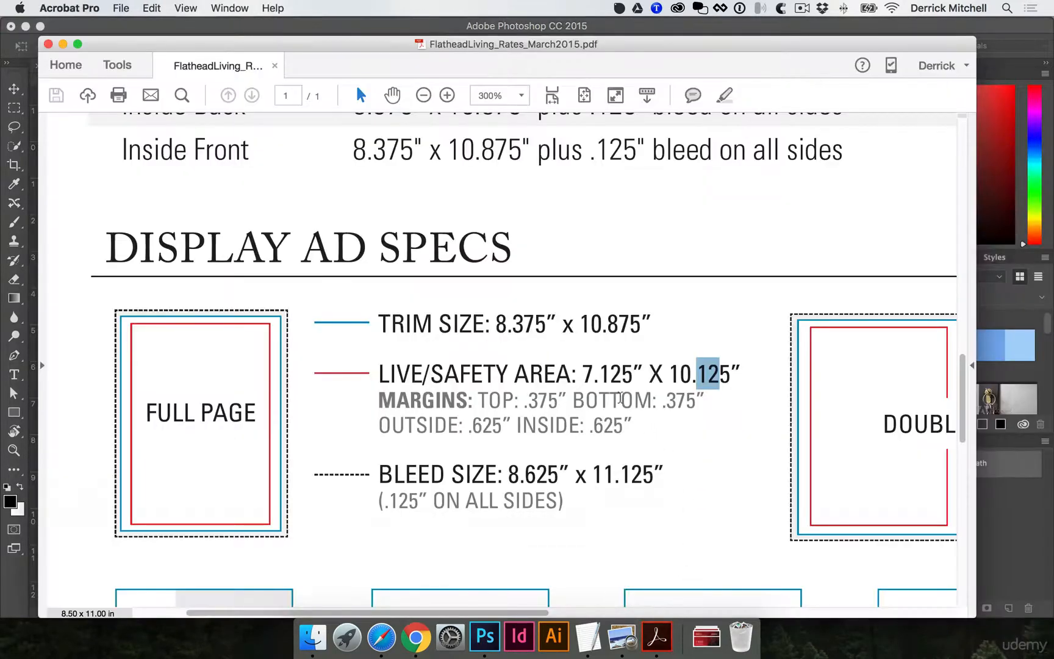
pyautogui.moveTo(553, 635)
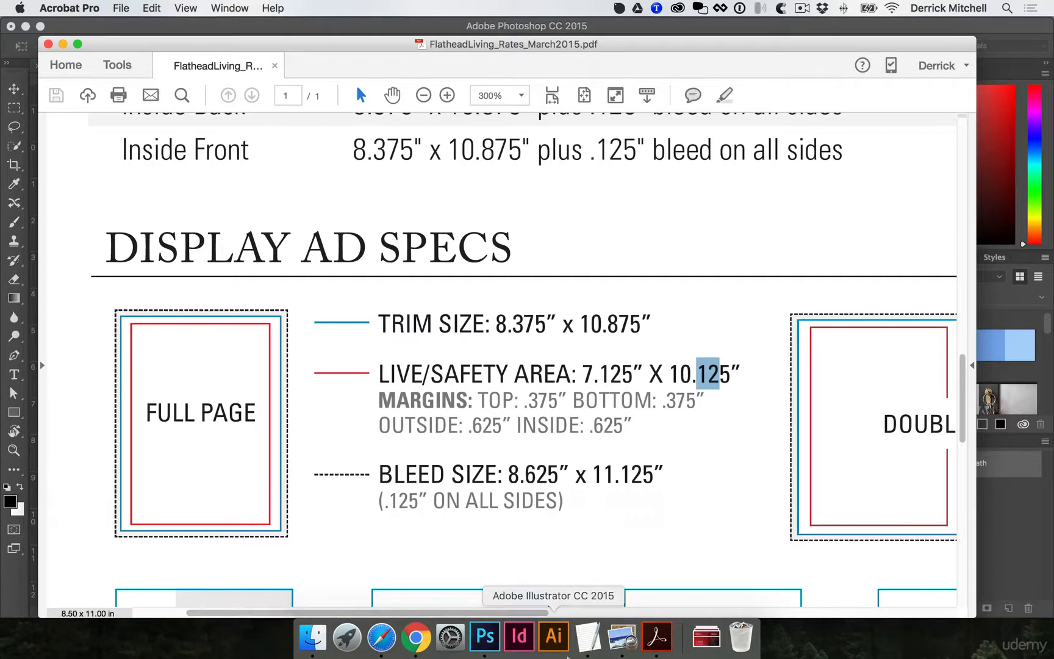
pyautogui.click(485, 636)
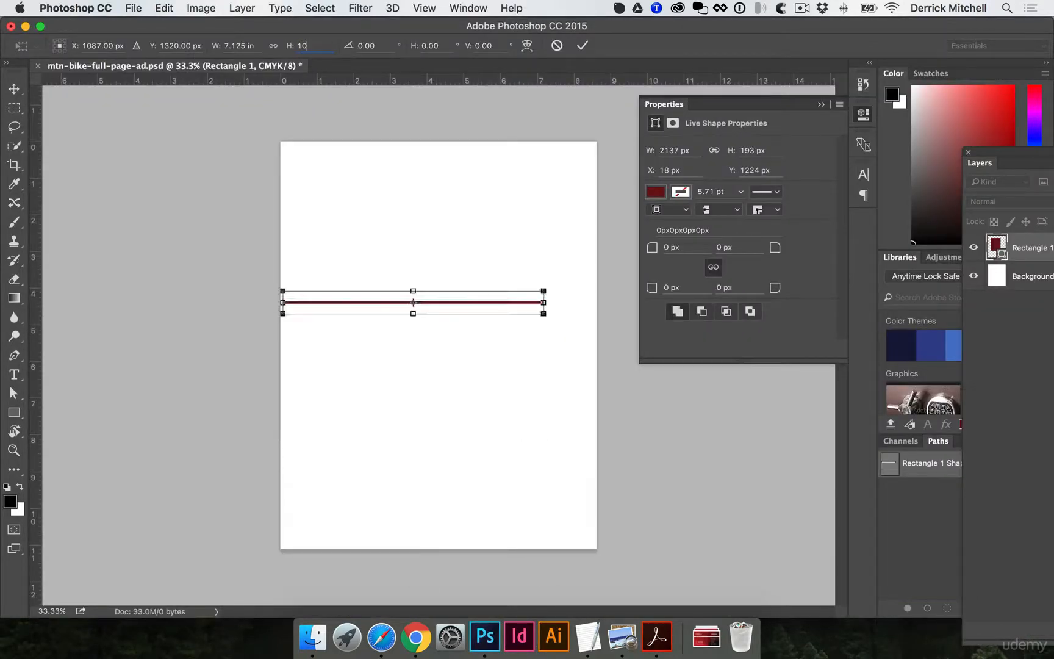
pyautogui.write('10.125in')
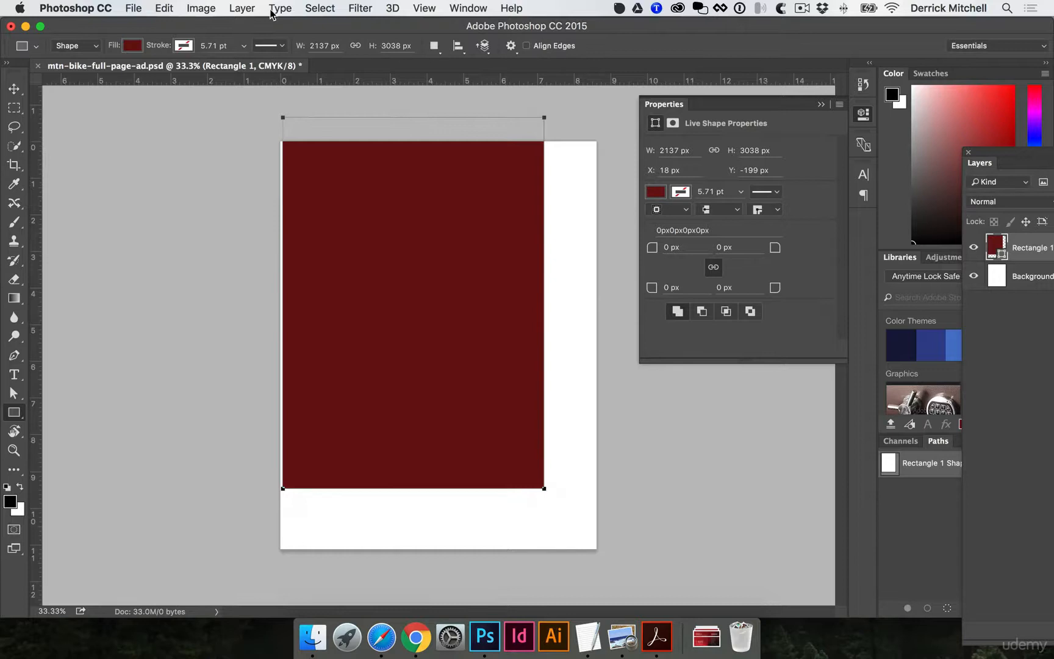
# Step: Align the red rectangle's horizontal and vertical centers to the page with the Move tool
pyautogui.click(13, 88)
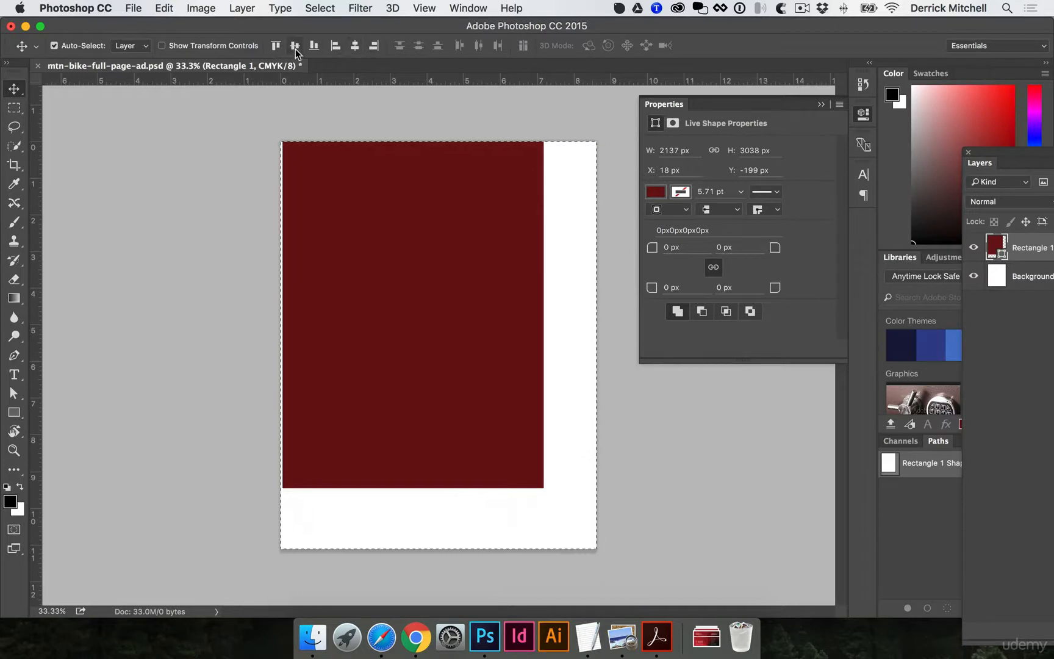
pyautogui.click(294, 45)
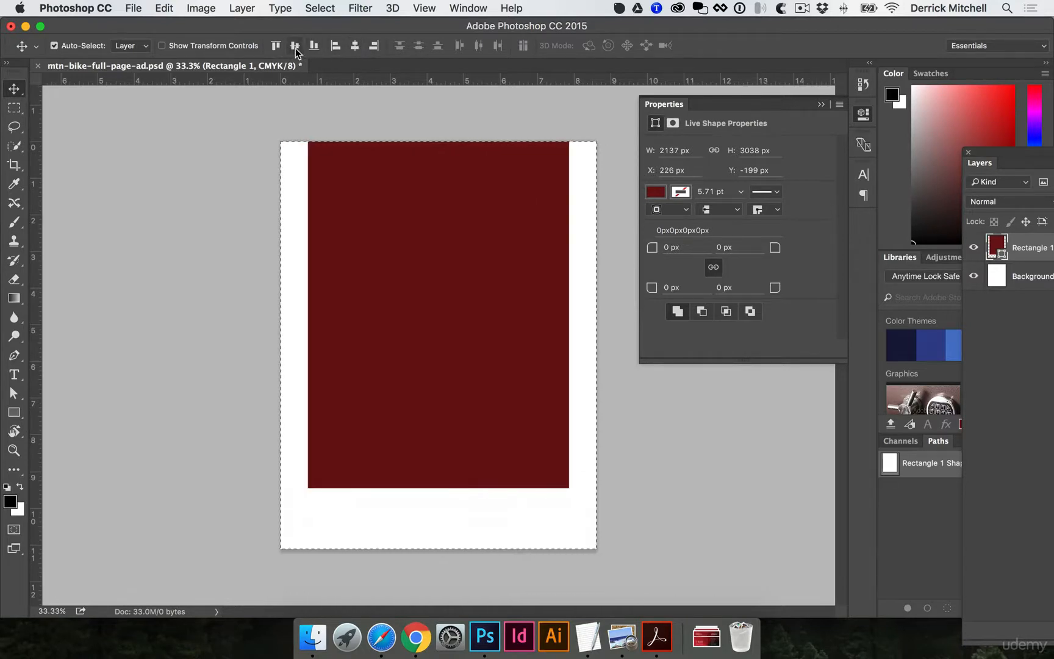
pyautogui.click(294, 46)
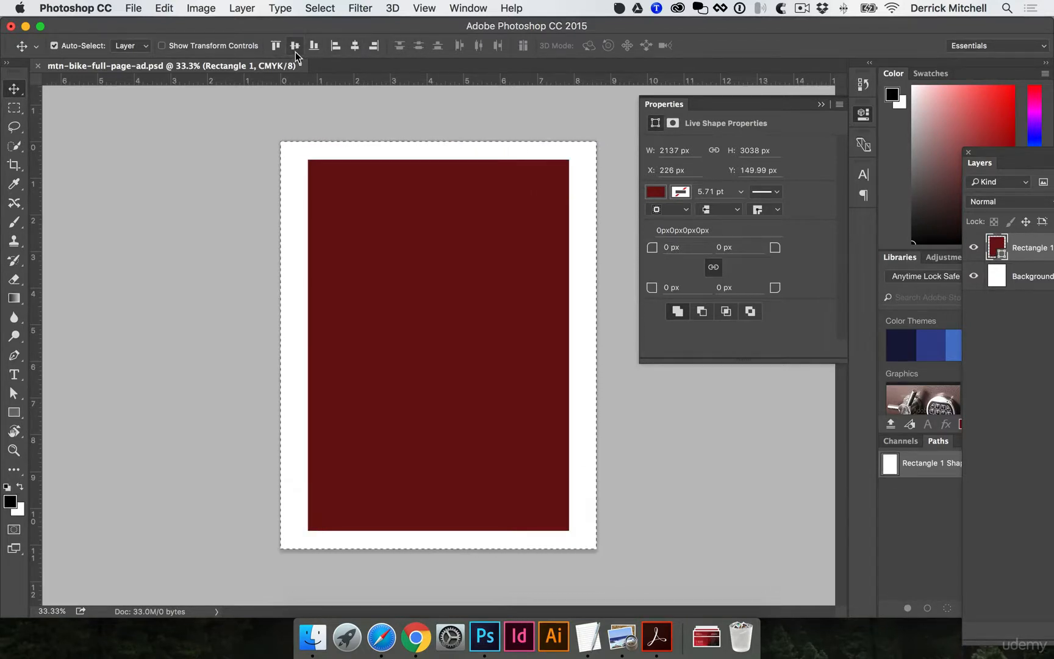
pyautogui.click(294, 45)
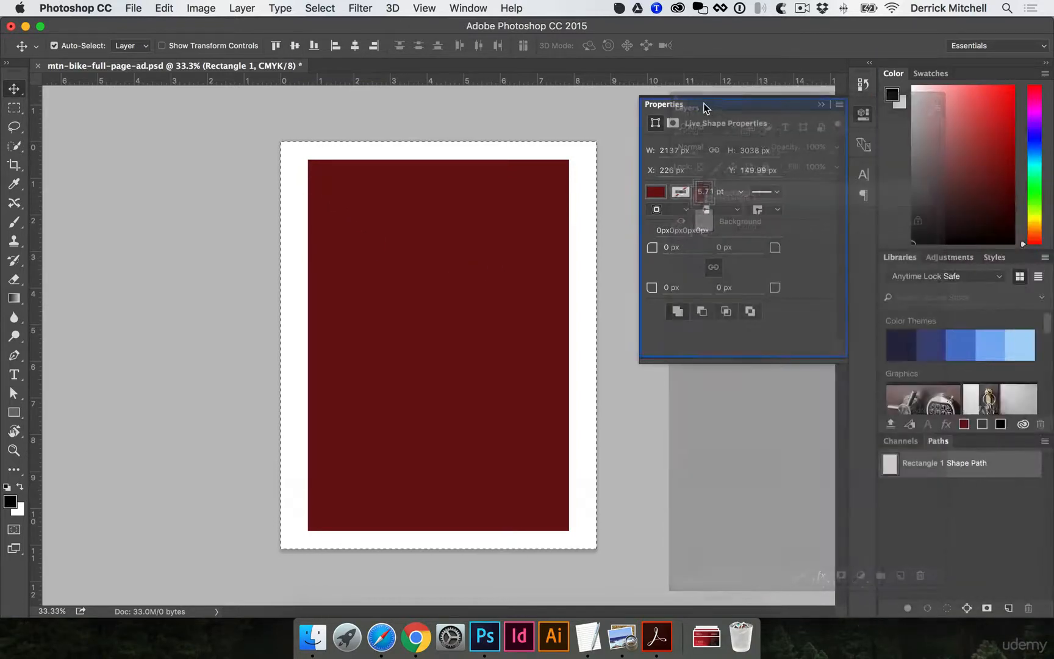
# Step: Enlarge the Layers panel to show Rectangle 1 above the Background layer
pyautogui.click(994, 46)
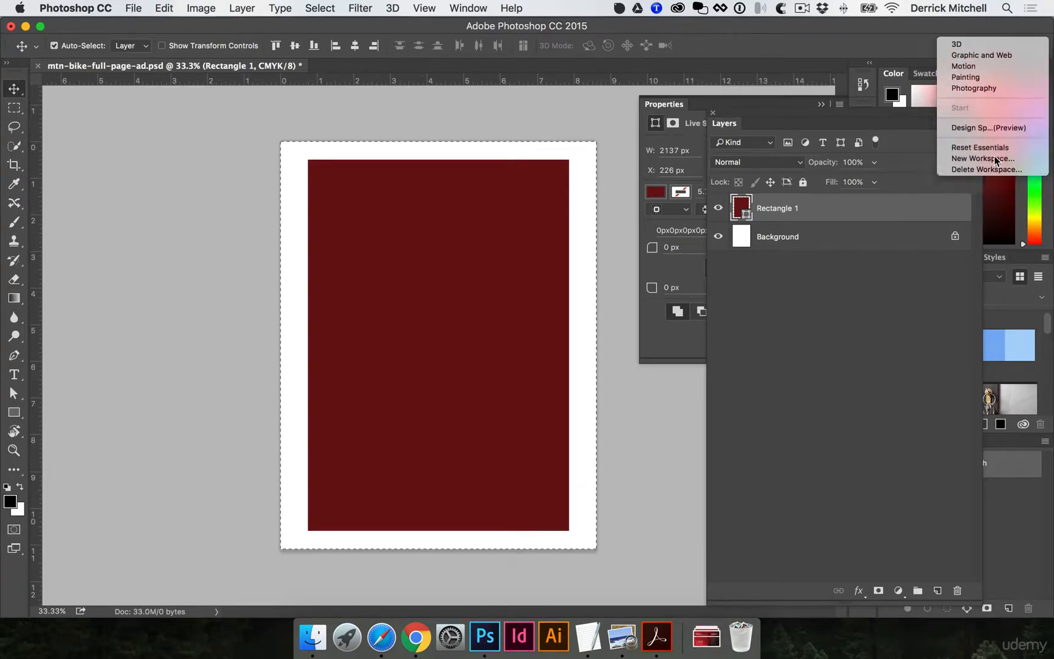
pyautogui.click(980, 147)
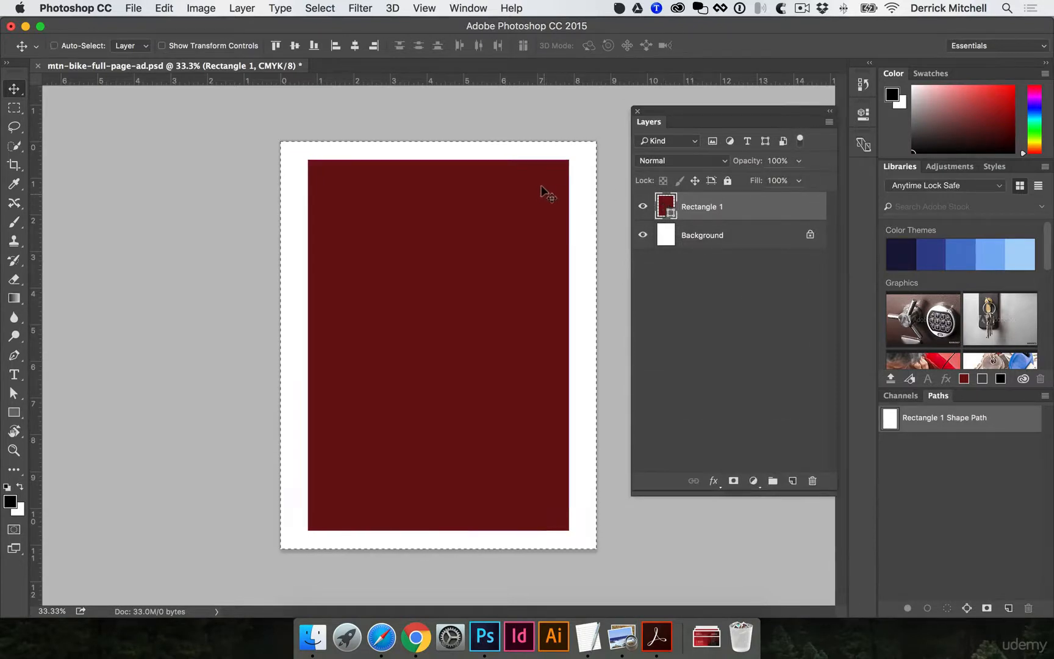
pyautogui.moveTo(481, 481)
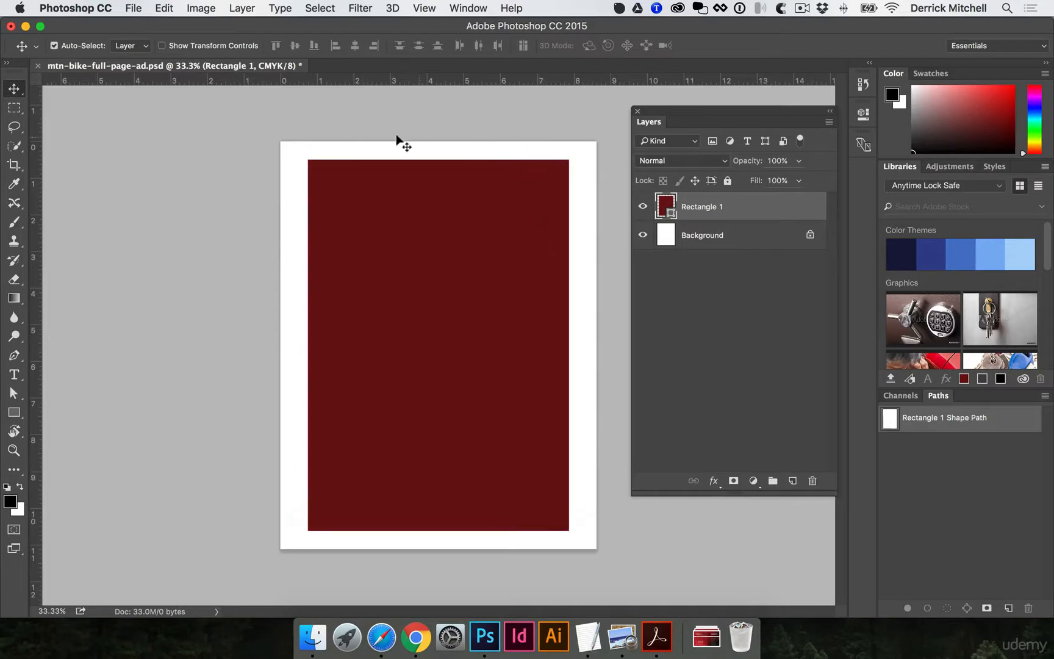
pyautogui.moveTo(743, 209)
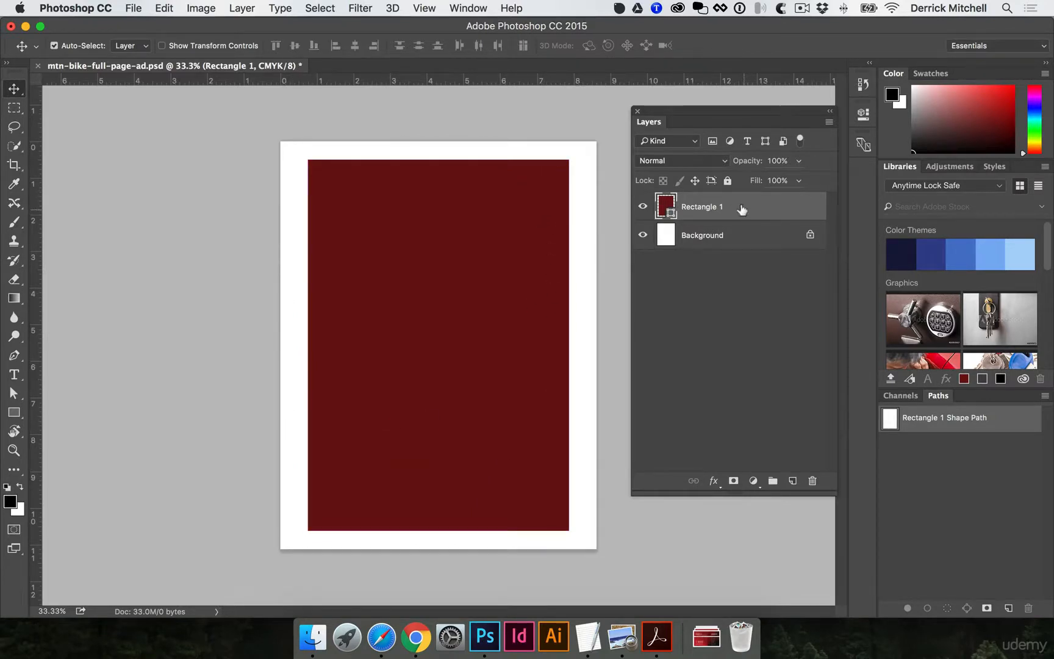
pyautogui.moveTo(524, 84)
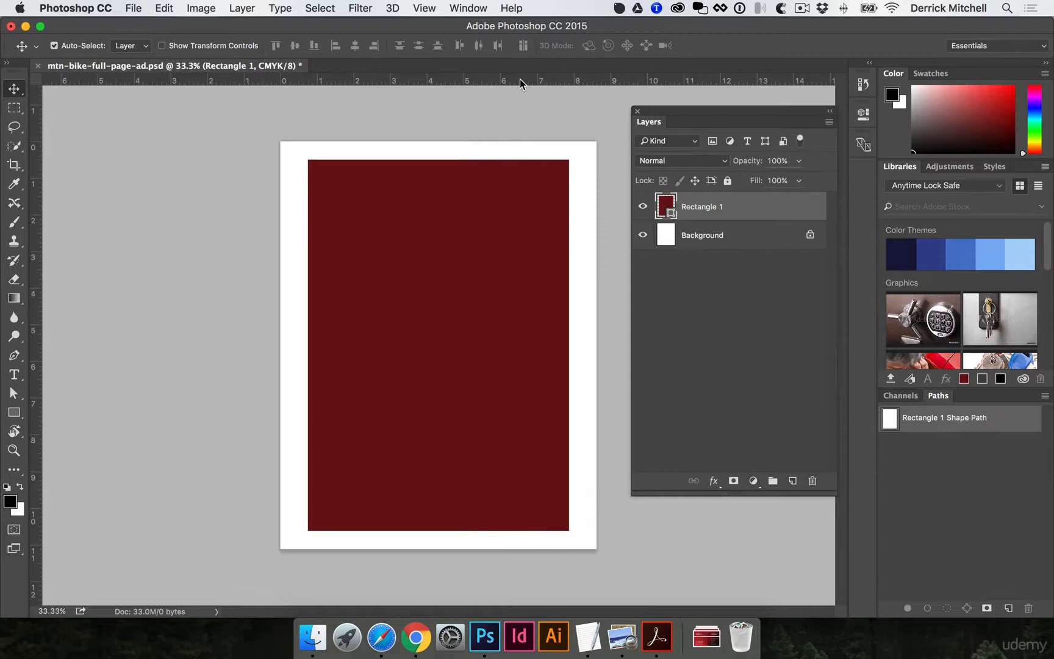
pyautogui.moveTo(417, 5)
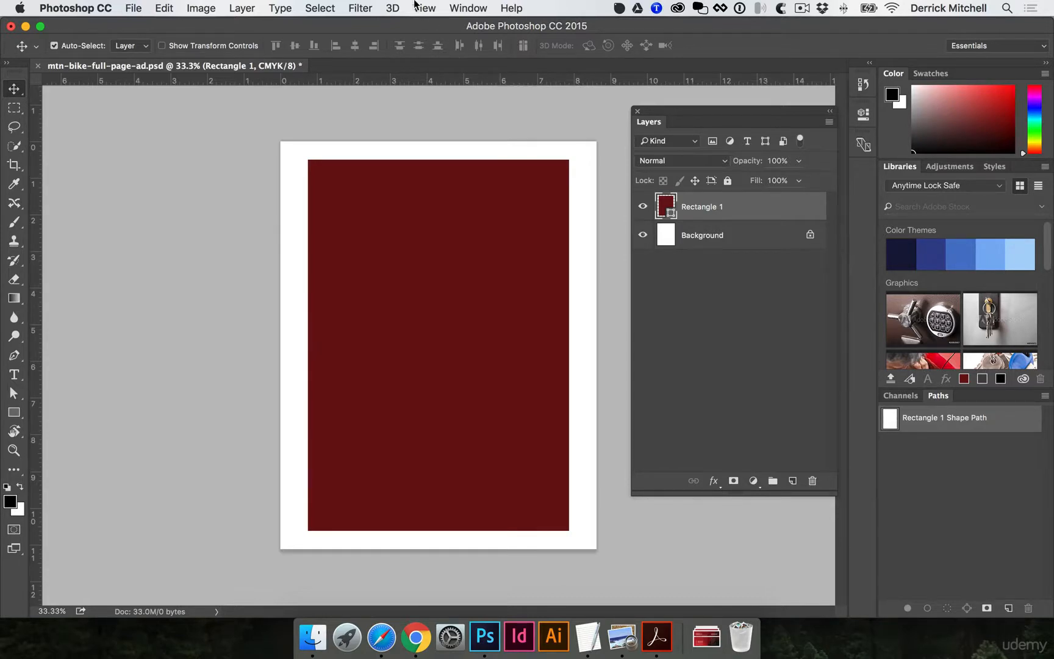
# Step: Turn on View > Rulers for placing guides on the rectangle's edges
pyautogui.click(424, 8)
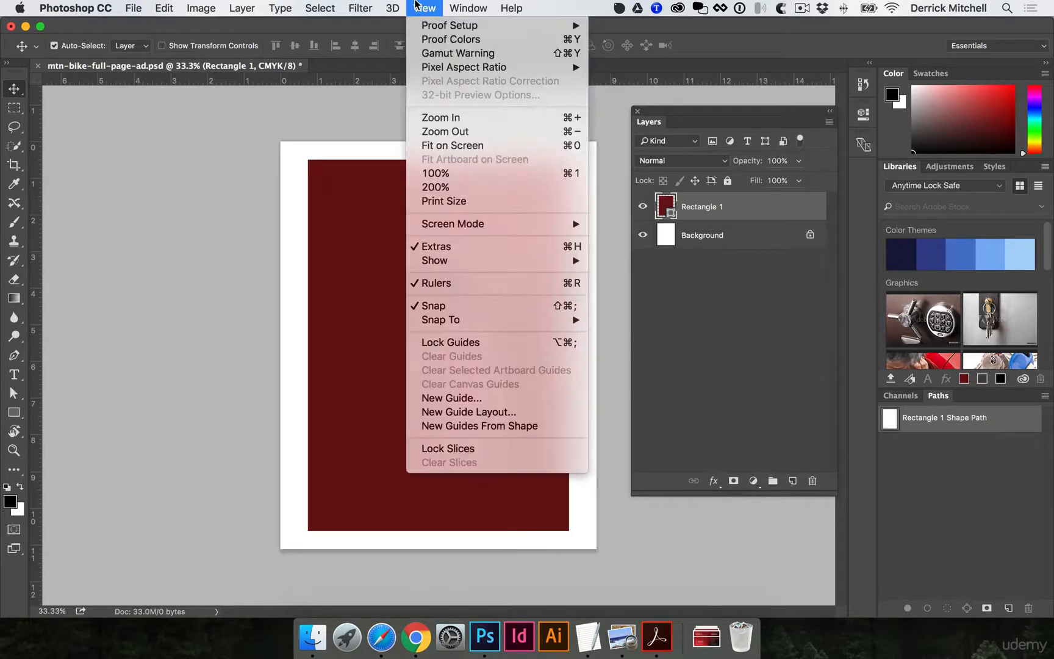
pyautogui.moveTo(435, 283)
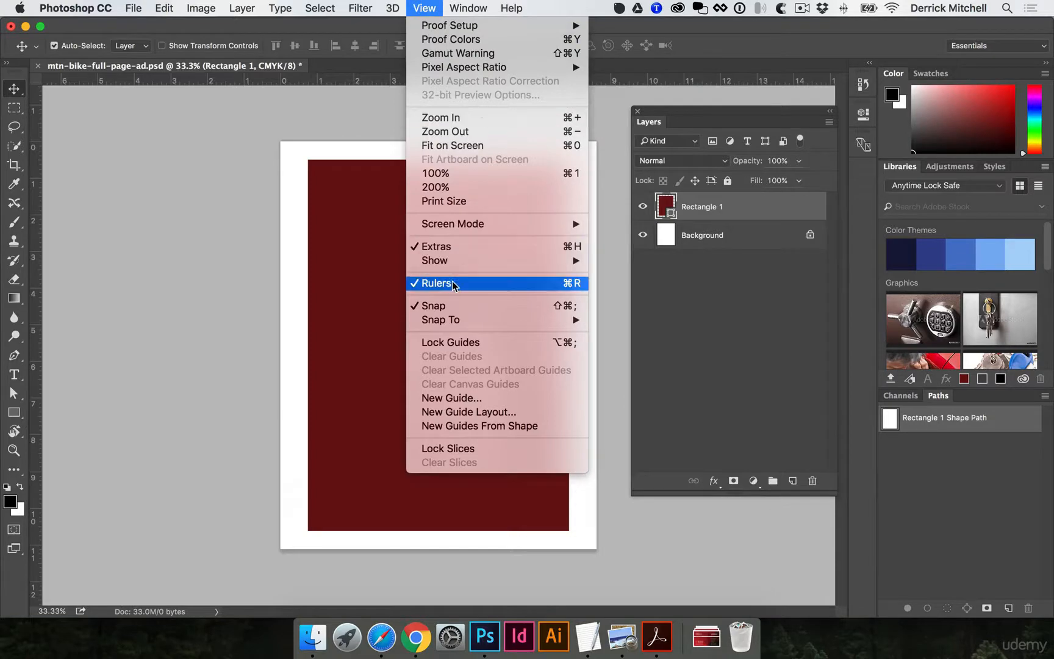
pyautogui.click(437, 282)
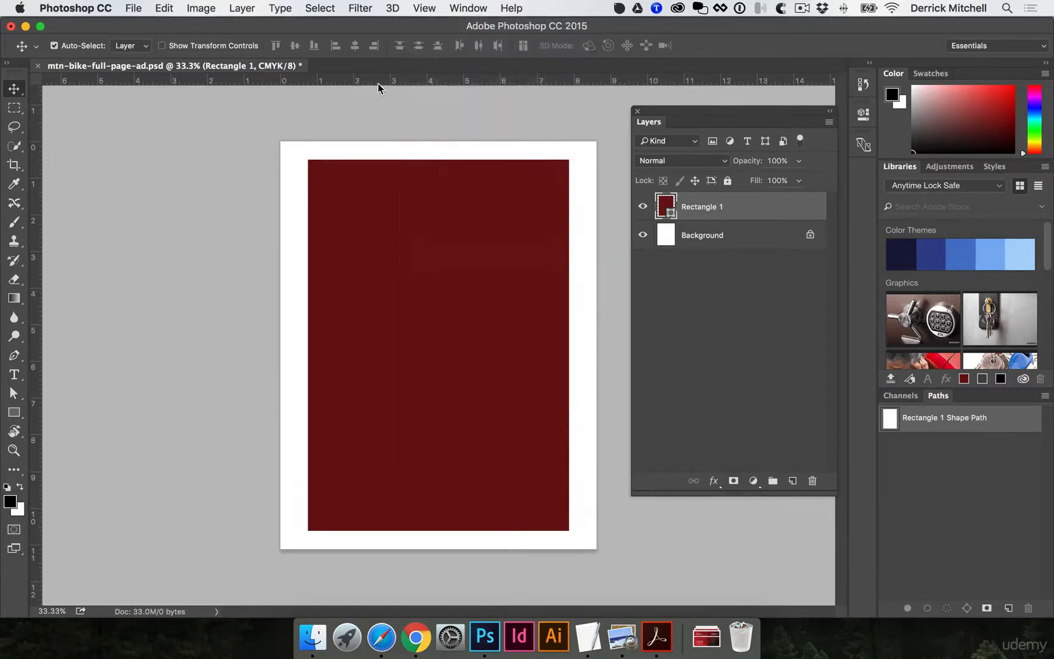
pyautogui.moveTo(416, 9)
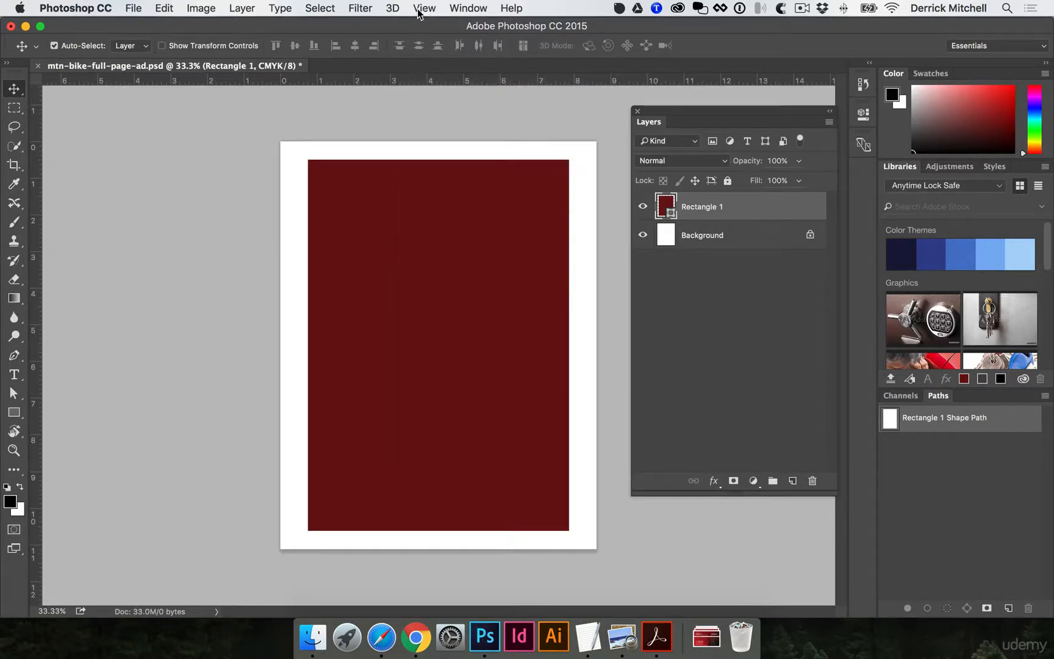
pyautogui.click(424, 8)
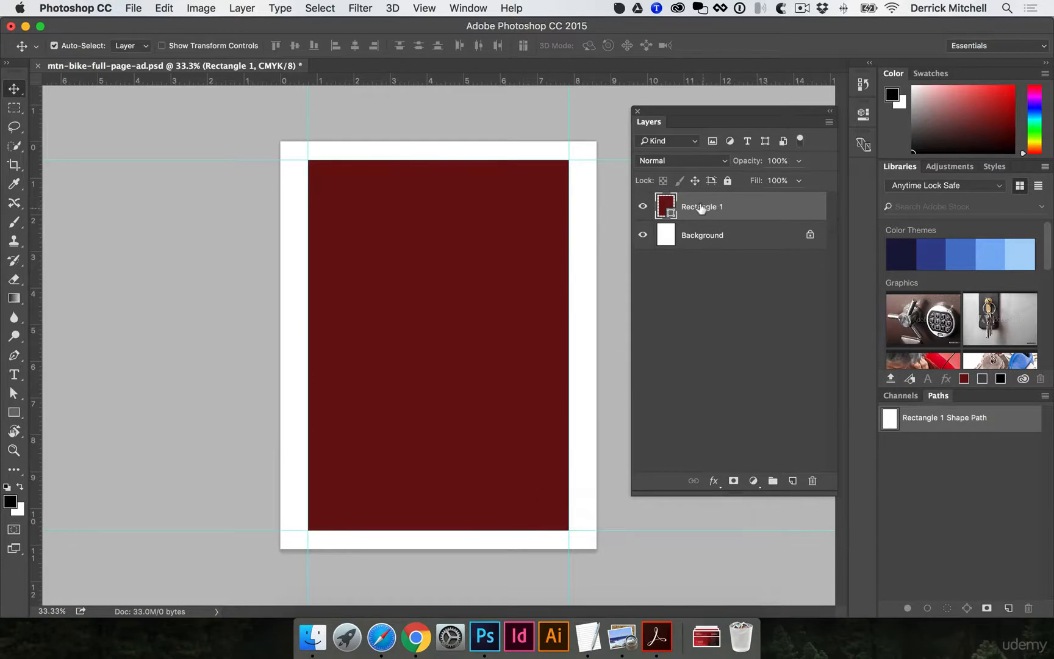
# Step: Rename the Rectangle 1 layer to Safety
pyautogui.doubleClick(701, 206)
pyautogui.write('Safety')
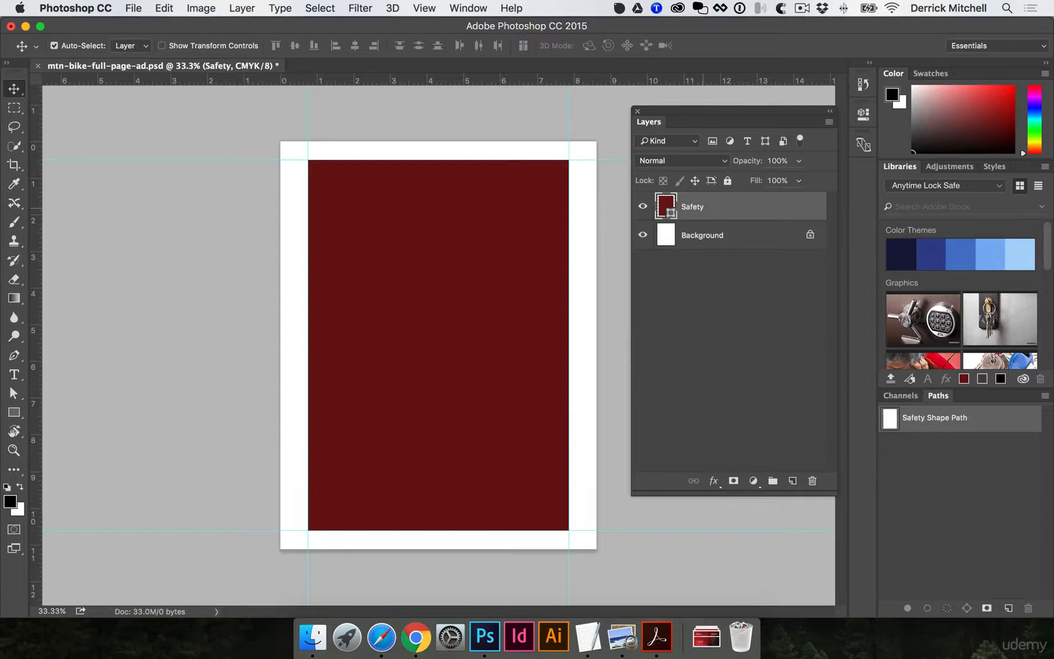
pyautogui.moveTo(657, 636)
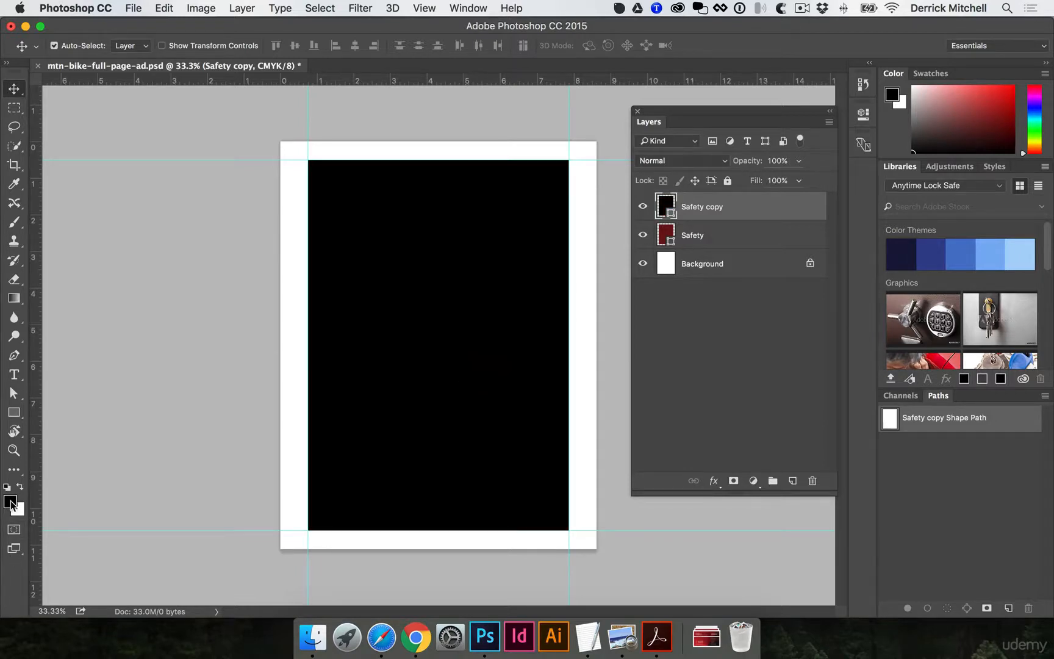
pyautogui.moveTo(447, 329)
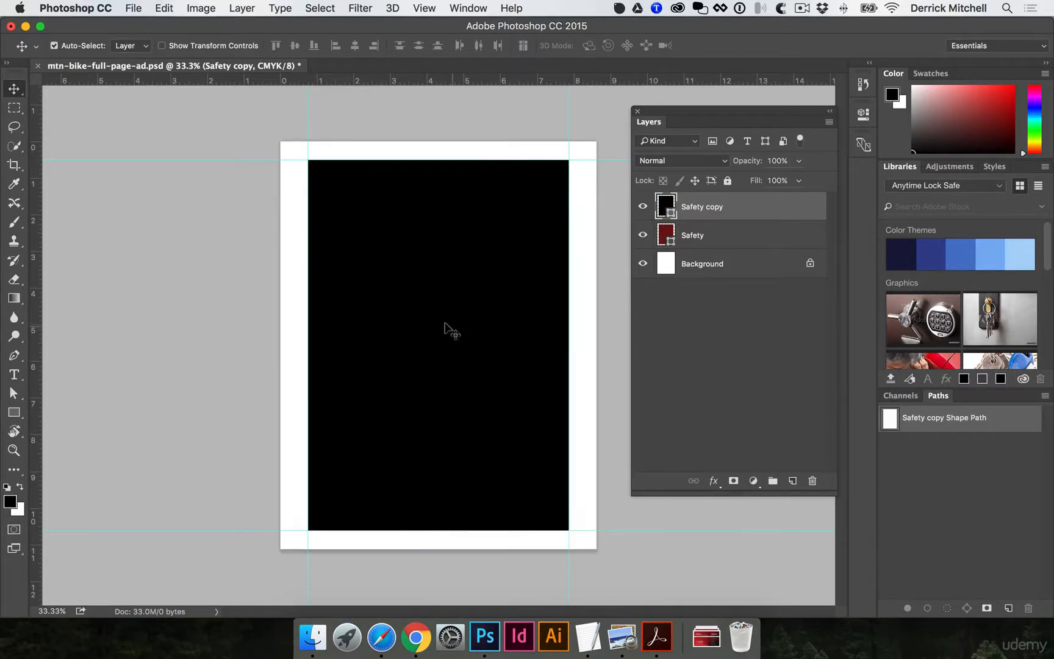
pyautogui.moveTo(658, 635)
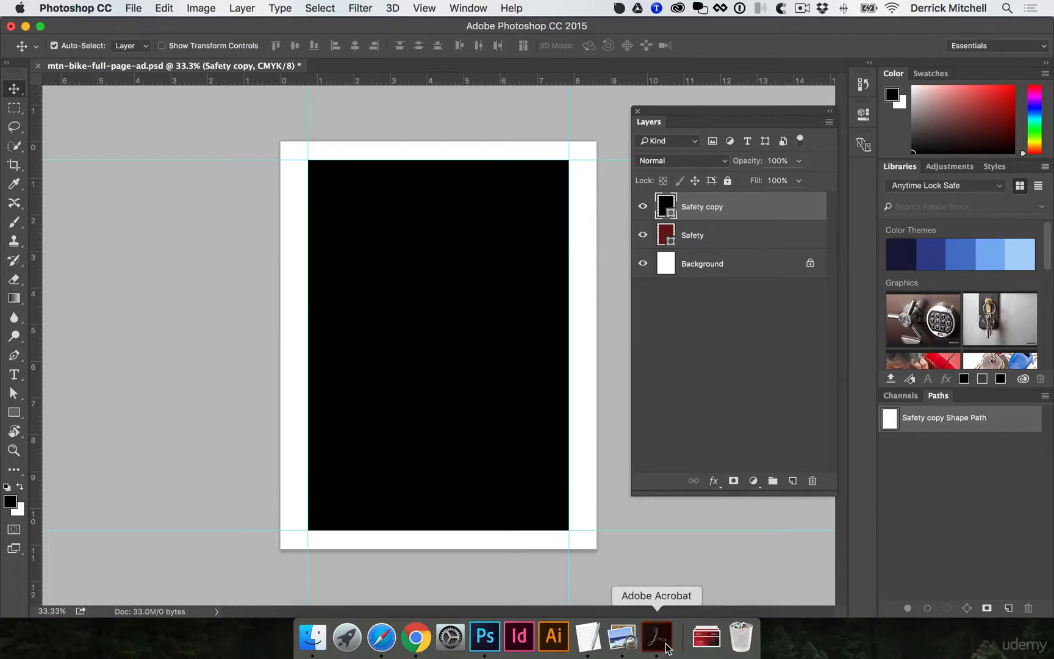
# Step: Copy the 8.375 TRIM SIZE width from Acrobat's ad rate sheet, then return to Photoshop
pyautogui.click(657, 635)
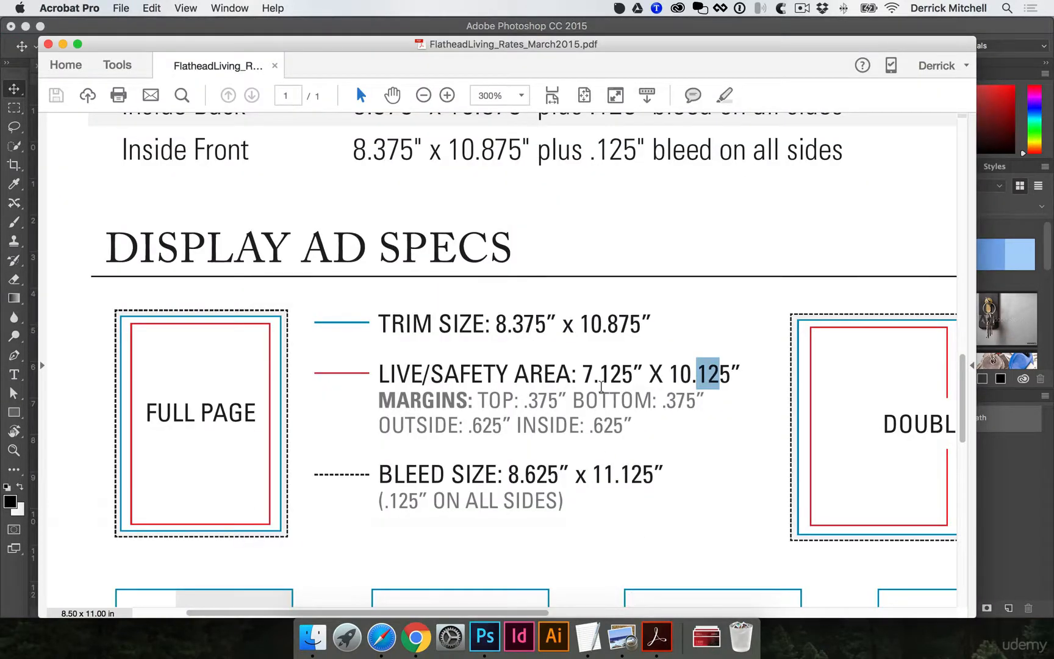
pyautogui.moveTo(565, 329)
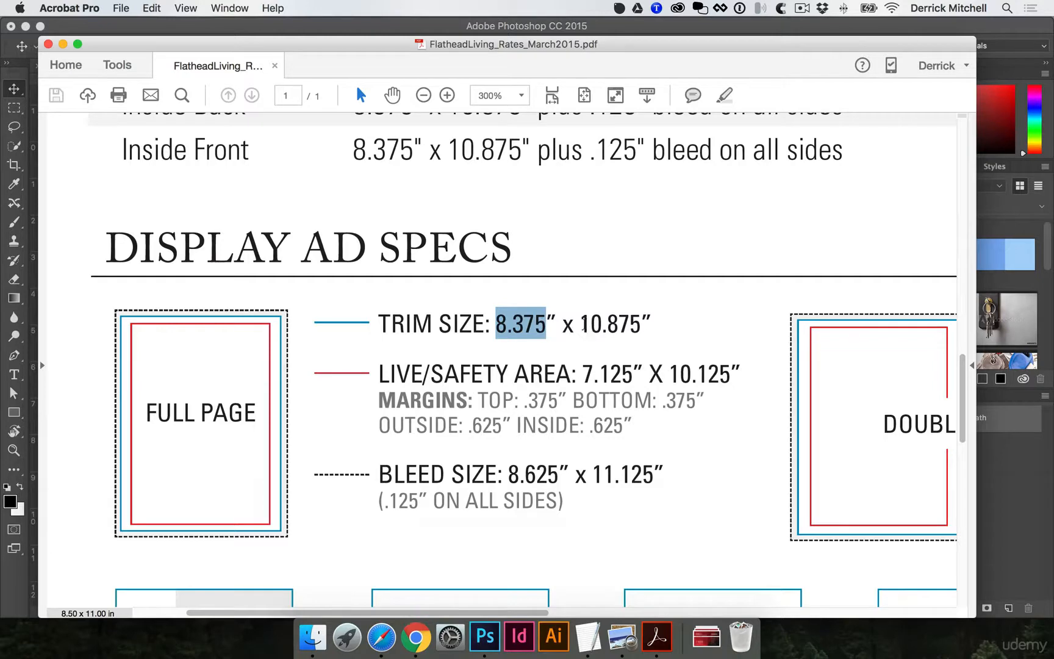
pyautogui.moveTo(484, 637)
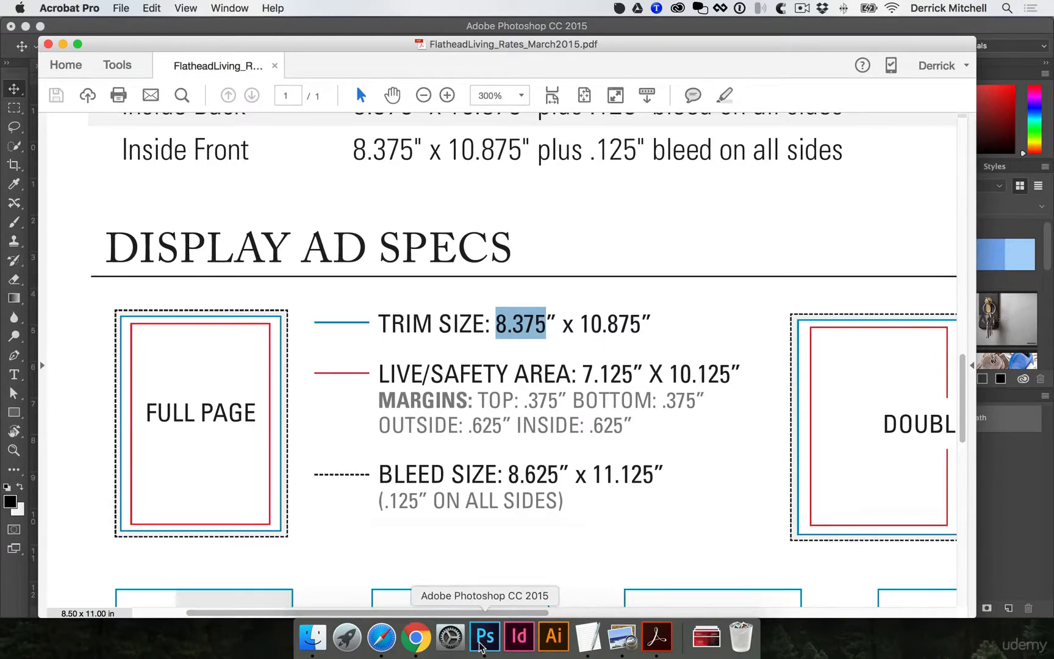
pyautogui.click(484, 635)
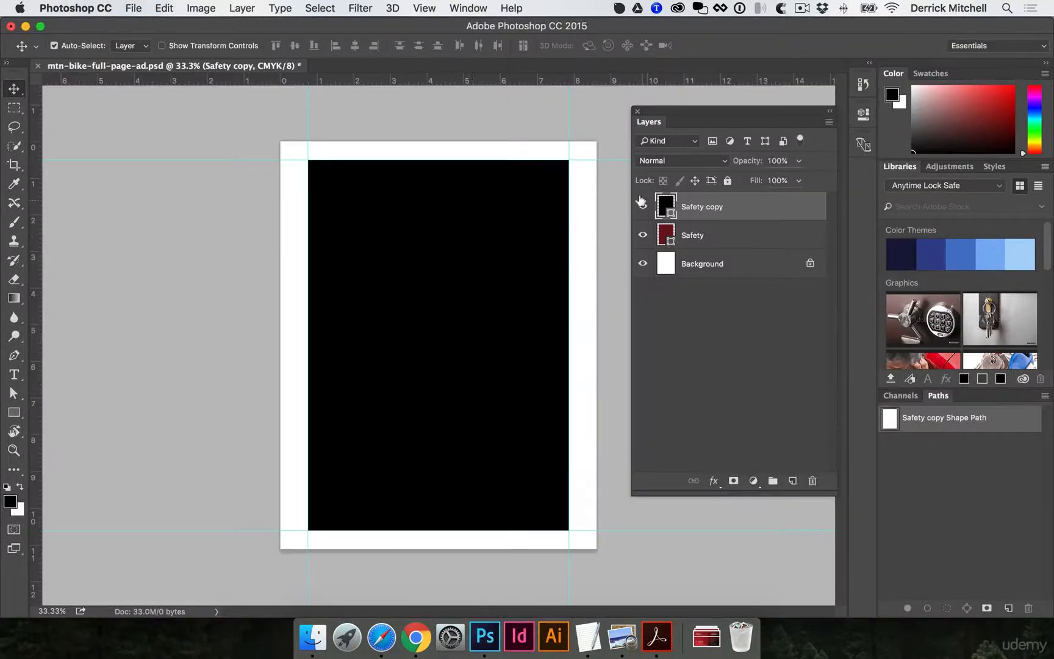
# Step: Rename the black copy 'trim' and set its size to 8.375 in wide by 10.875 in high
pyautogui.doubleClick(702, 206)
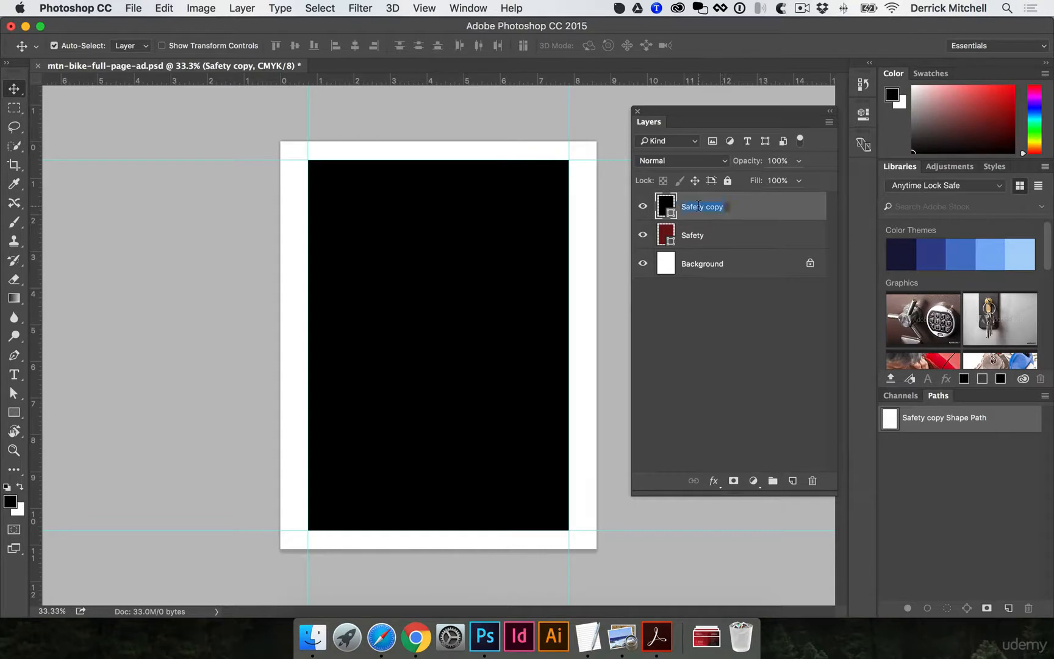
pyautogui.write('trim')
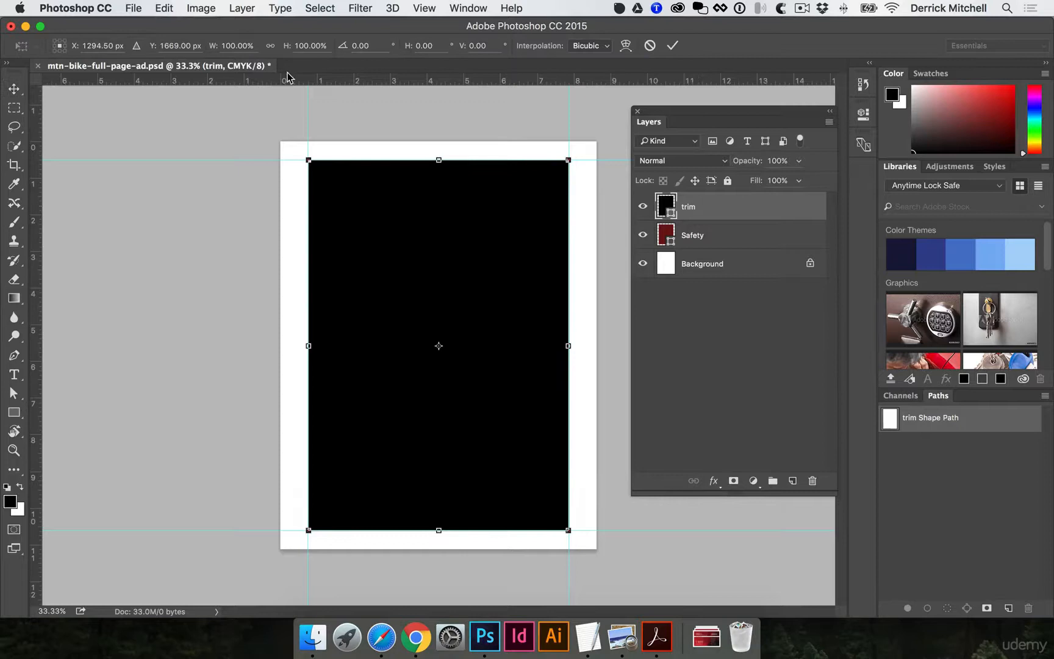
pyautogui.tripleClick(236, 45)
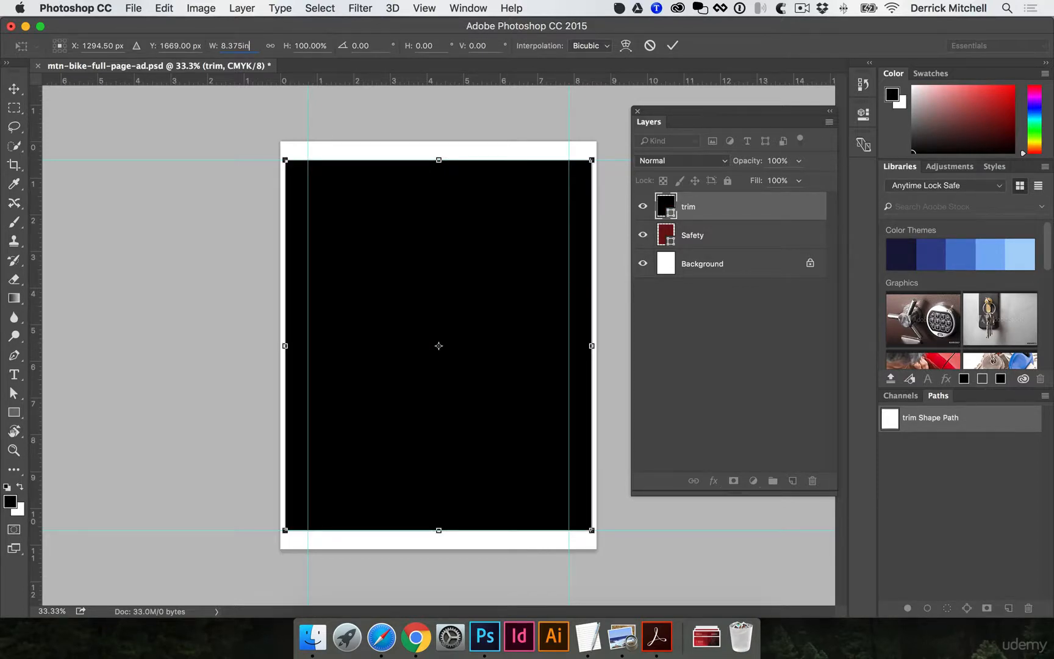
pyautogui.moveTo(553, 635)
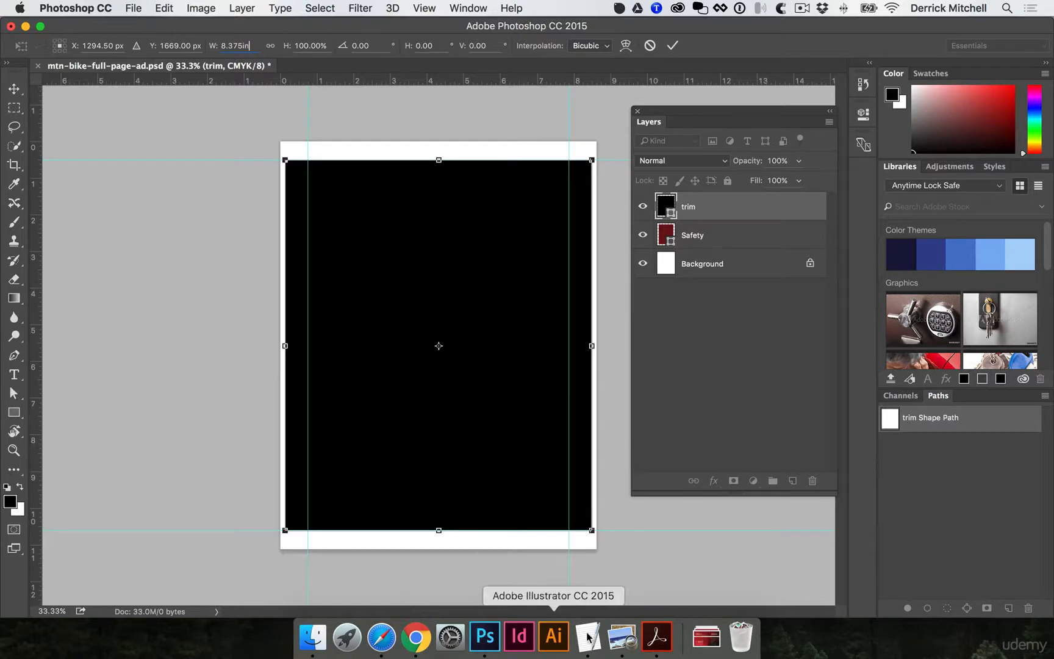
pyautogui.click(657, 635)
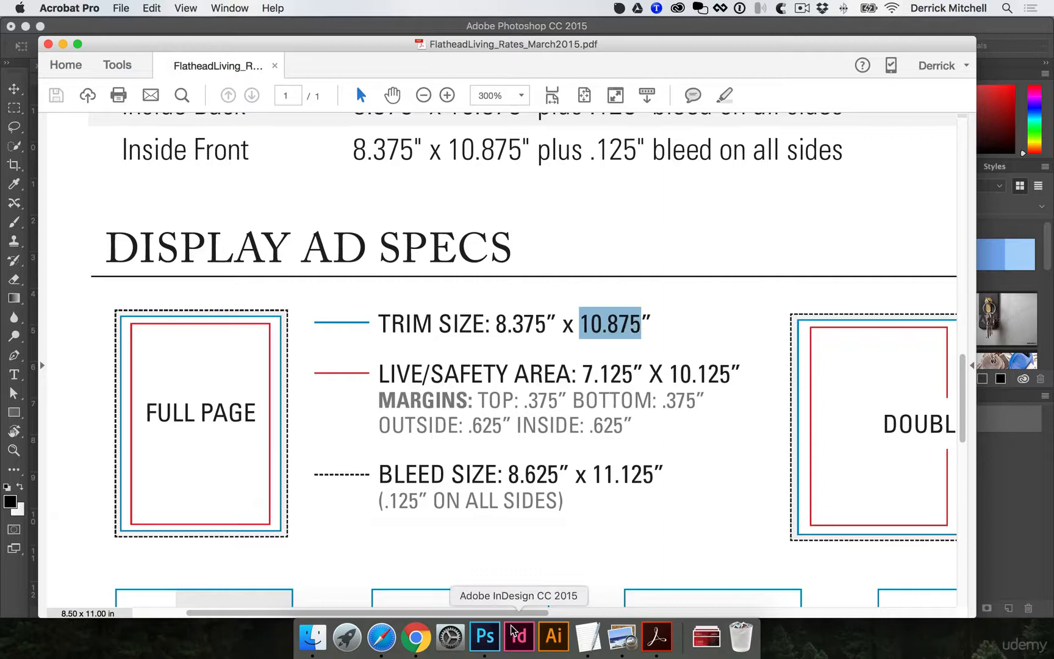
pyautogui.click(484, 636)
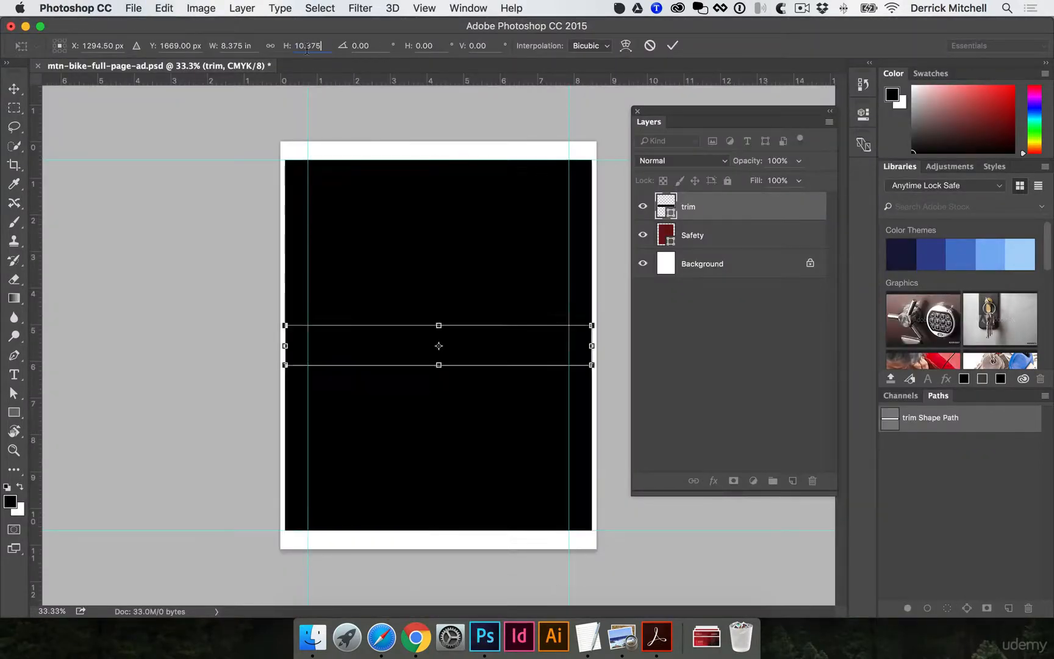
pyautogui.write('10.875in')
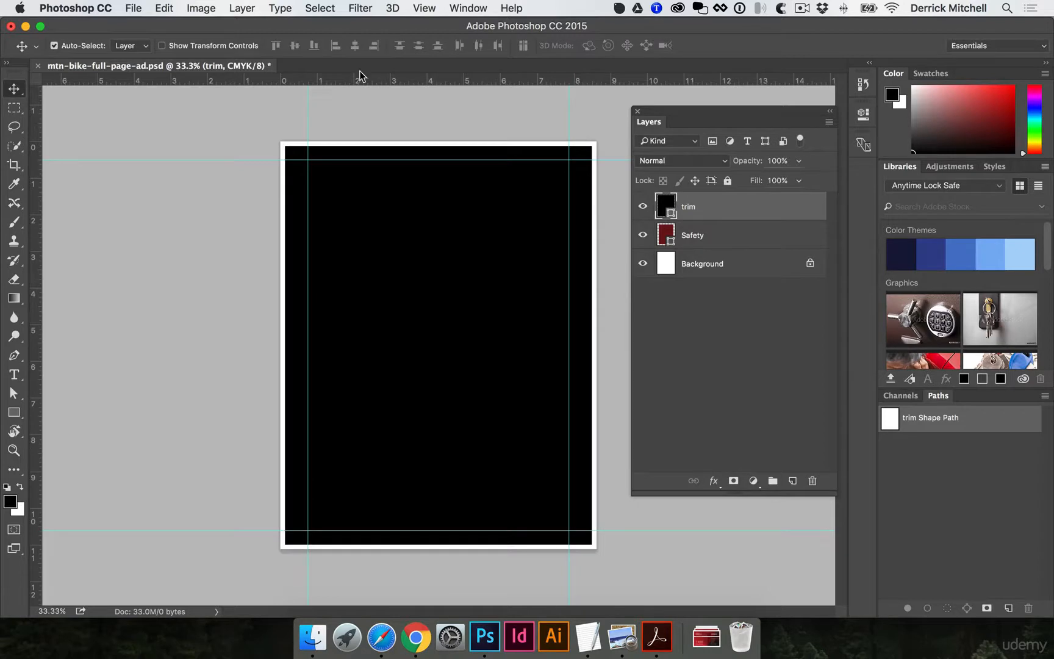
pyautogui.moveTo(406, 216)
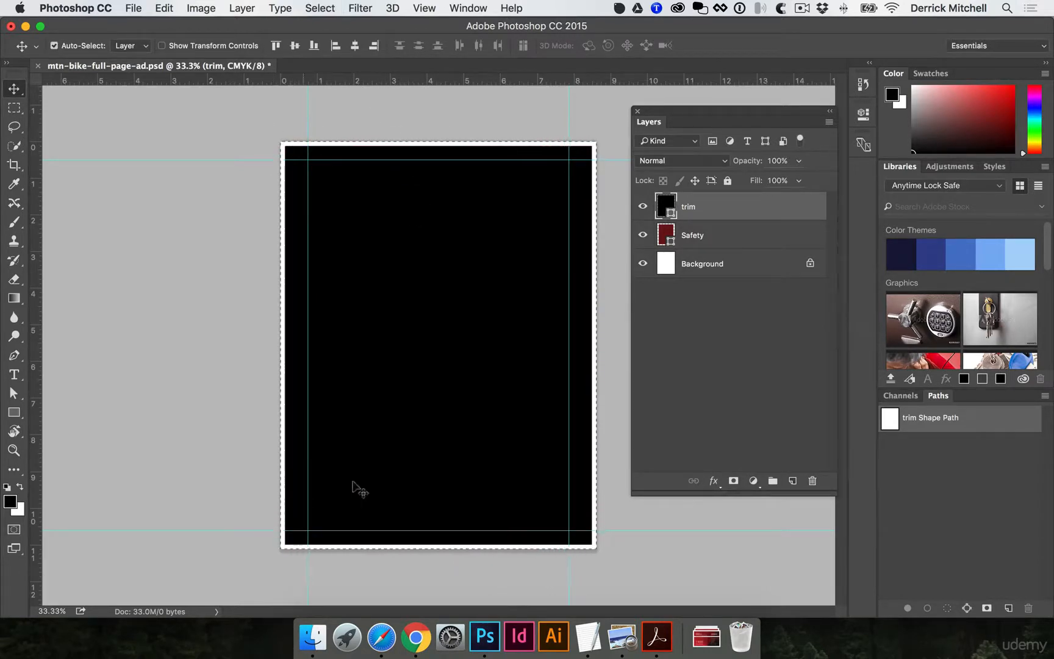
pyautogui.moveTo(734, 251)
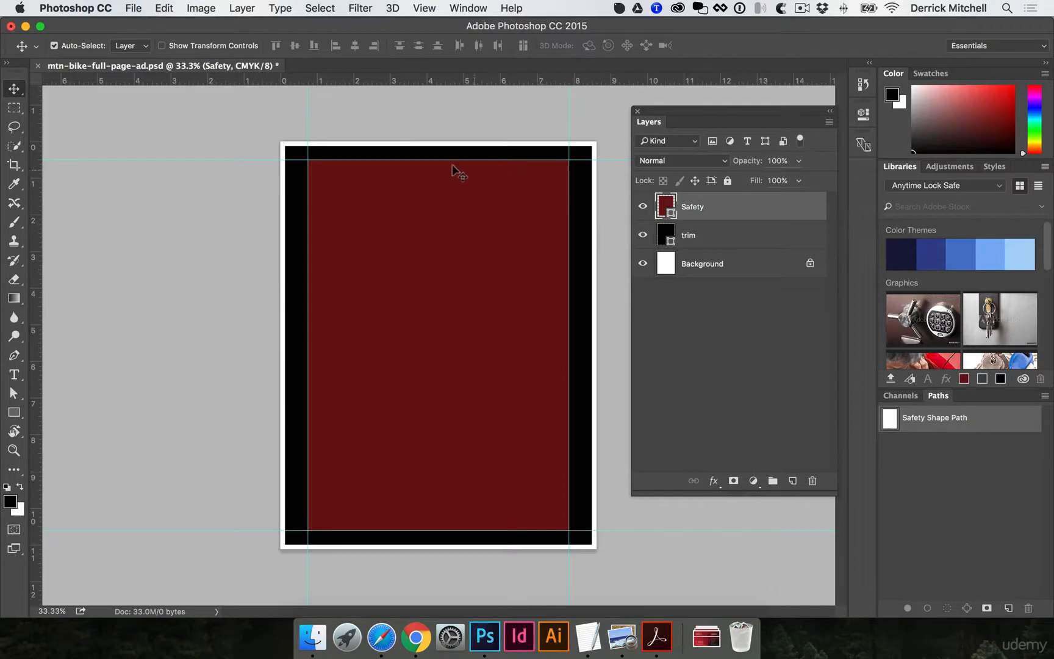
pyautogui.moveTo(324, 387)
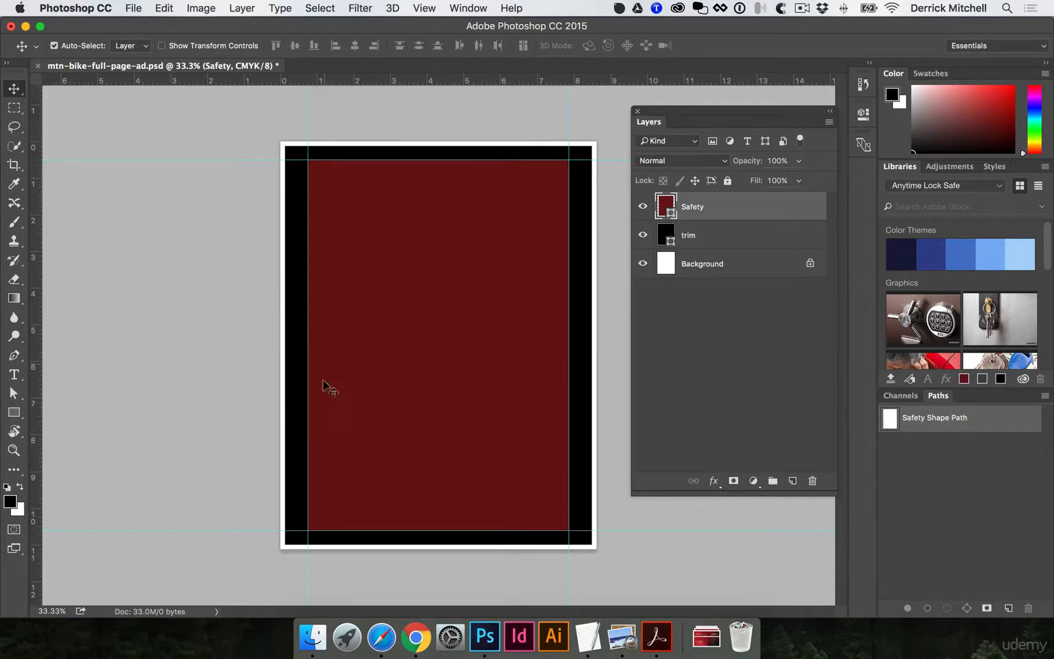
pyautogui.moveTo(396, 330)
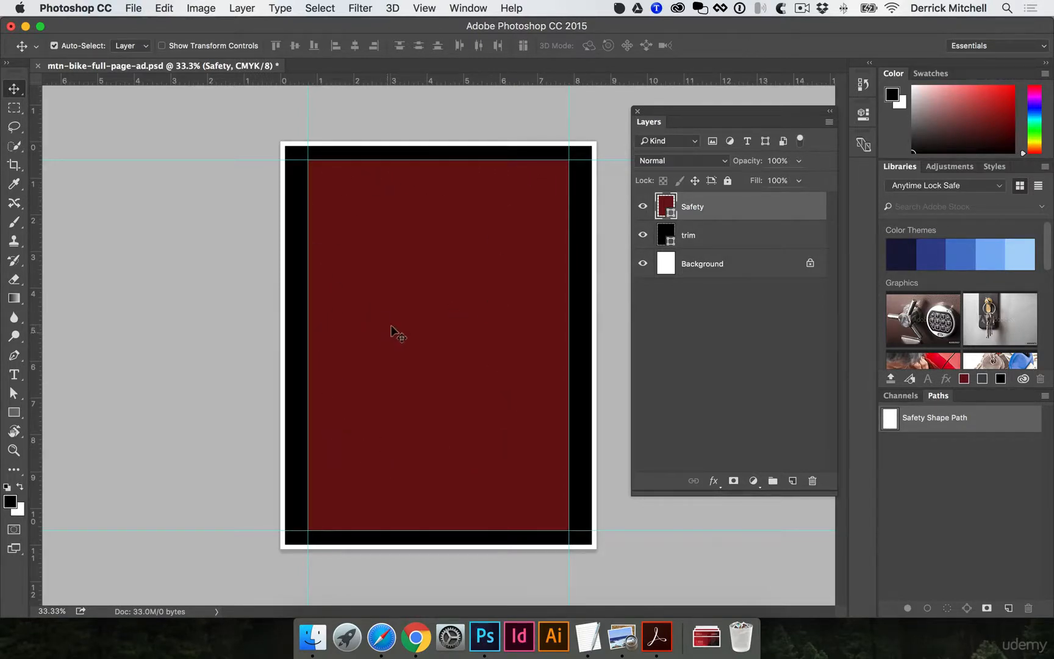
# Step: Move the red Safety layer above the black trim layer in the Layers panel
pyautogui.click(688, 234)
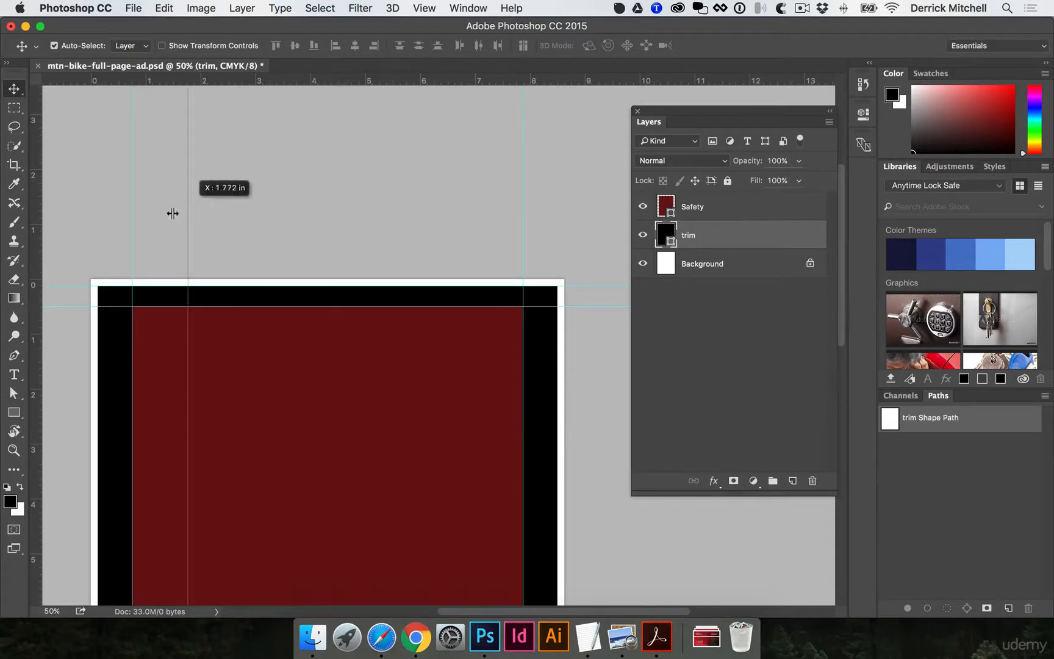
pyautogui.moveTo(449, 87)
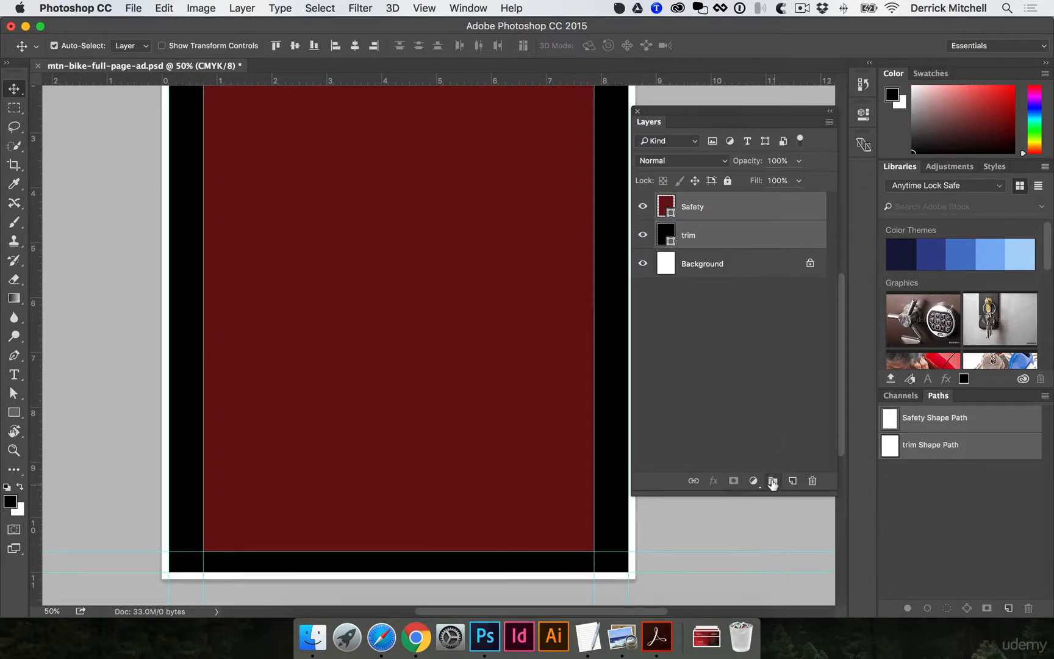
# Step: Group the Safety and trim rectangle layers together
pyautogui.click(773, 481)
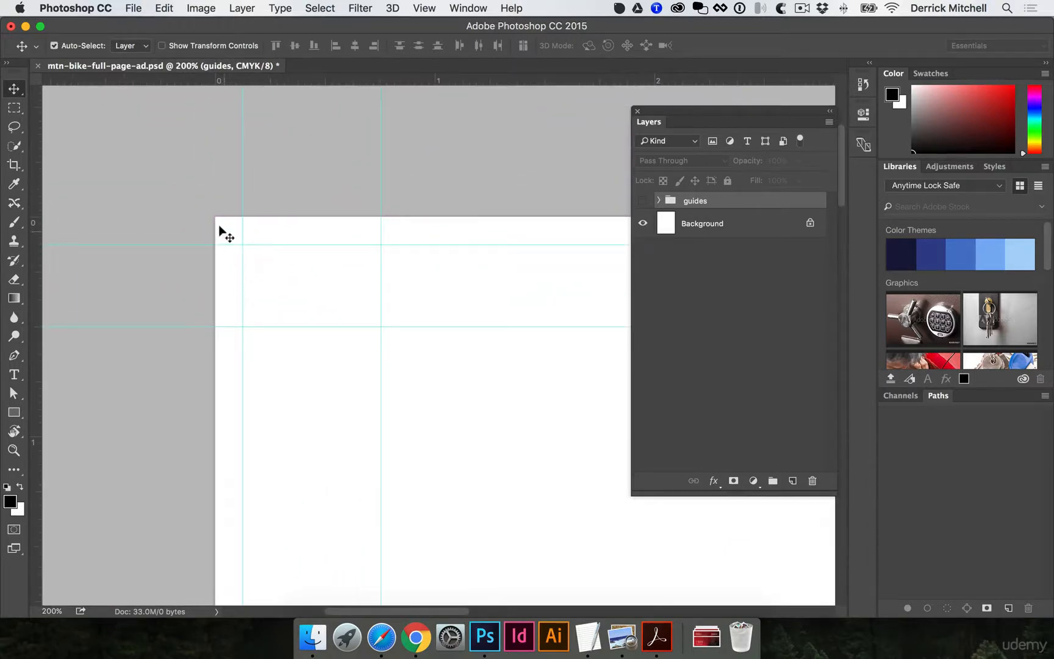
pyautogui.moveTo(231, 229)
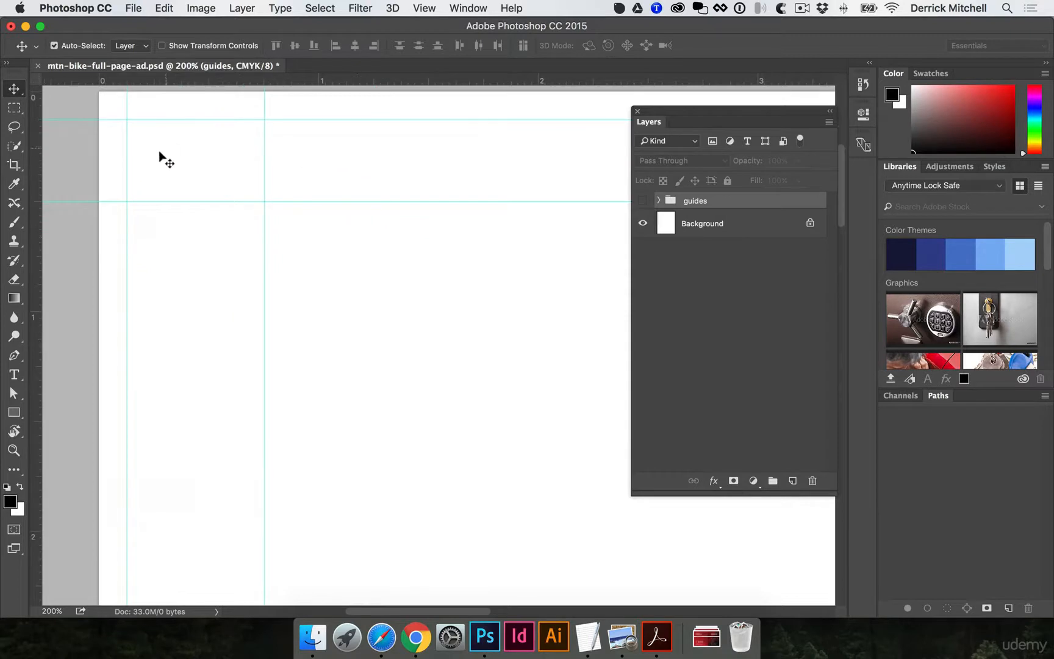
pyautogui.moveTo(353, 227)
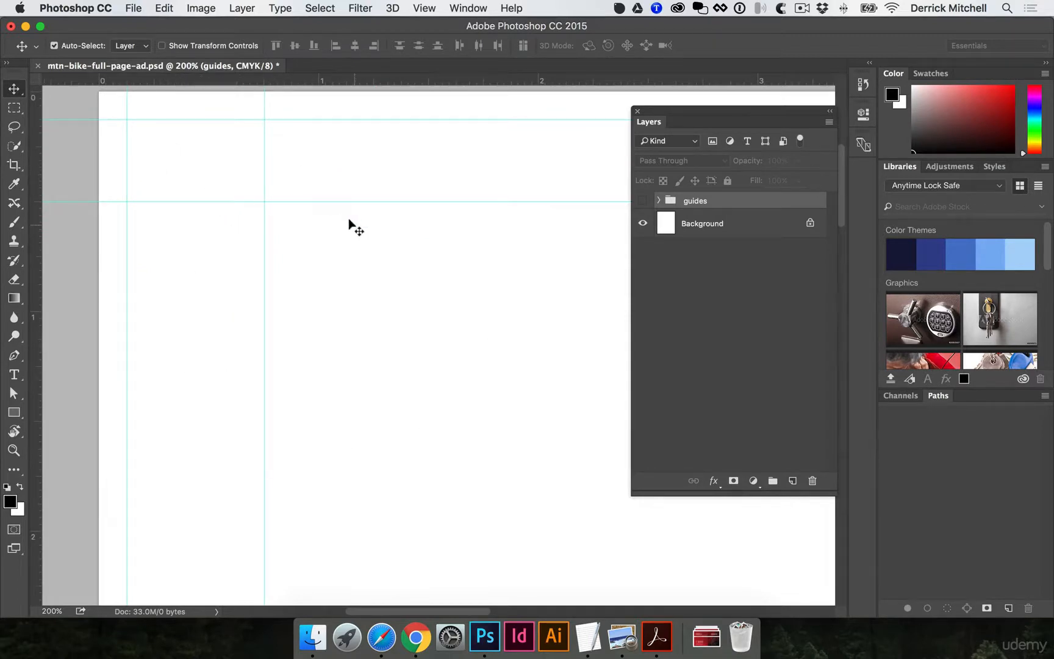